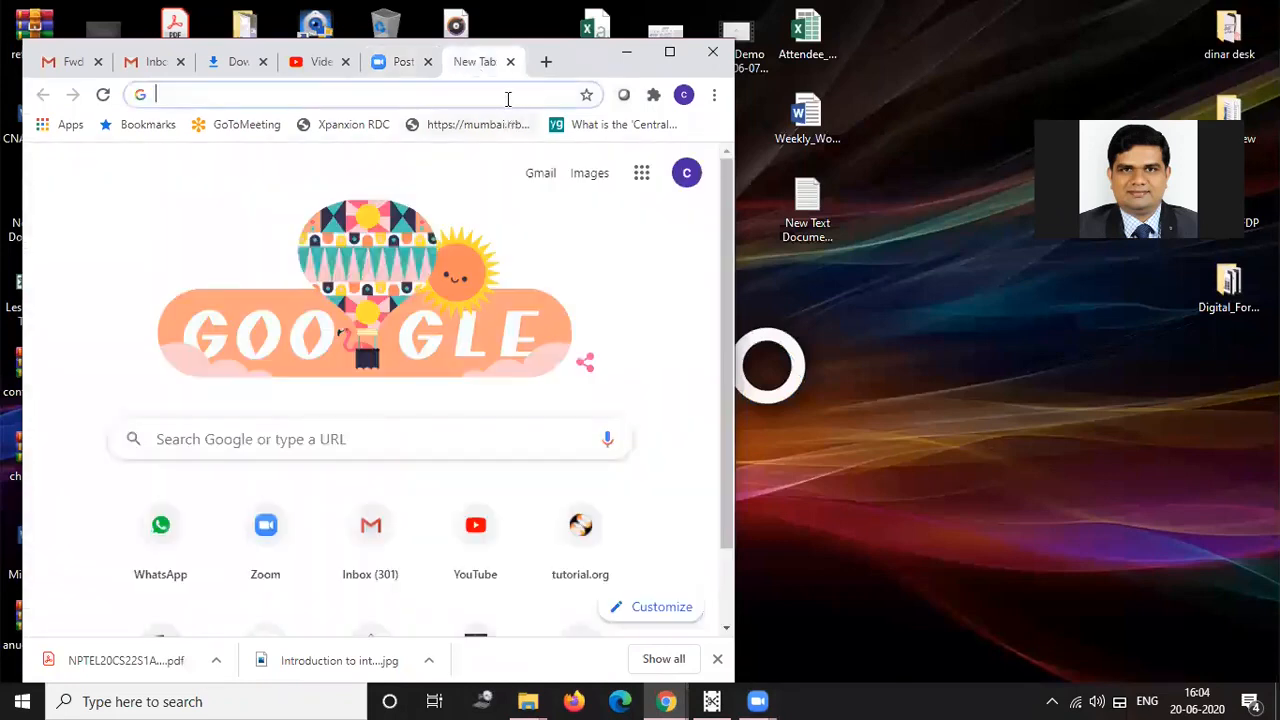
- Search Google for 'obs' and open the official OBS Open Broadcaster Software result
{"action": "left_click", "coordinate": [370, 94]}
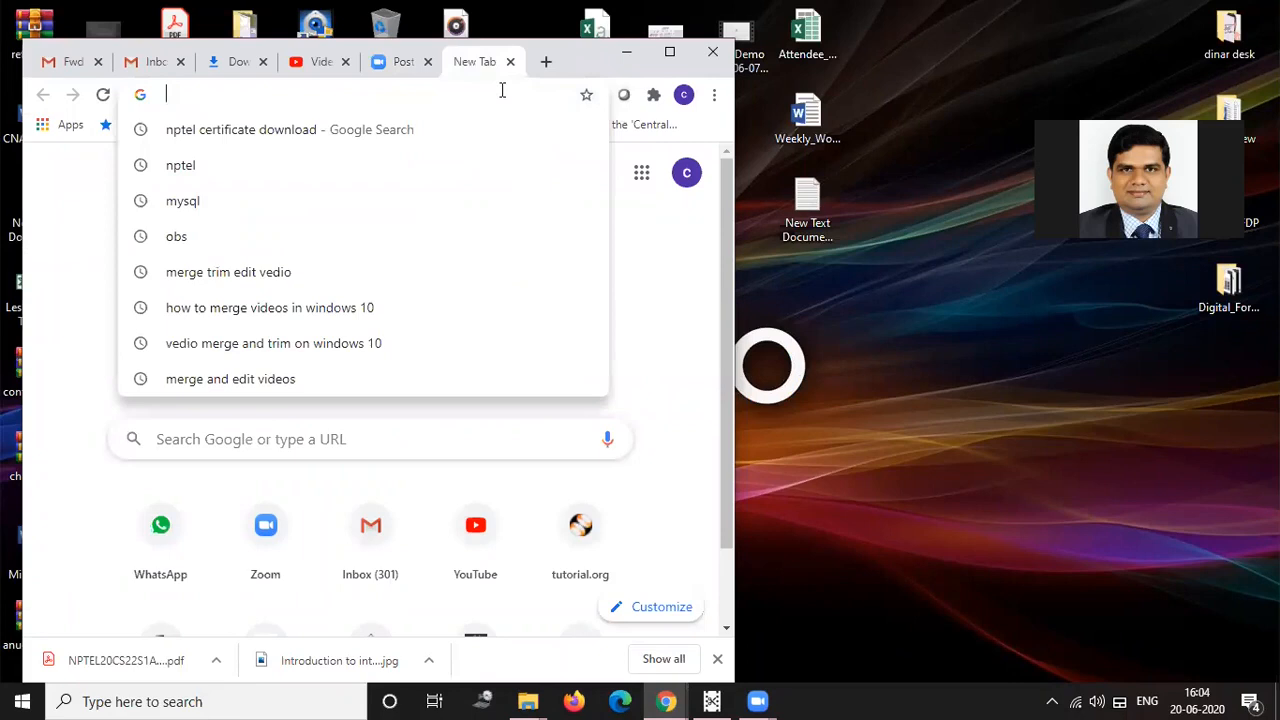
{"action": "type", "text": "gooo"}
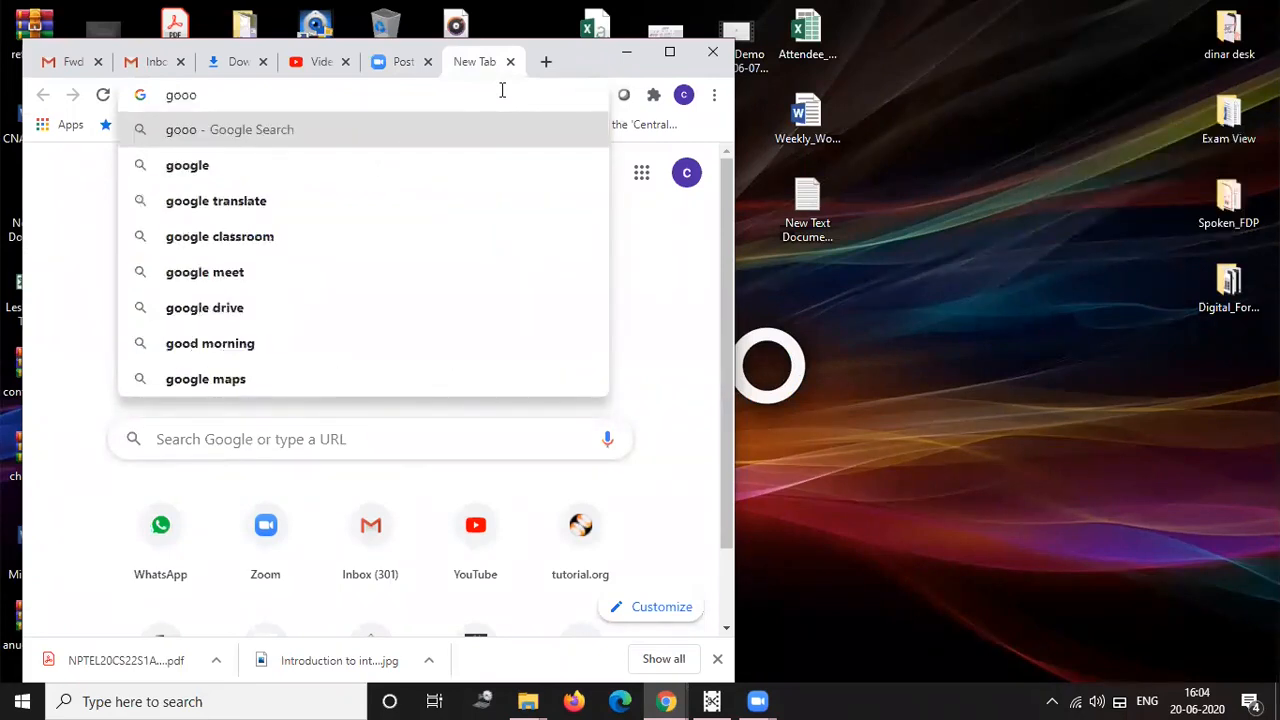
{"action": "key", "text": "Backspace"}
{"action": "type", "text": "o"}
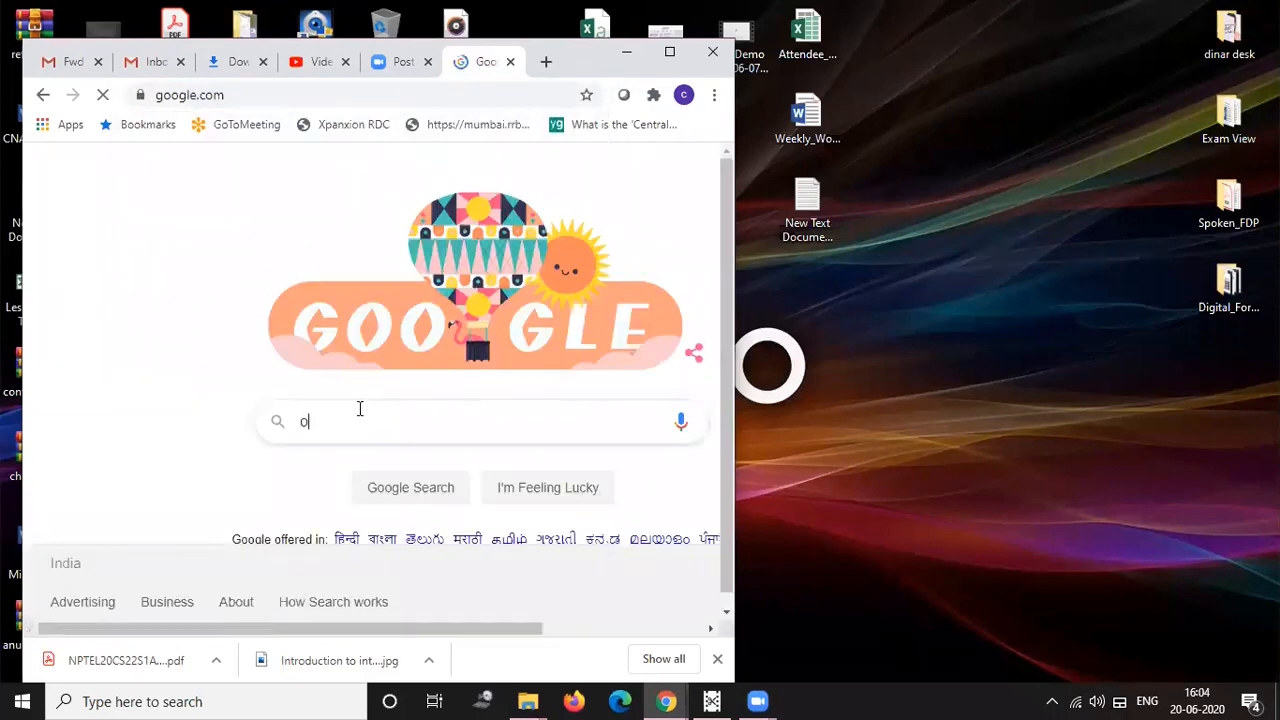
{"action": "type", "text": "bs"}
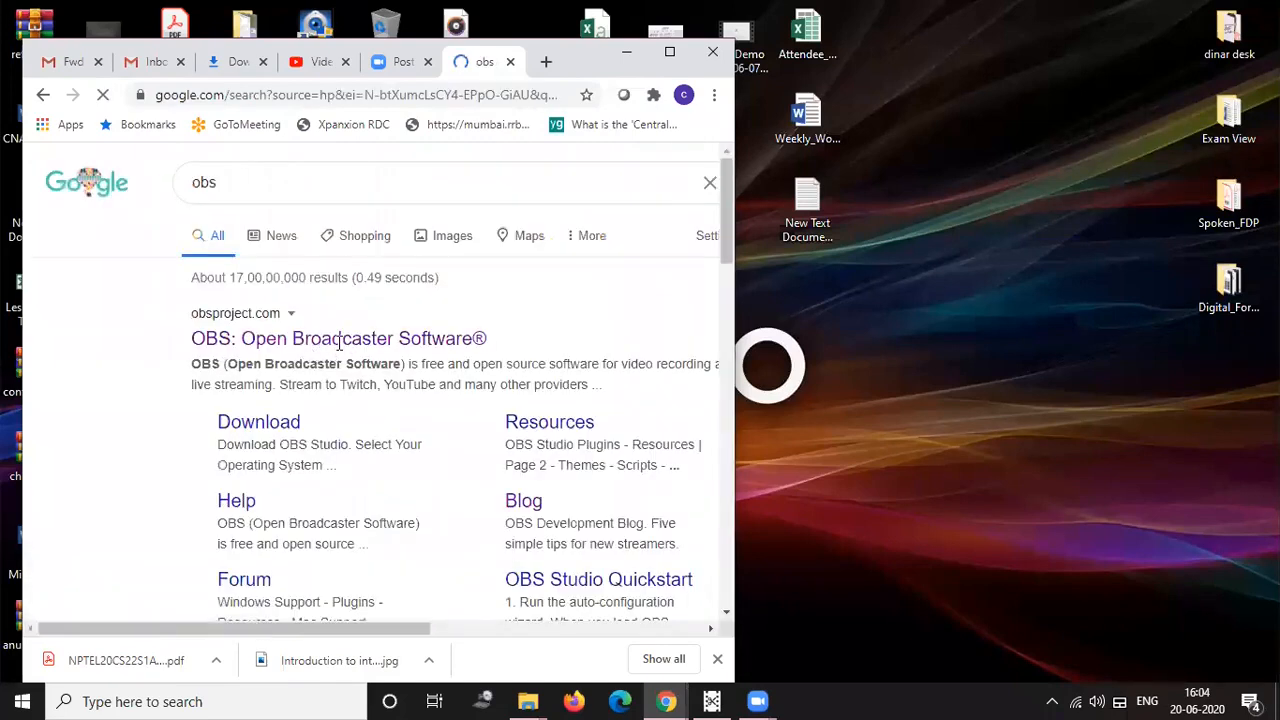
{"action": "left_click", "coordinate": [338, 338]}
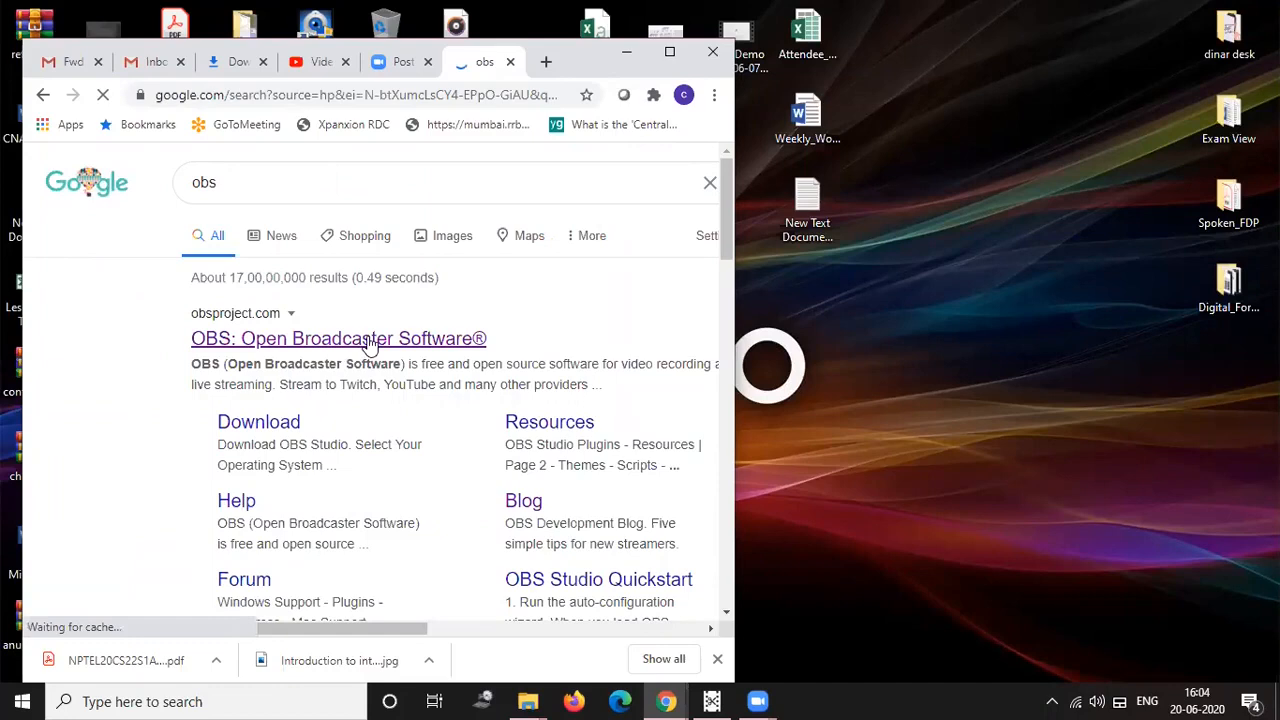
{"action": "mouse_move", "coordinate": [470, 200]}
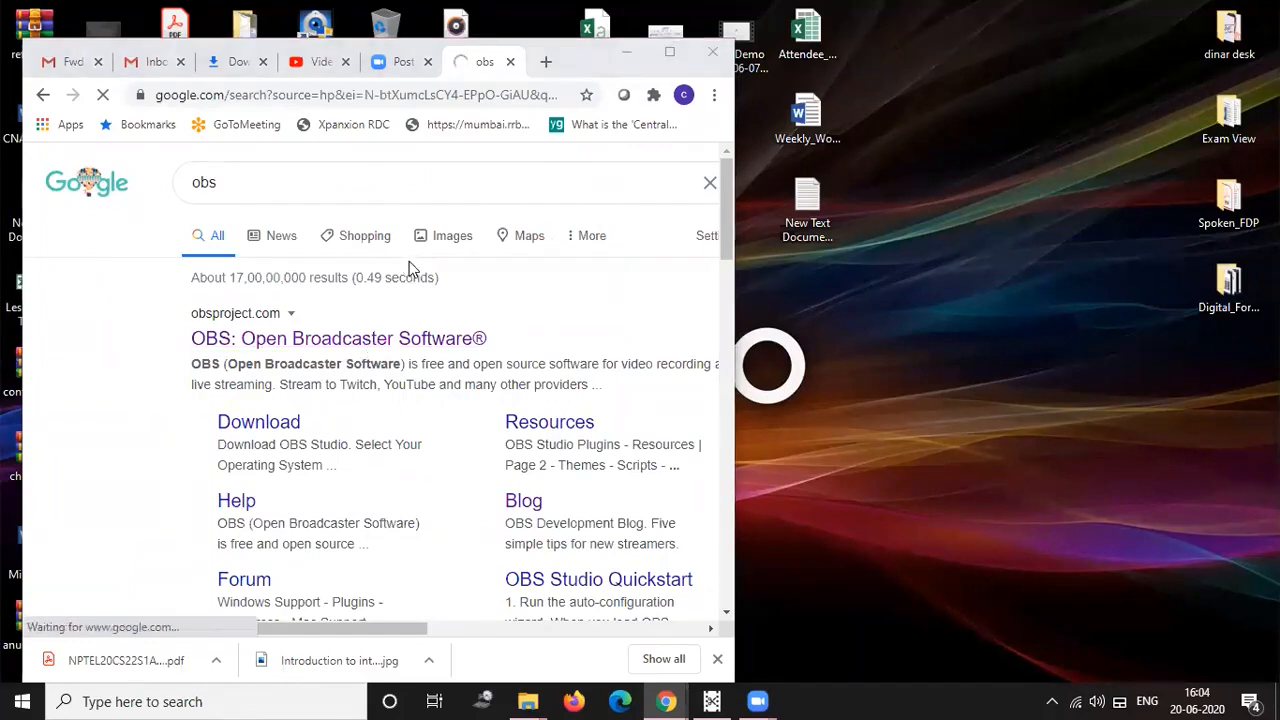
- Show obsproject.com full-screen and browse the OBS Studio 25.0.8 download options
{"action": "left_click", "coordinate": [338, 338]}
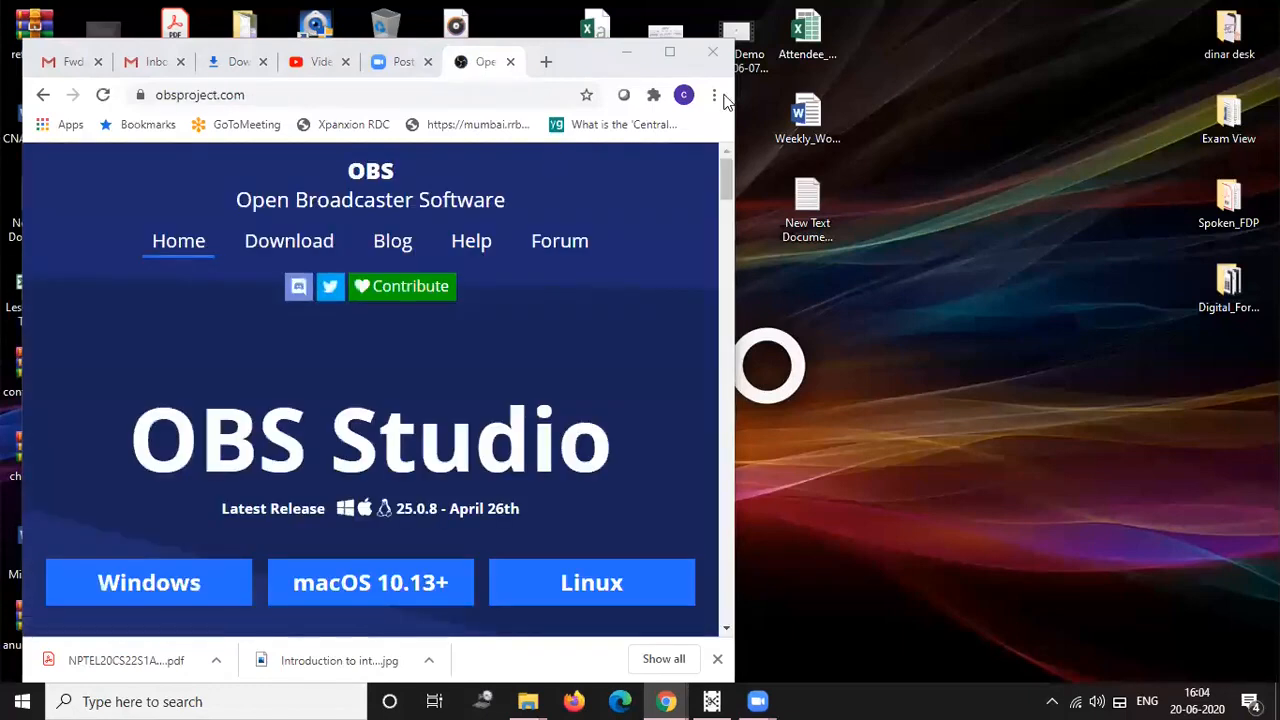
{"action": "mouse_move", "coordinate": [670, 52]}
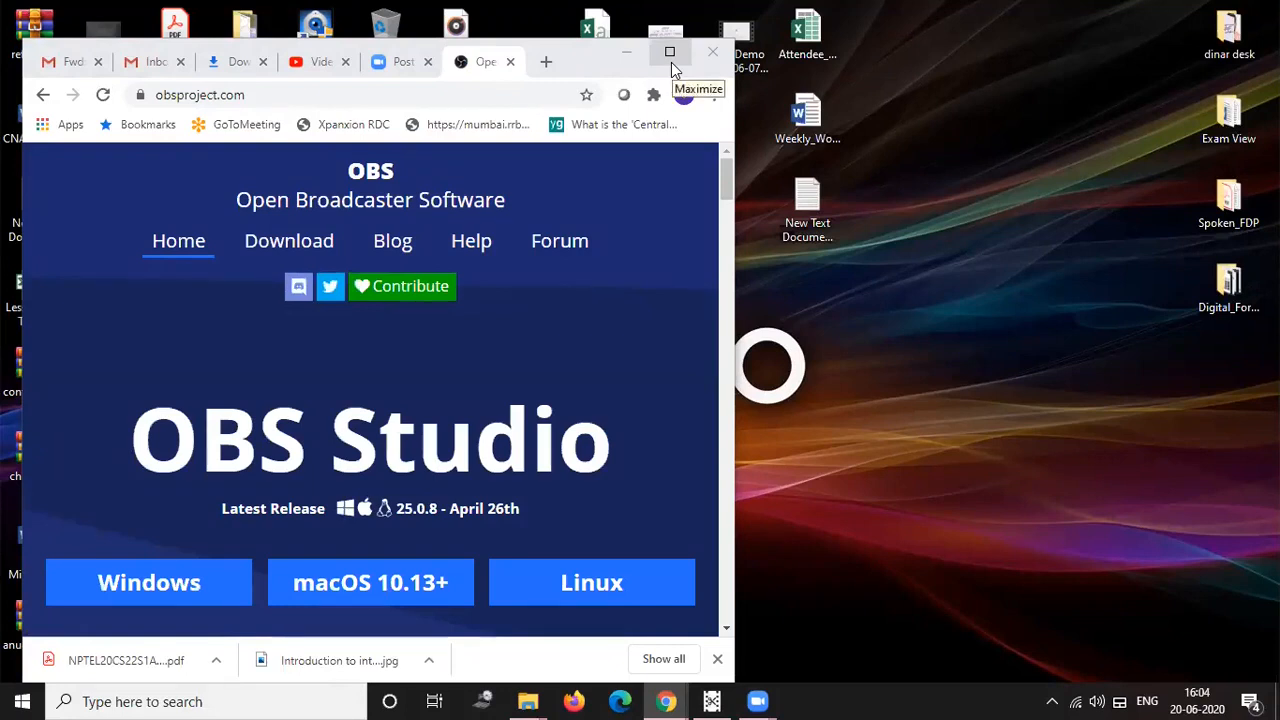
{"action": "mouse_move", "coordinate": [443, 374]}
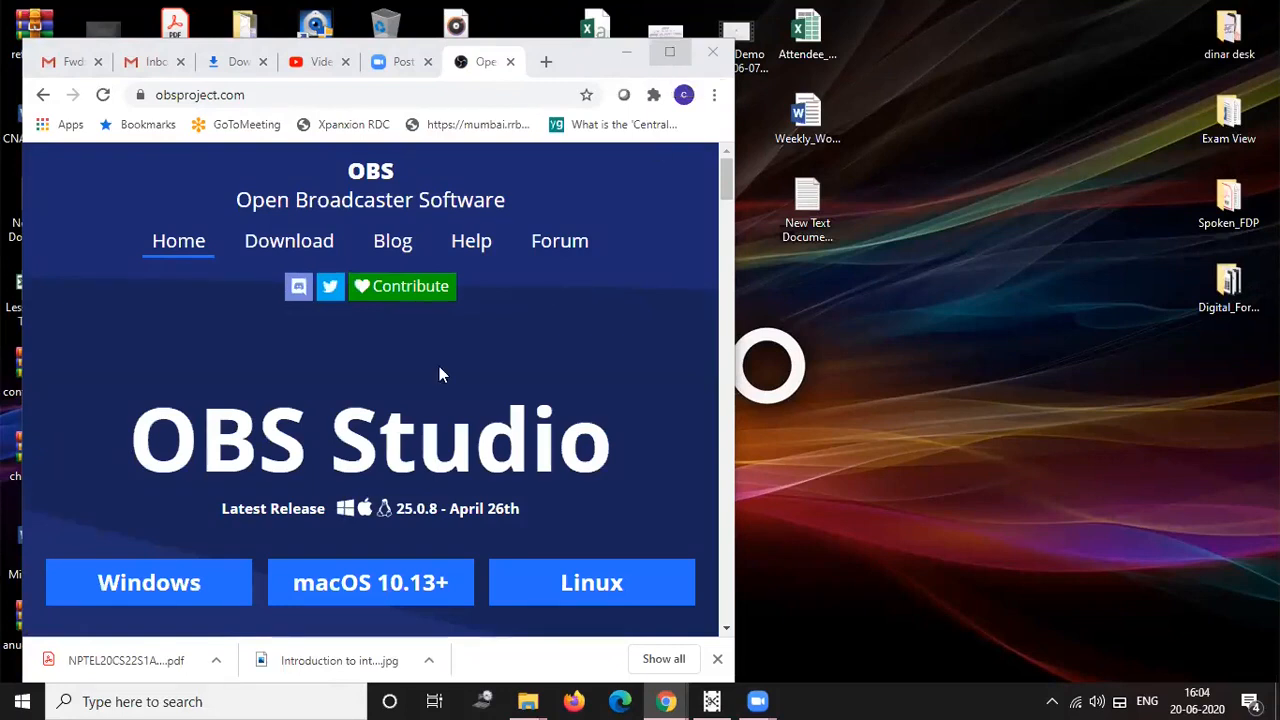
{"action": "mouse_move", "coordinate": [460, 354]}
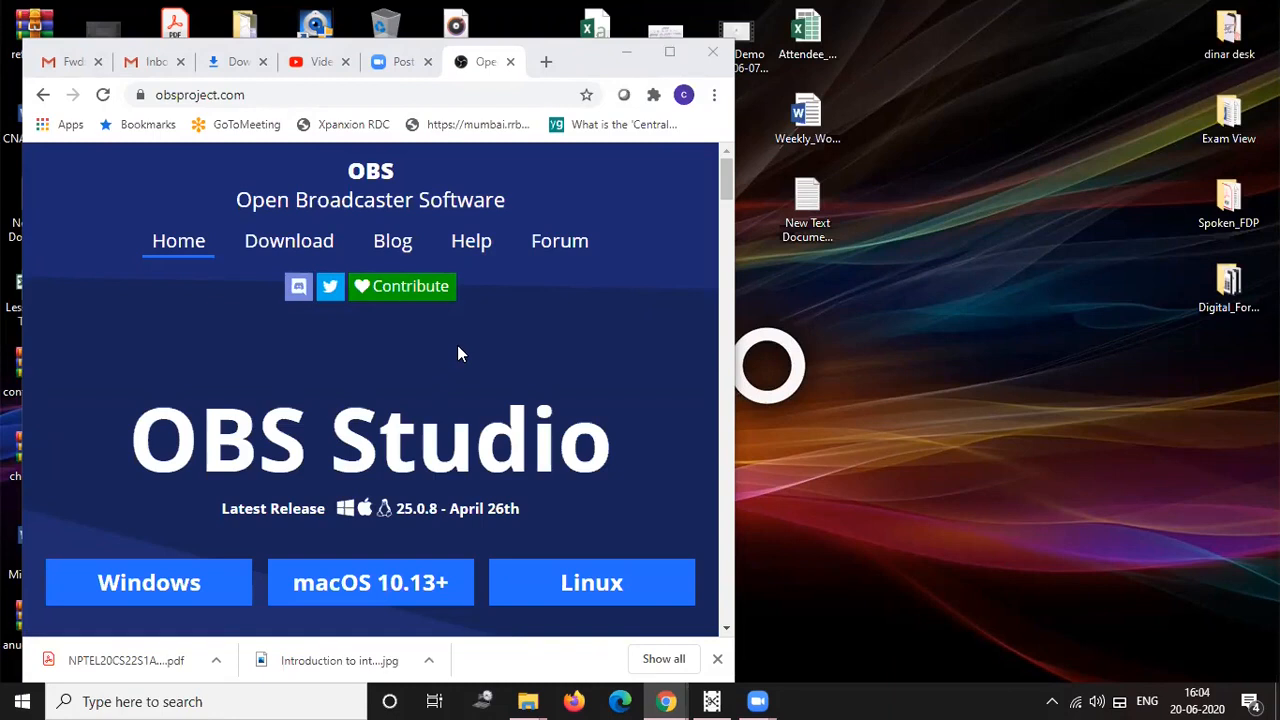
{"action": "mouse_move", "coordinate": [640, 317]}
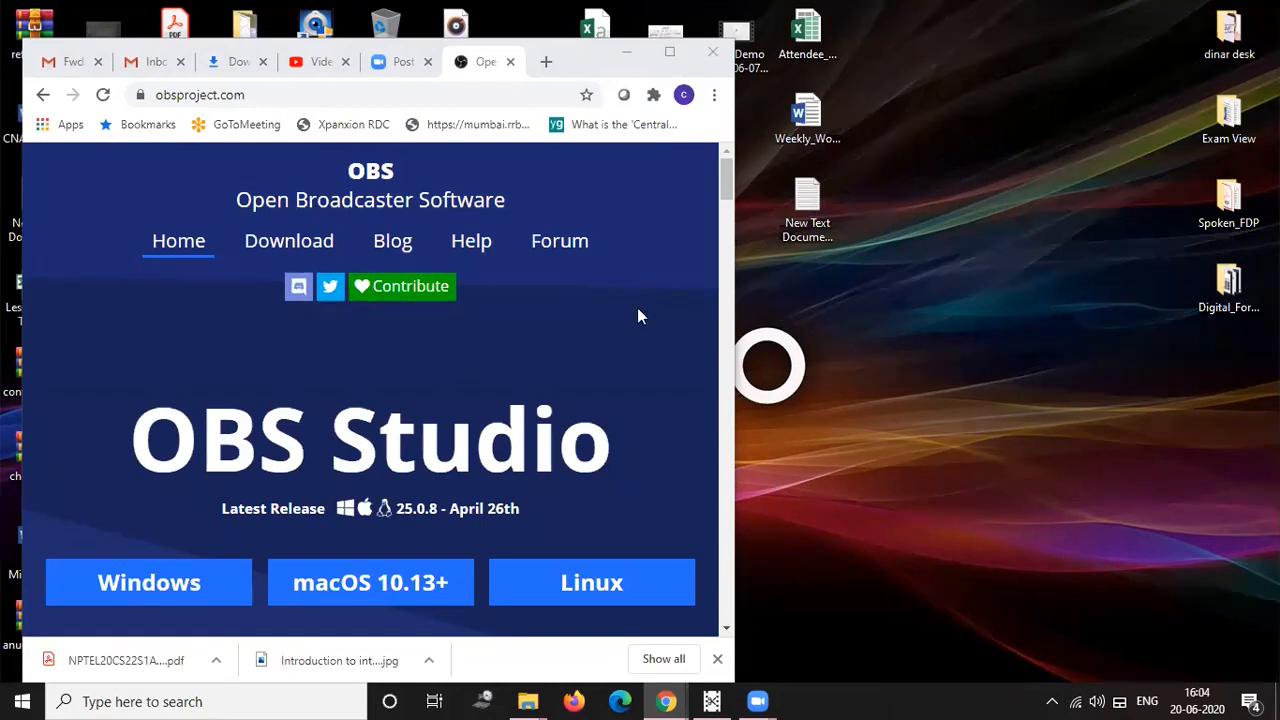
{"action": "scroll", "scroll_direction": "down", "scroll_amount": 3}
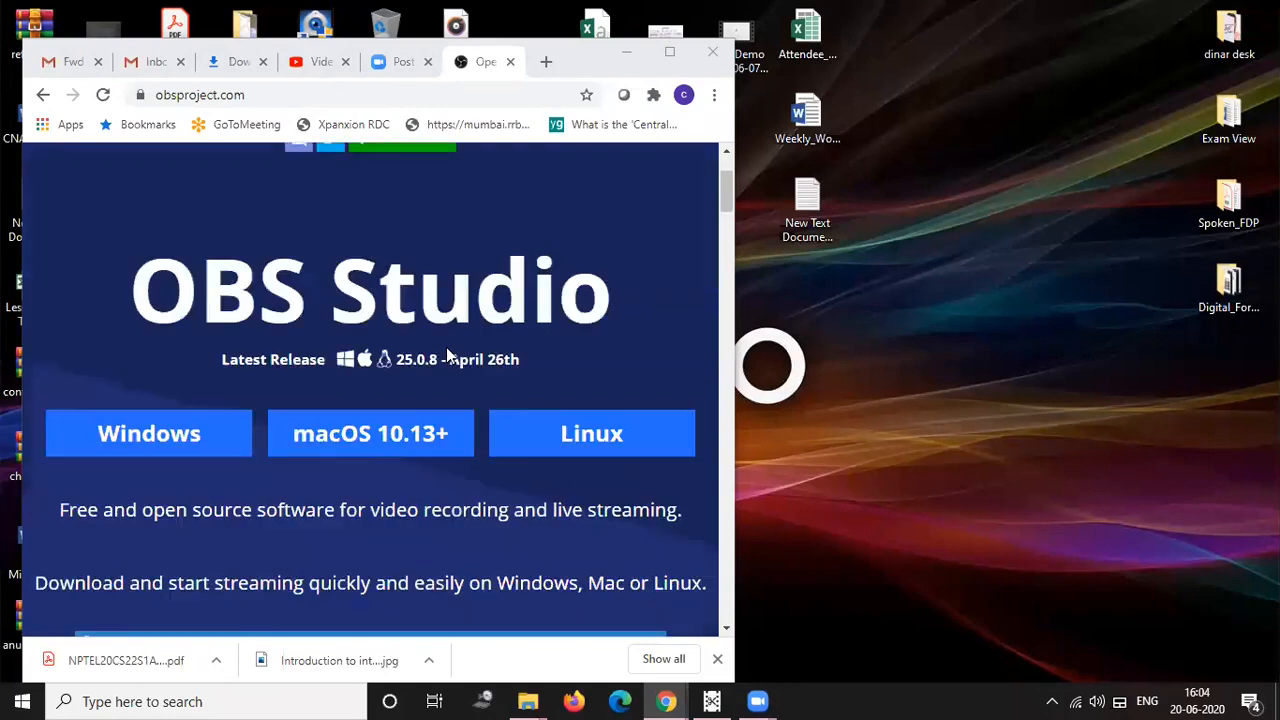
{"action": "scroll", "scroll_direction": "up", "scroll_amount": 3}
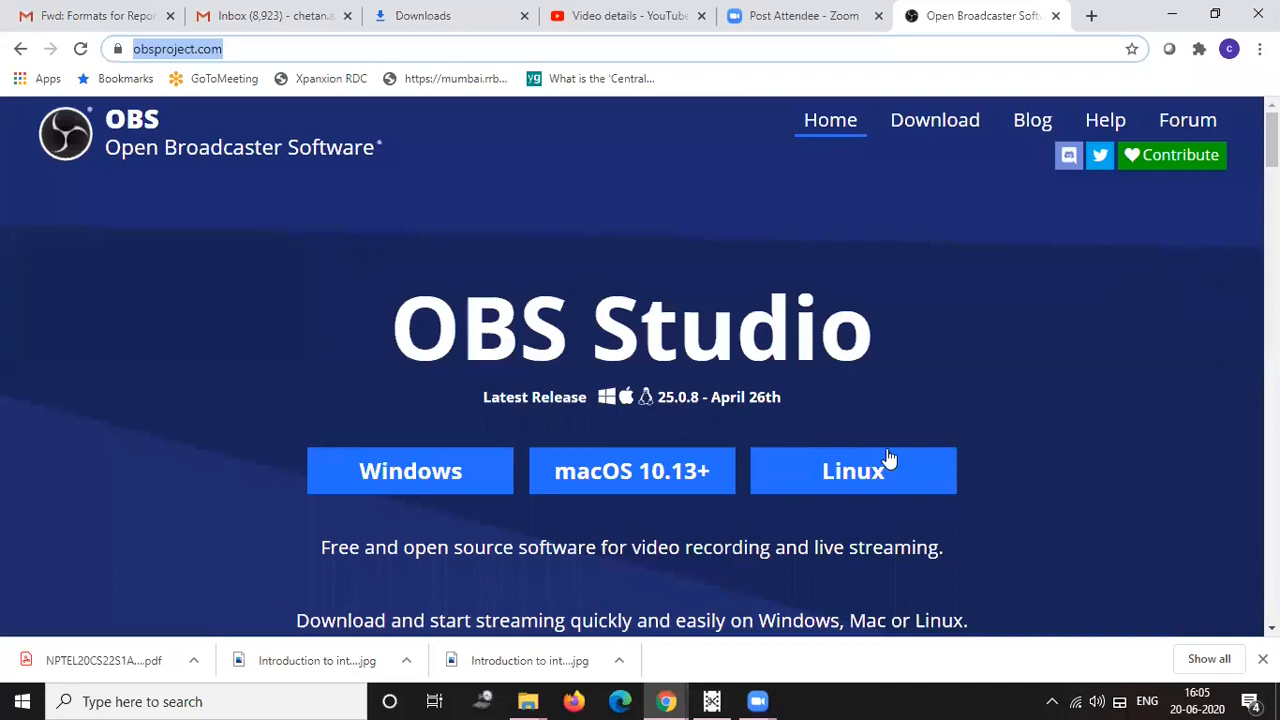
{"action": "mouse_move", "coordinate": [410, 471]}
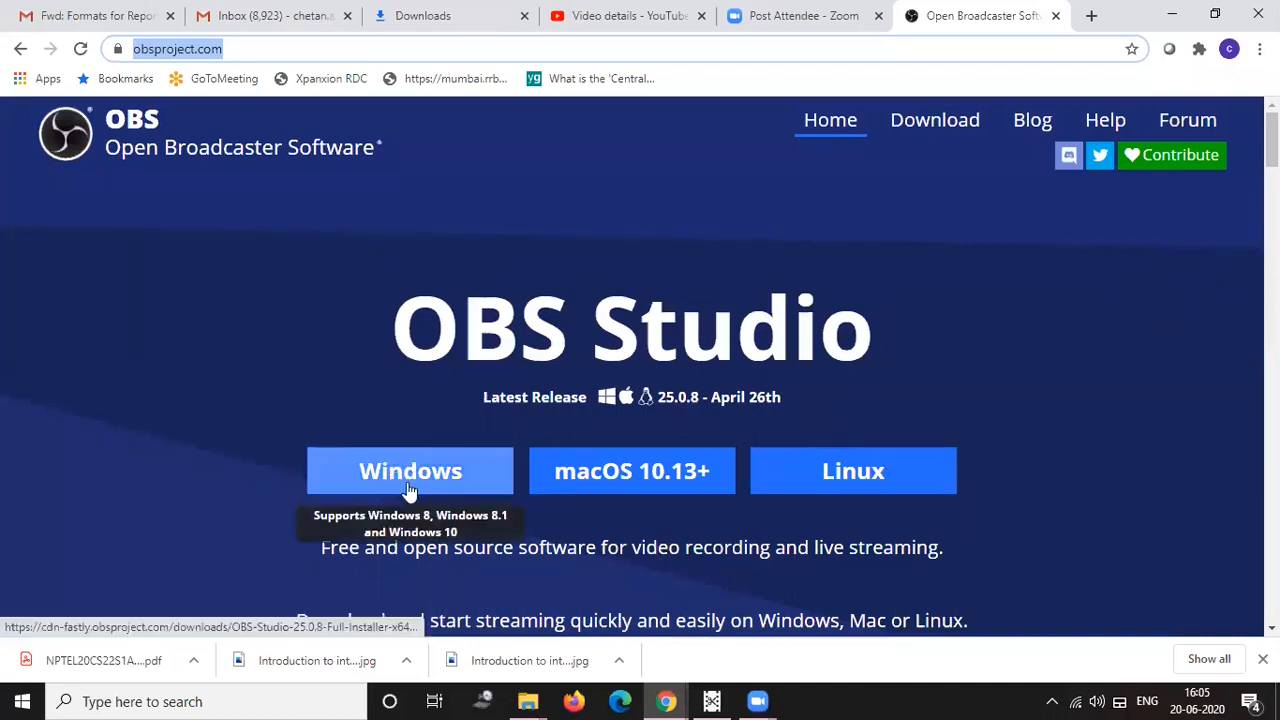
{"action": "mouse_move", "coordinate": [470, 602]}
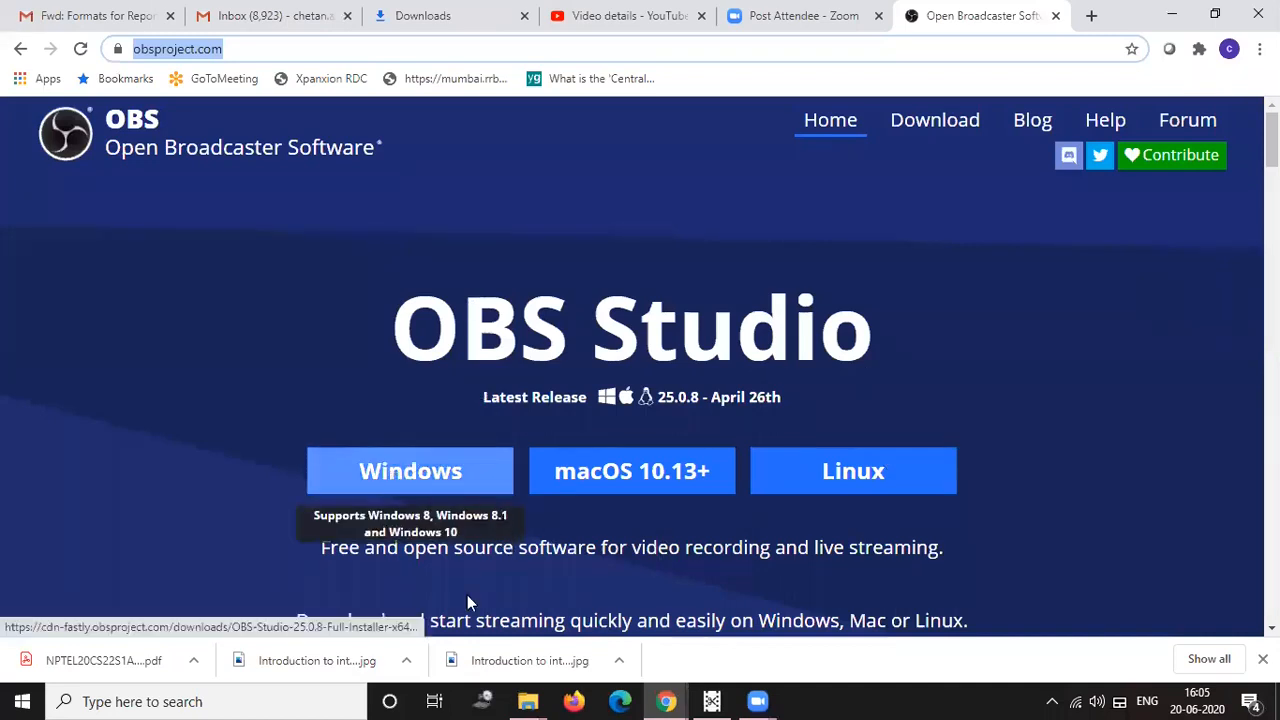
{"action": "mouse_move", "coordinate": [527, 701]}
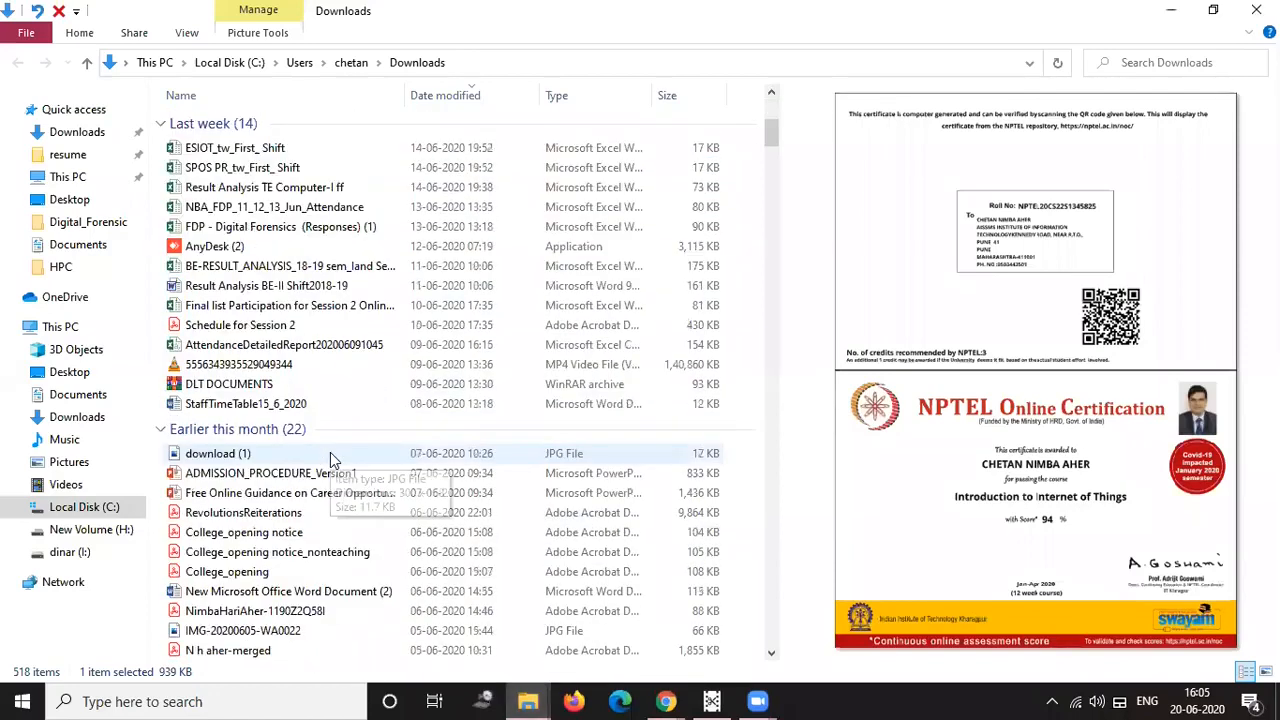
{"action": "mouse_move", "coordinate": [210, 454]}
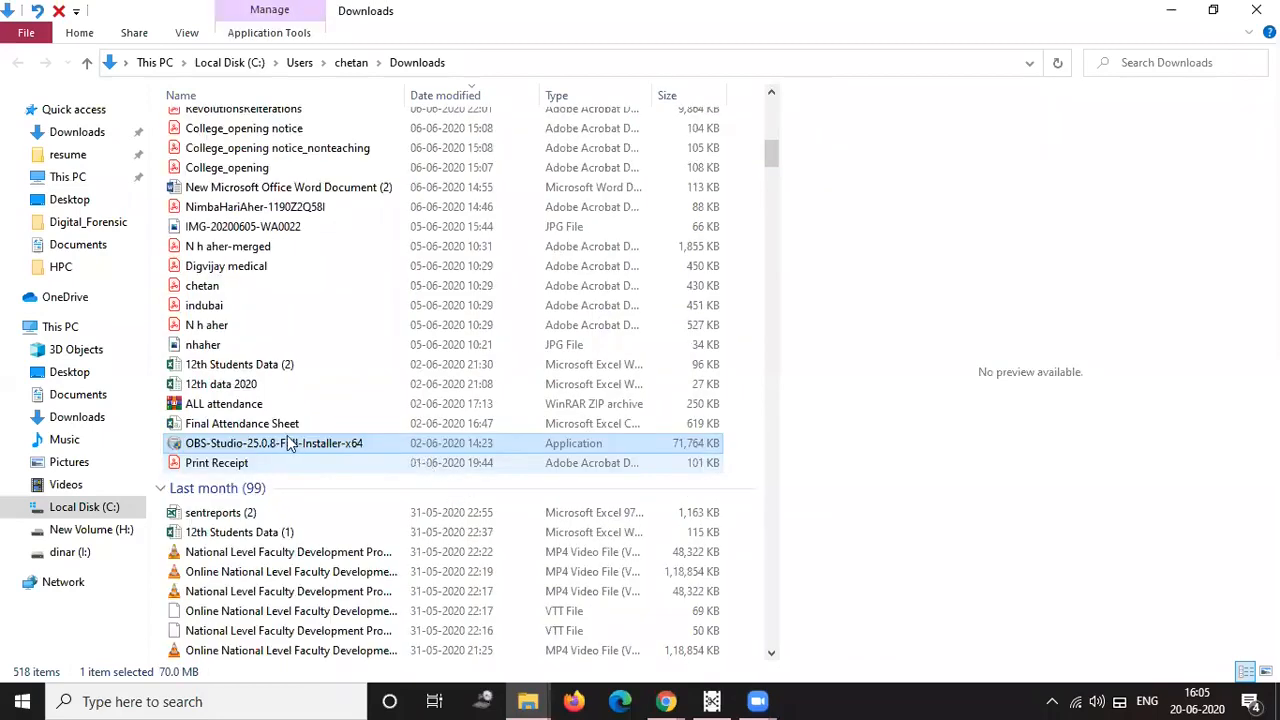
{"action": "mouse_move", "coordinate": [355, 463]}
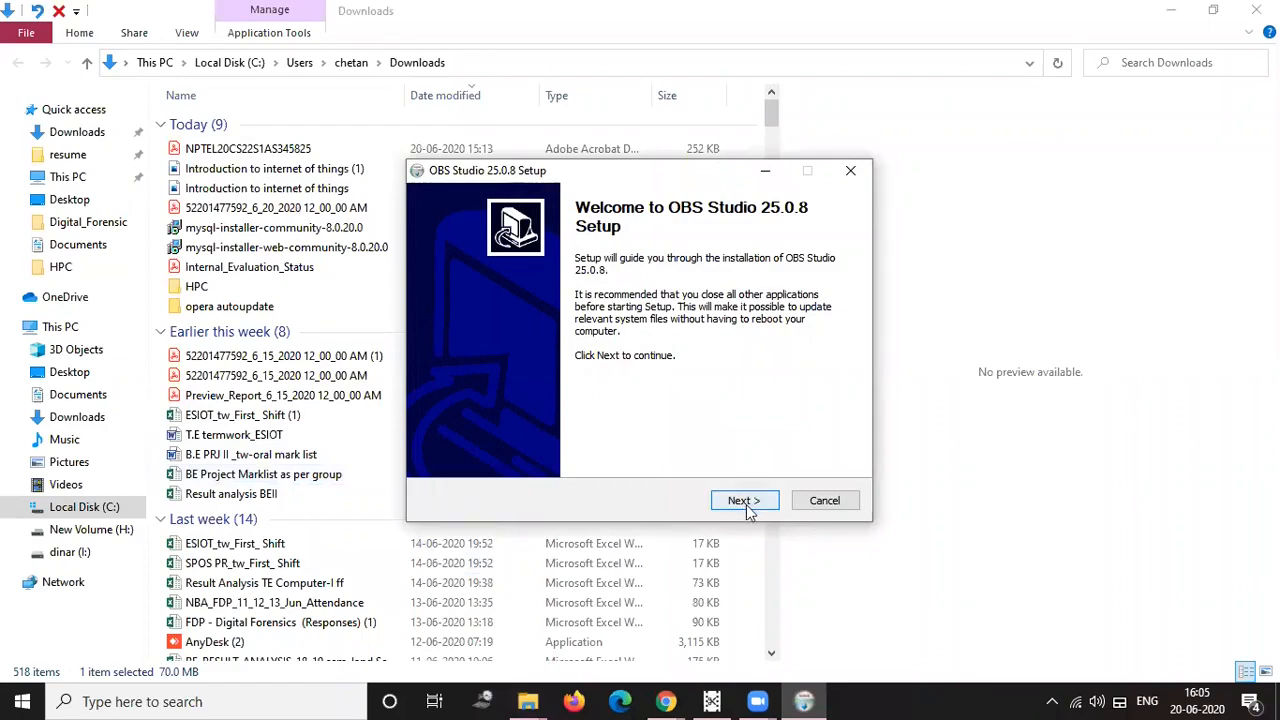
- Advance the OBS Studio 25.0.8 setup wizard past the welcome page to start installing
{"action": "left_click", "coordinate": [744, 500]}
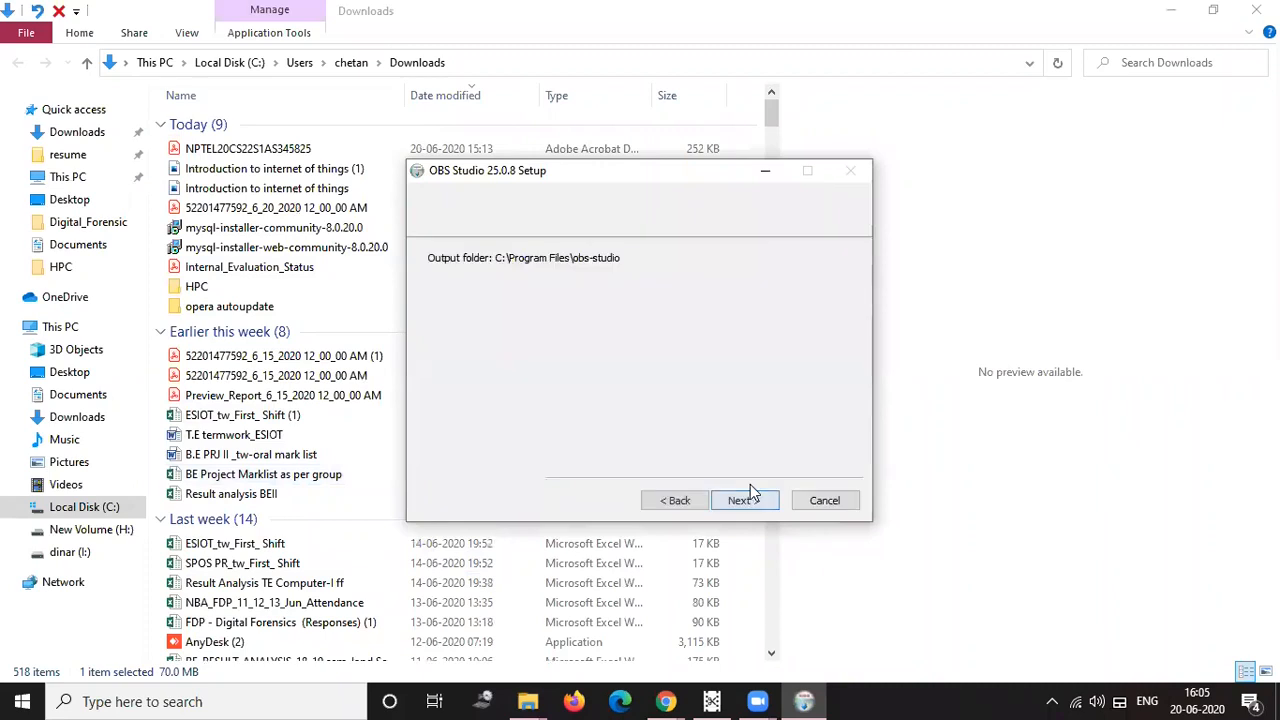
{"action": "left_click", "coordinate": [741, 500]}
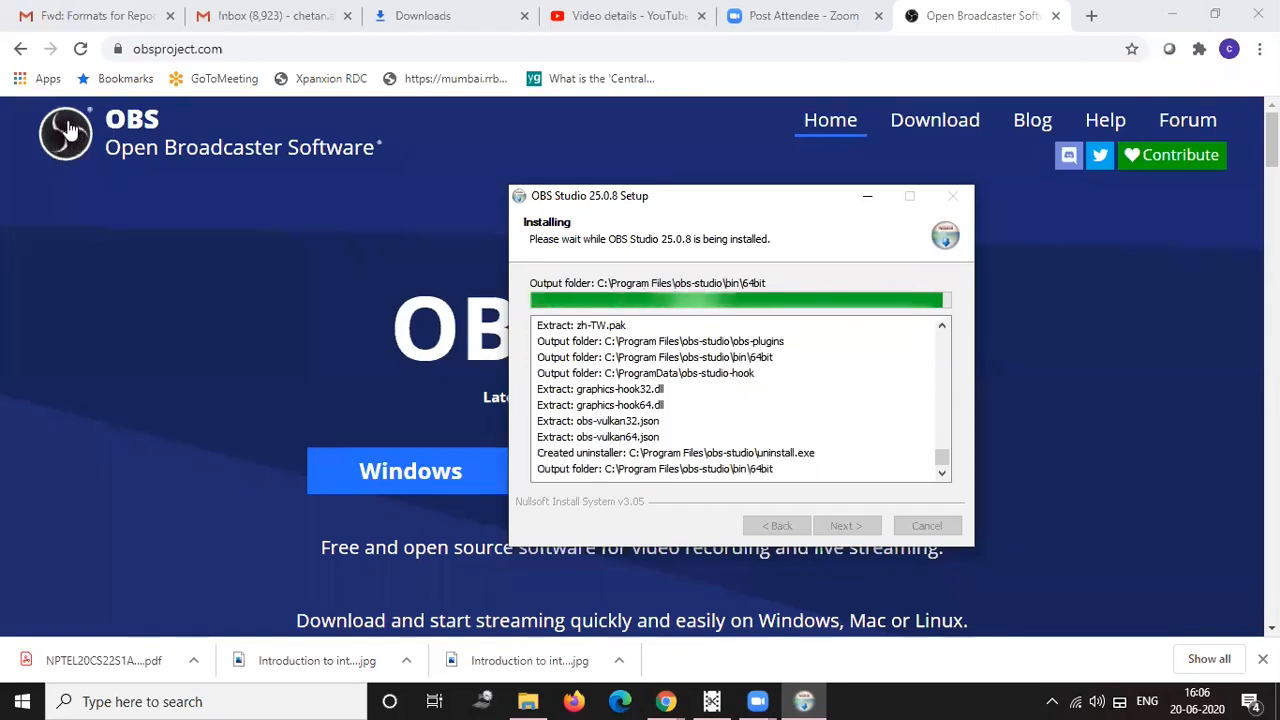
{"action": "mouse_move", "coordinate": [880, 381]}
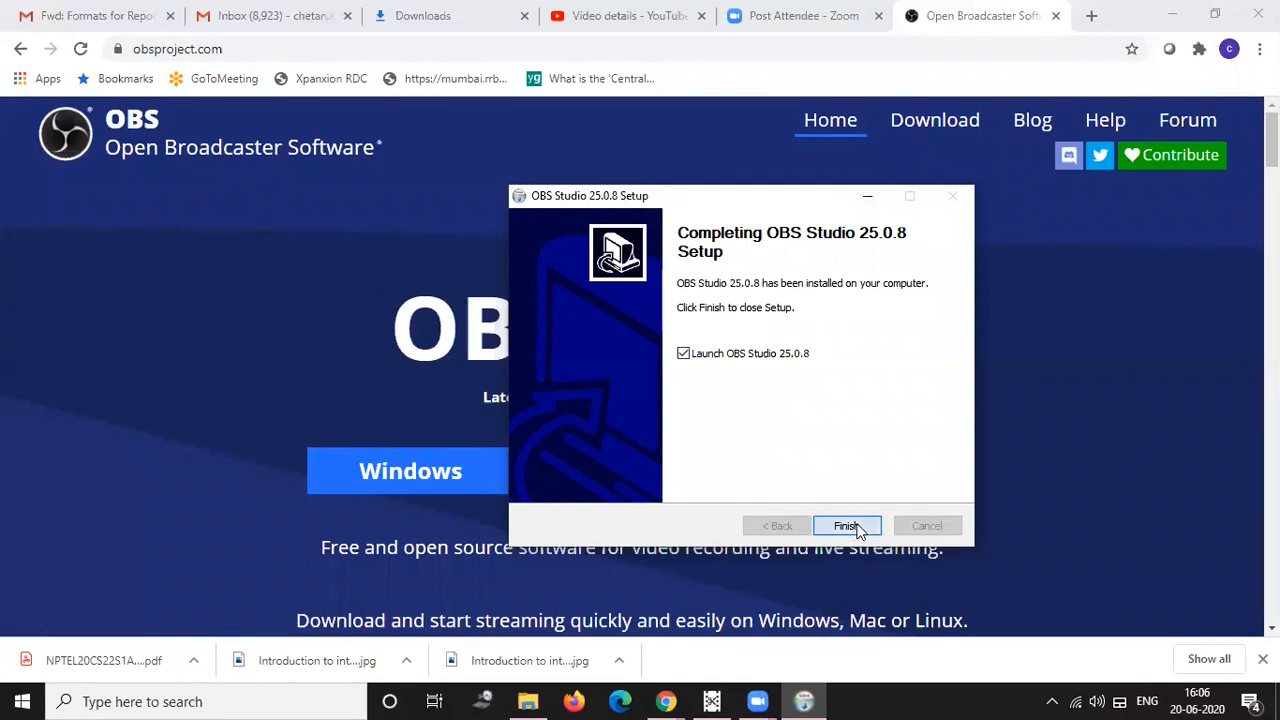
- Close the finished installer, minimize the browser, and bring up the desktop context menu
{"action": "left_click", "coordinate": [845, 526]}
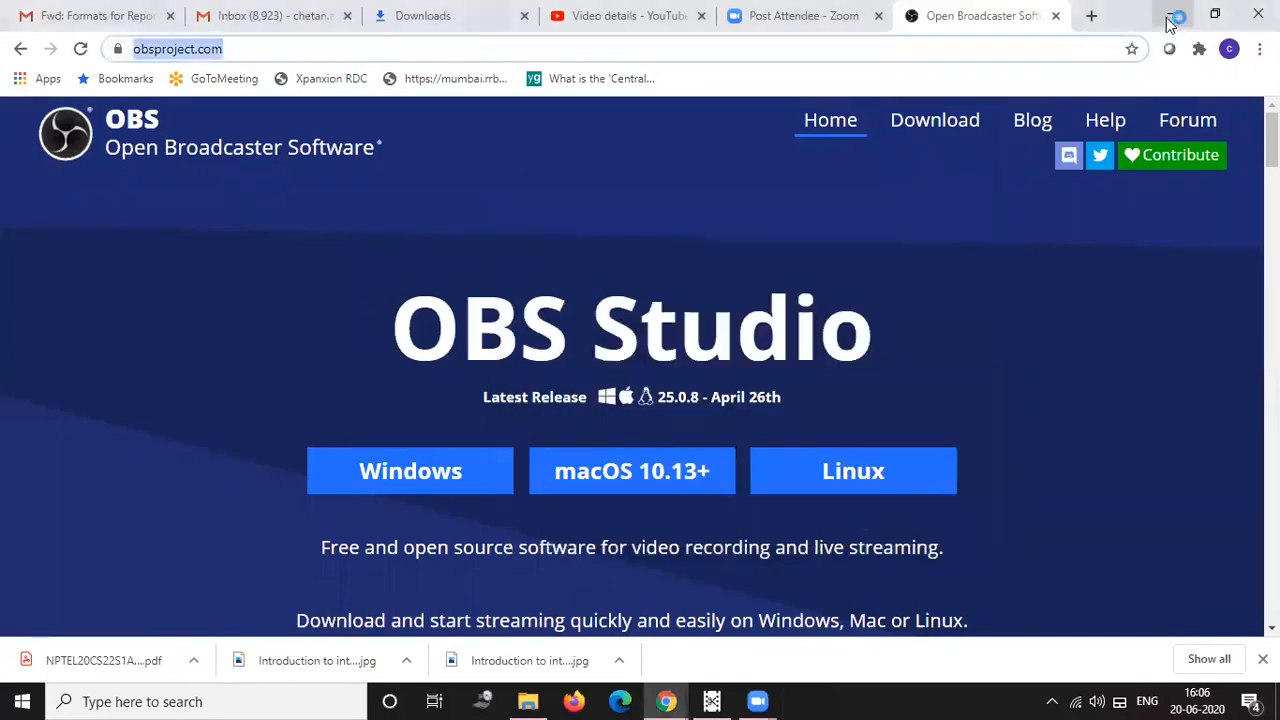
{"action": "mouse_move", "coordinate": [1177, 22]}
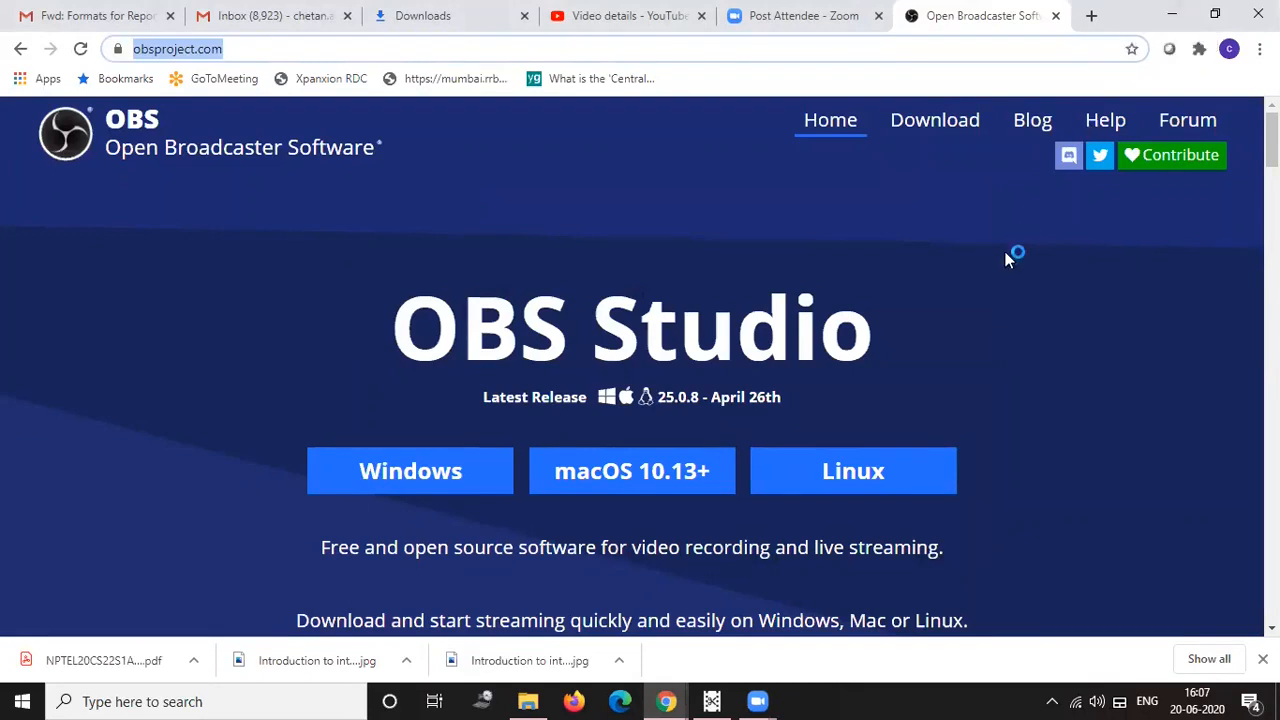
{"action": "mouse_move", "coordinate": [853, 471]}
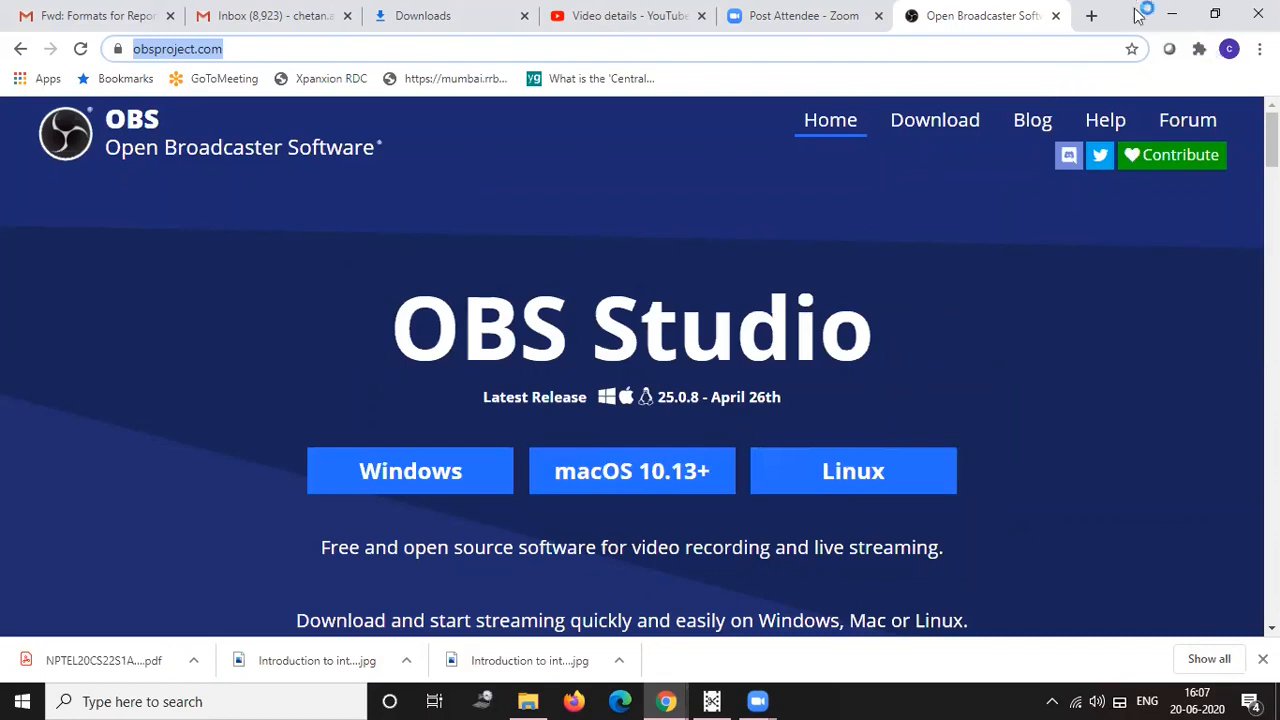
{"action": "mouse_move", "coordinate": [1173, 15]}
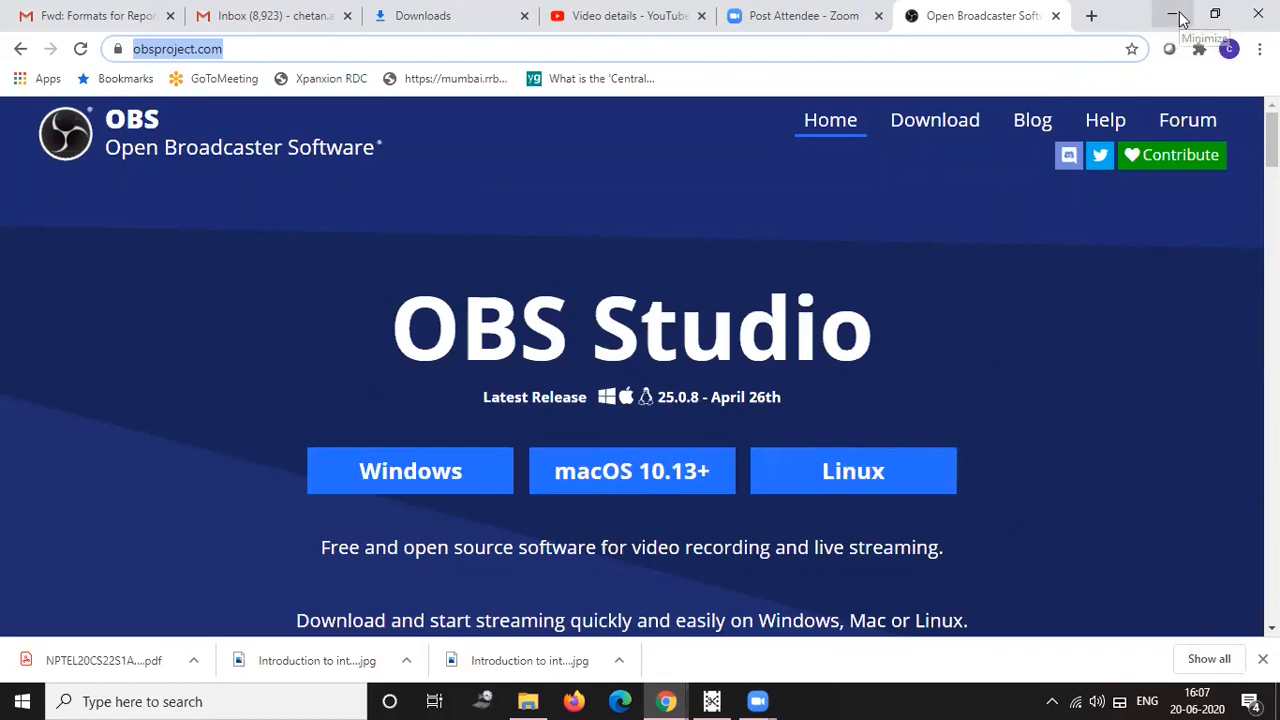
{"action": "left_click", "coordinate": [1178, 15]}
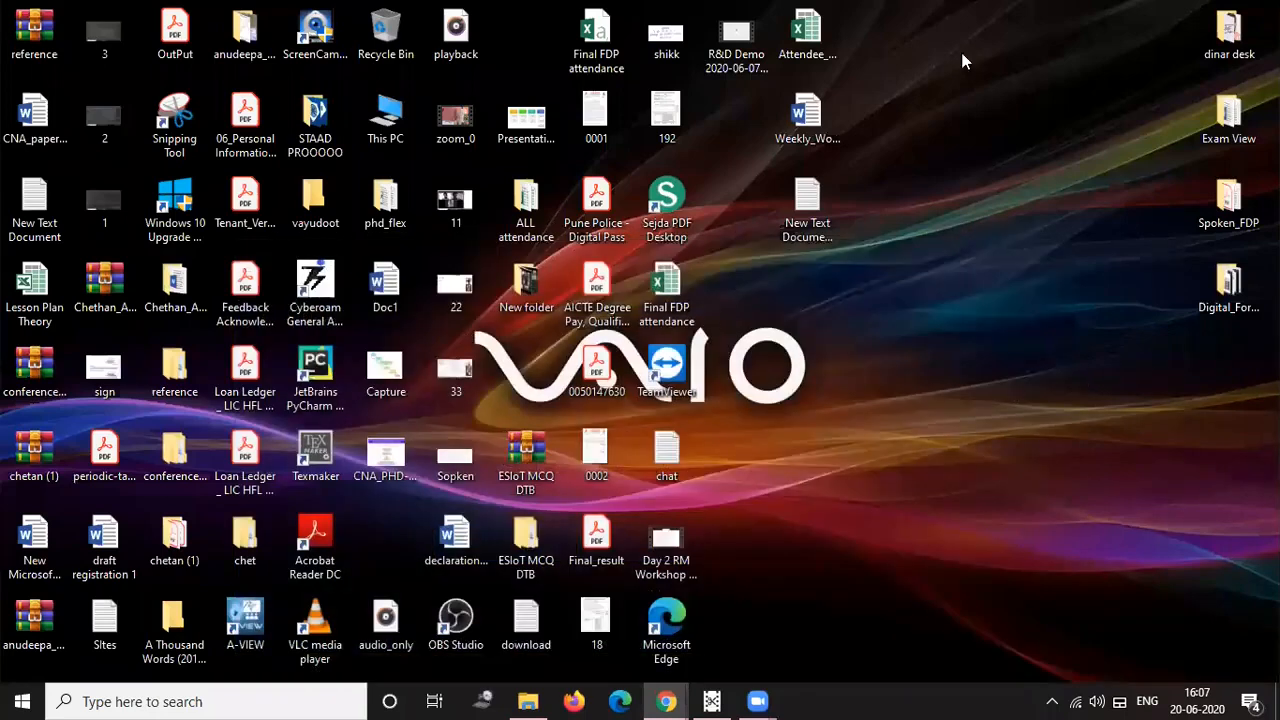
{"action": "mouse_move", "coordinate": [950, 362]}
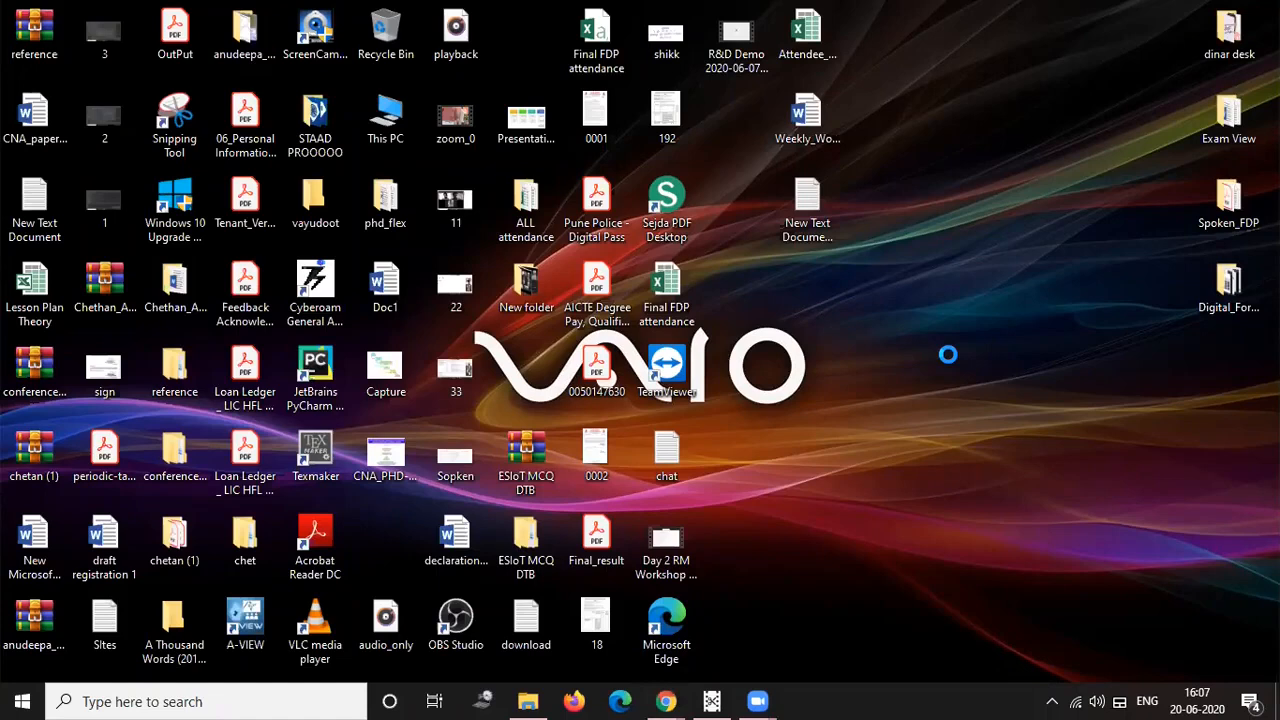
{"action": "right_click", "coordinate": [948, 354]}
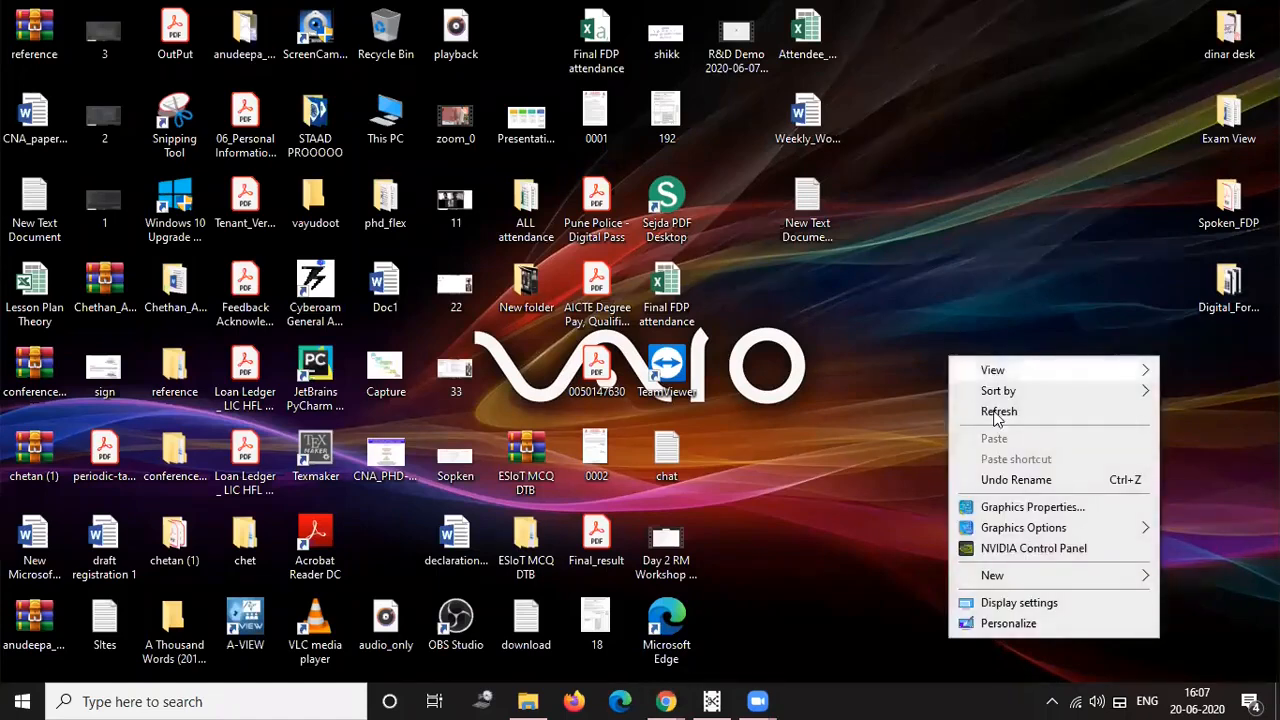
{"action": "mouse_move", "coordinate": [880, 490]}
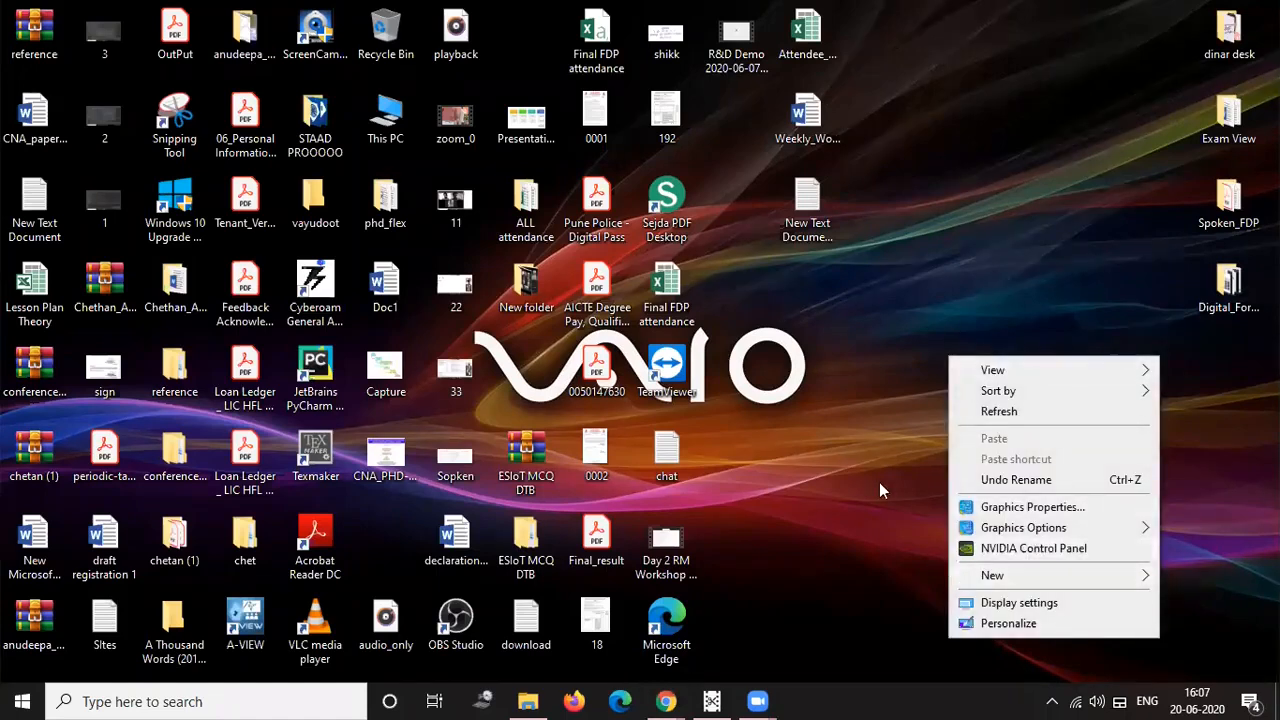
{"action": "mouse_move", "coordinate": [845, 570]}
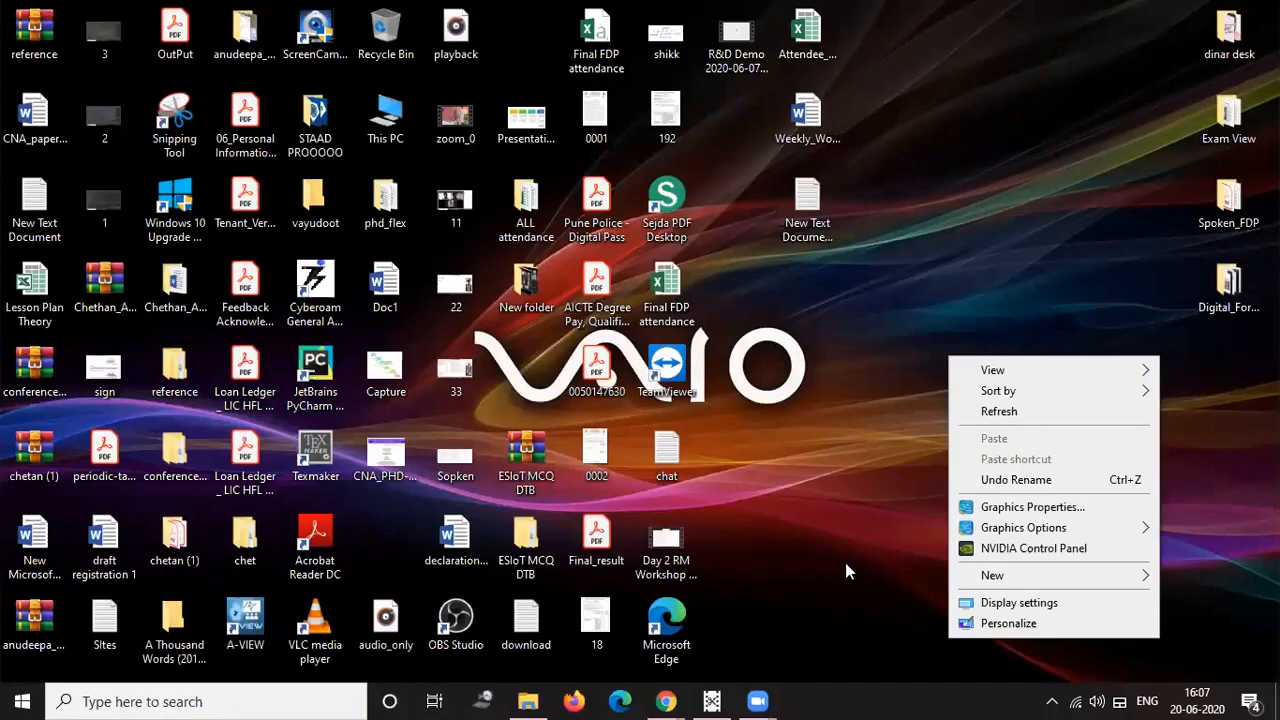
{"action": "mouse_move", "coordinate": [945, 527]}
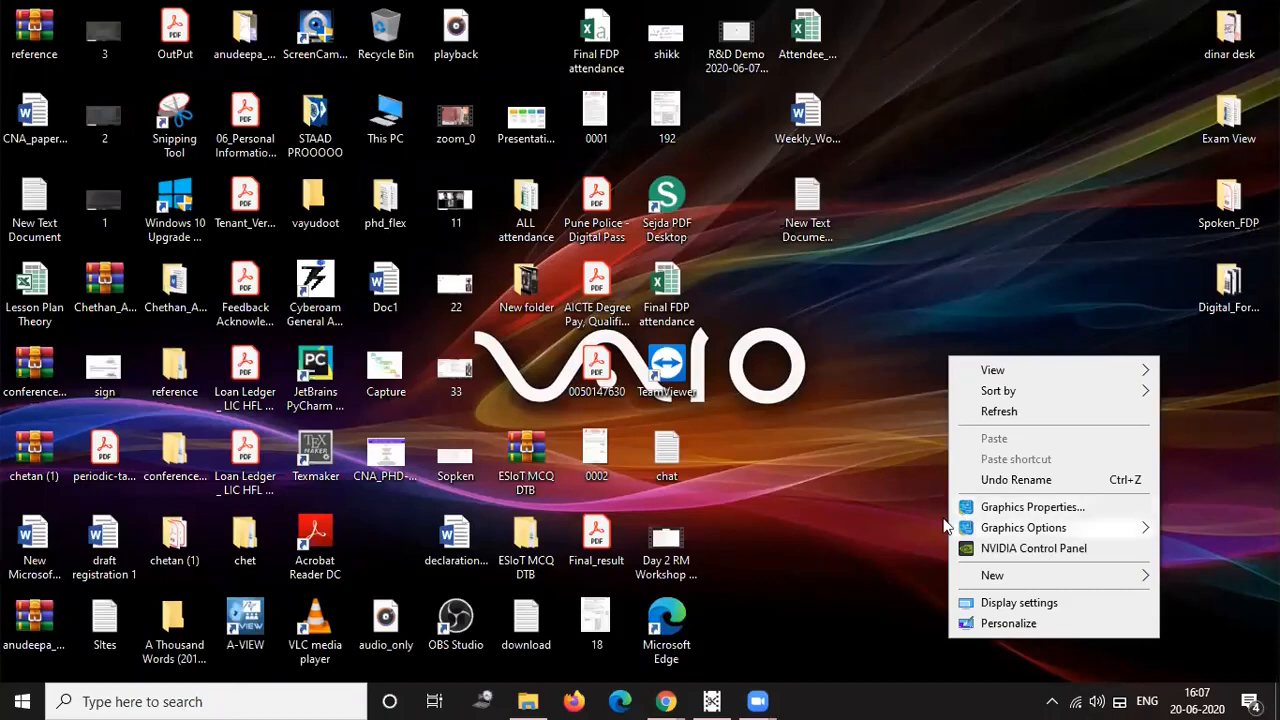
{"action": "mouse_move", "coordinate": [985, 502]}
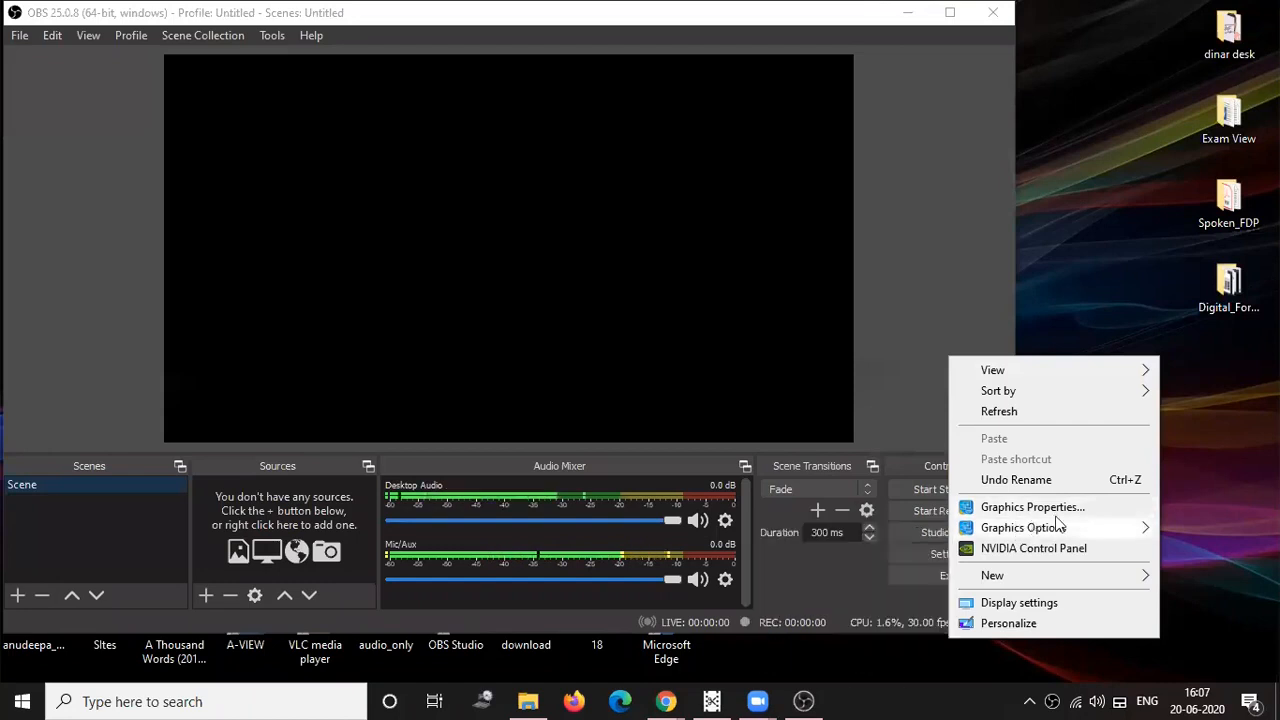
{"action": "left_click", "coordinate": [1120, 233]}
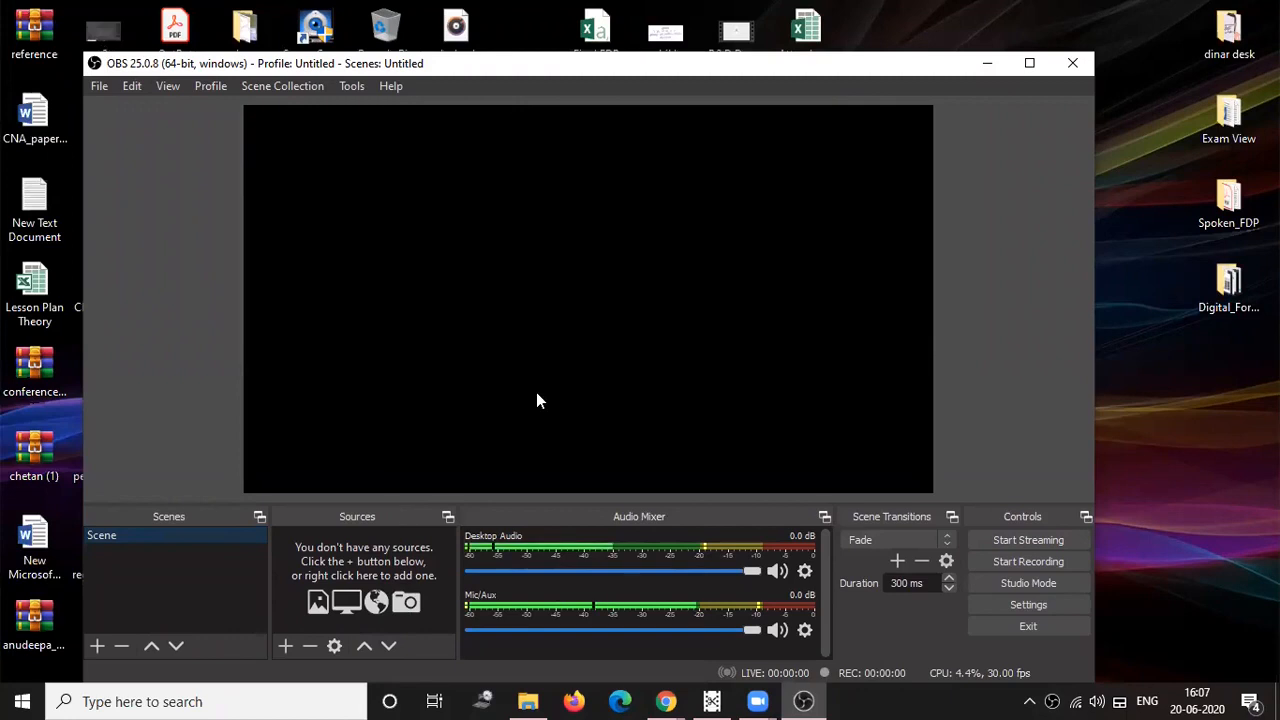
{"action": "left_click", "coordinate": [351, 85]}
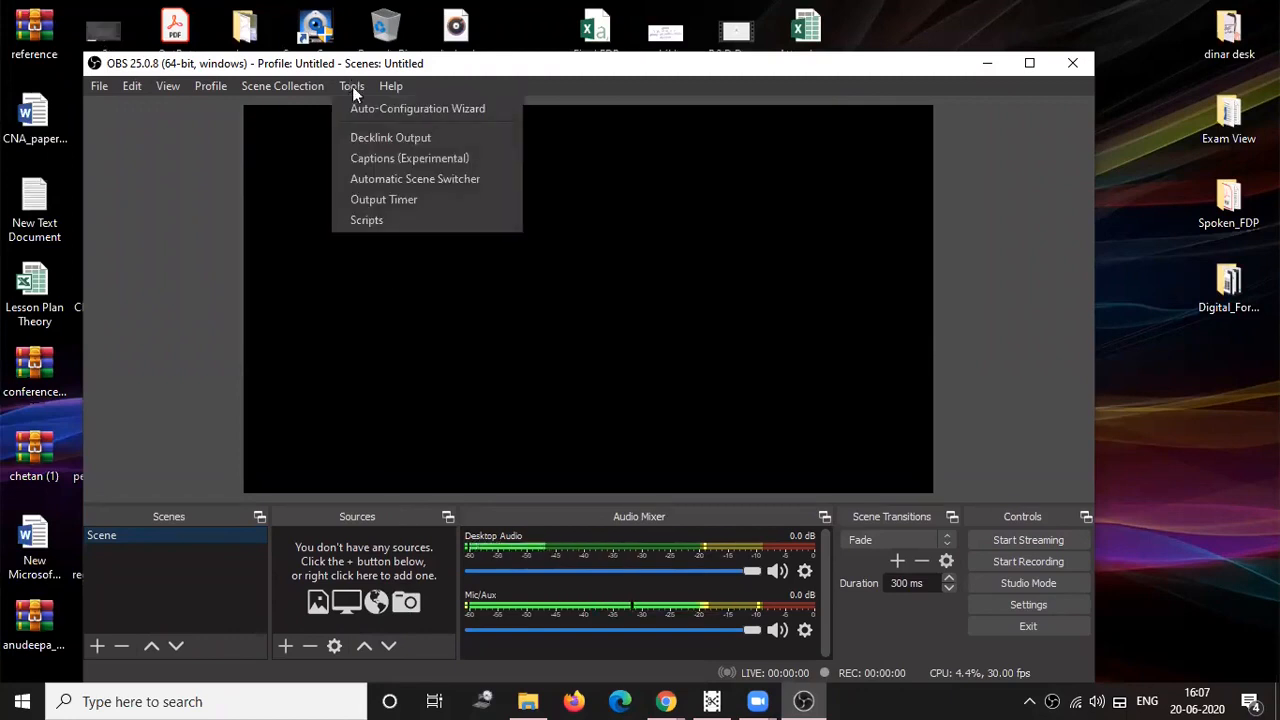
{"action": "mouse_move", "coordinate": [417, 108]}
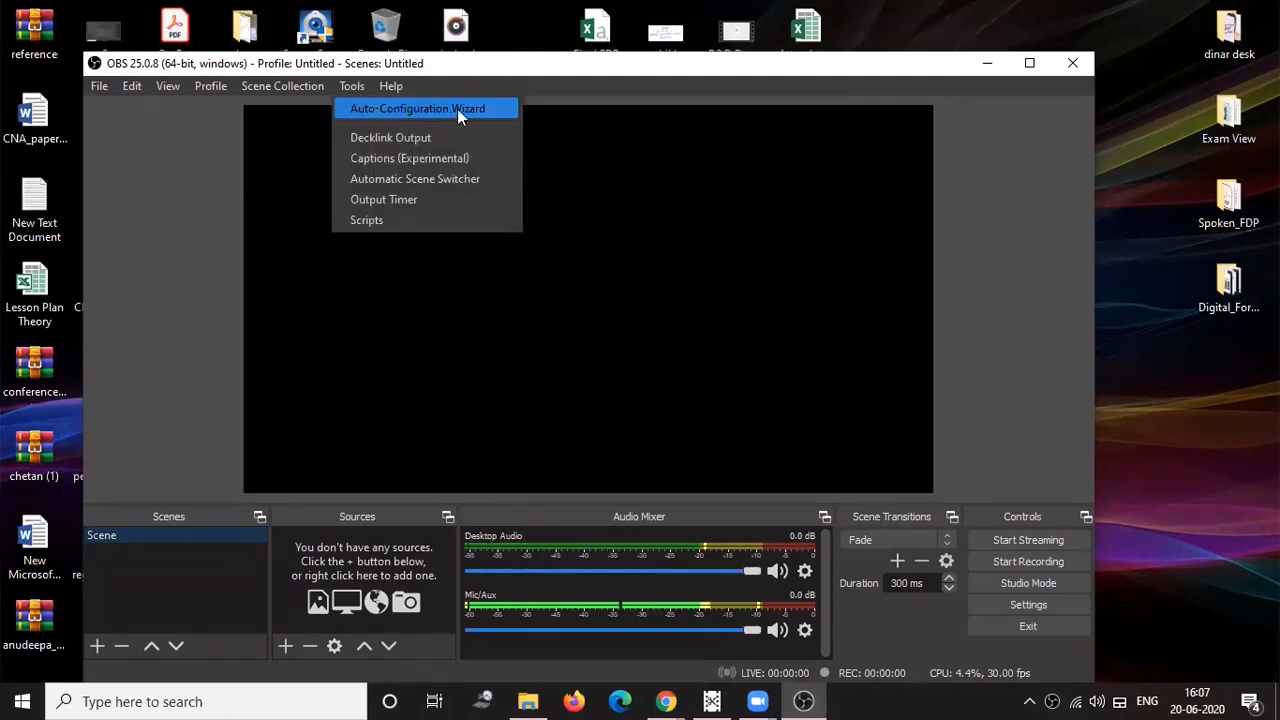
{"action": "left_click", "coordinate": [417, 108]}
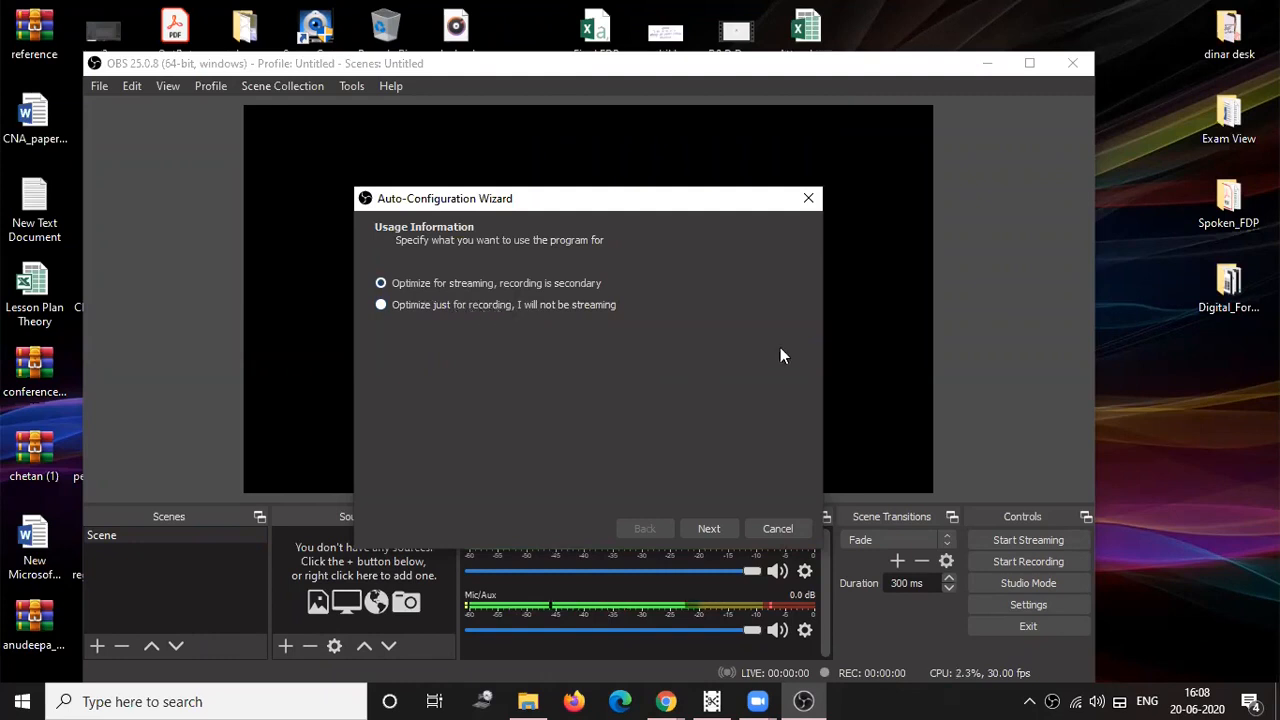
{"action": "left_click", "coordinate": [380, 304]}
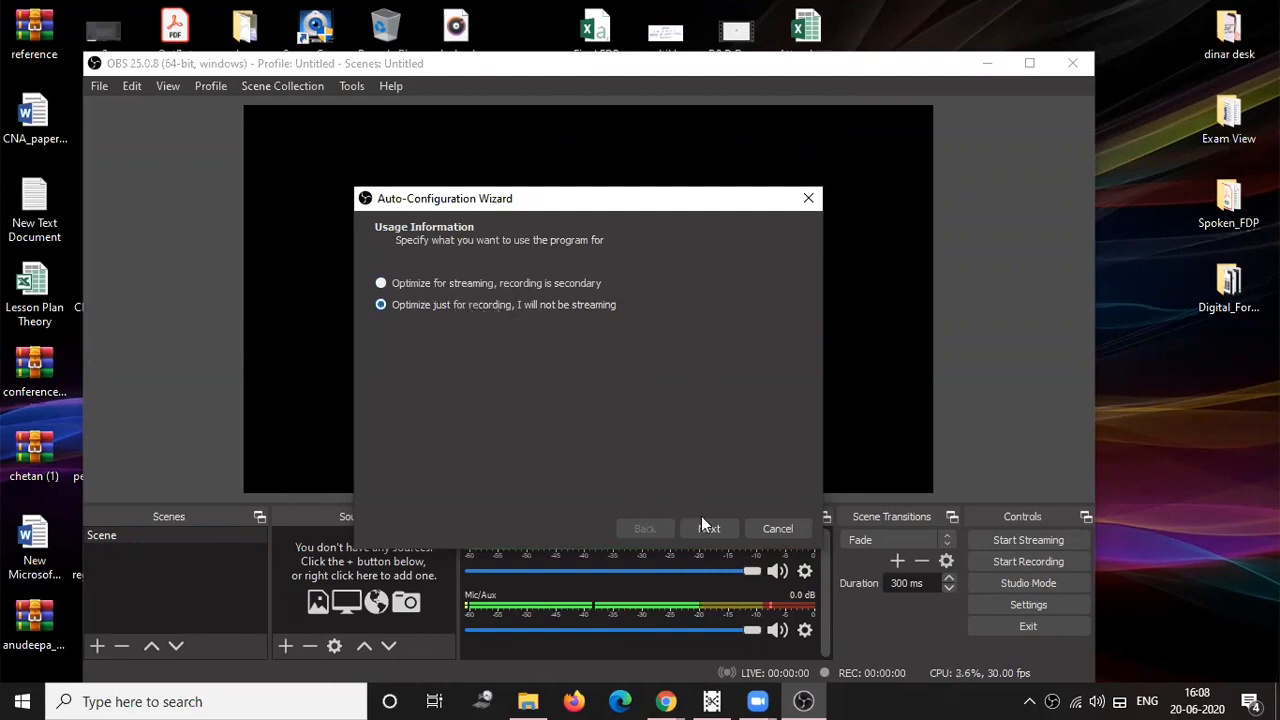
{"action": "left_click", "coordinate": [708, 528]}
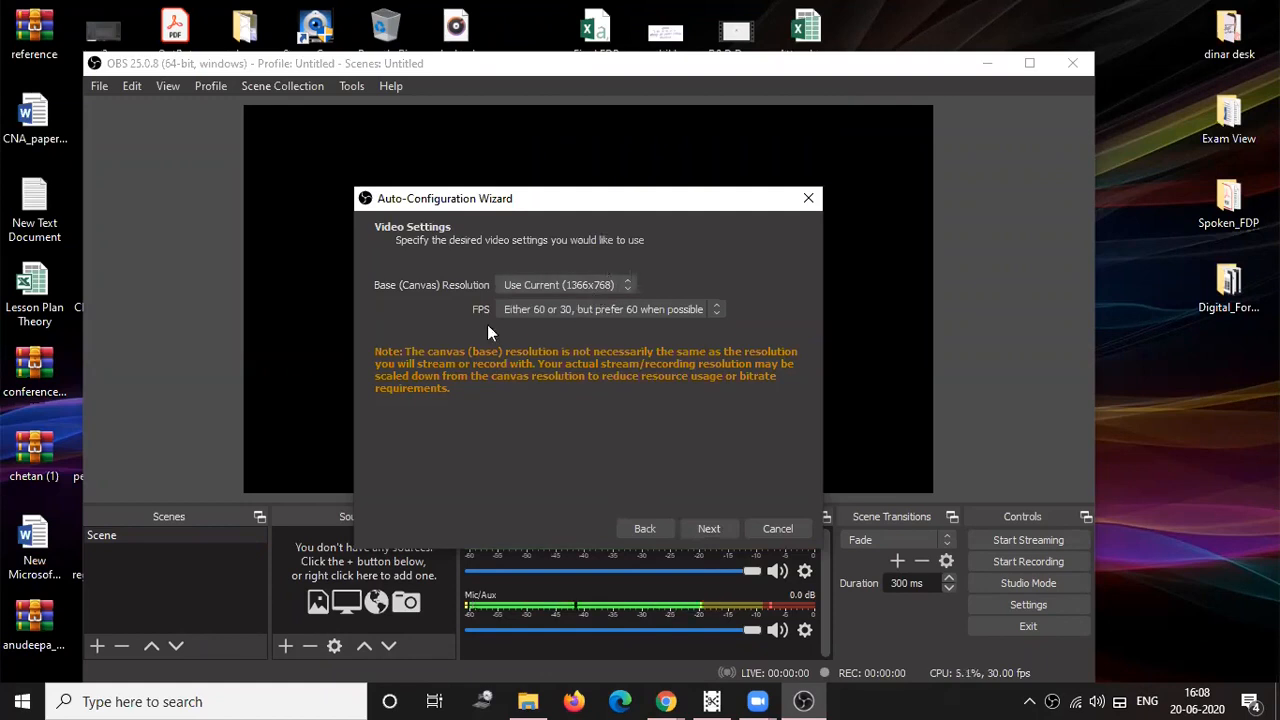
{"action": "mouse_move", "coordinate": [709, 528]}
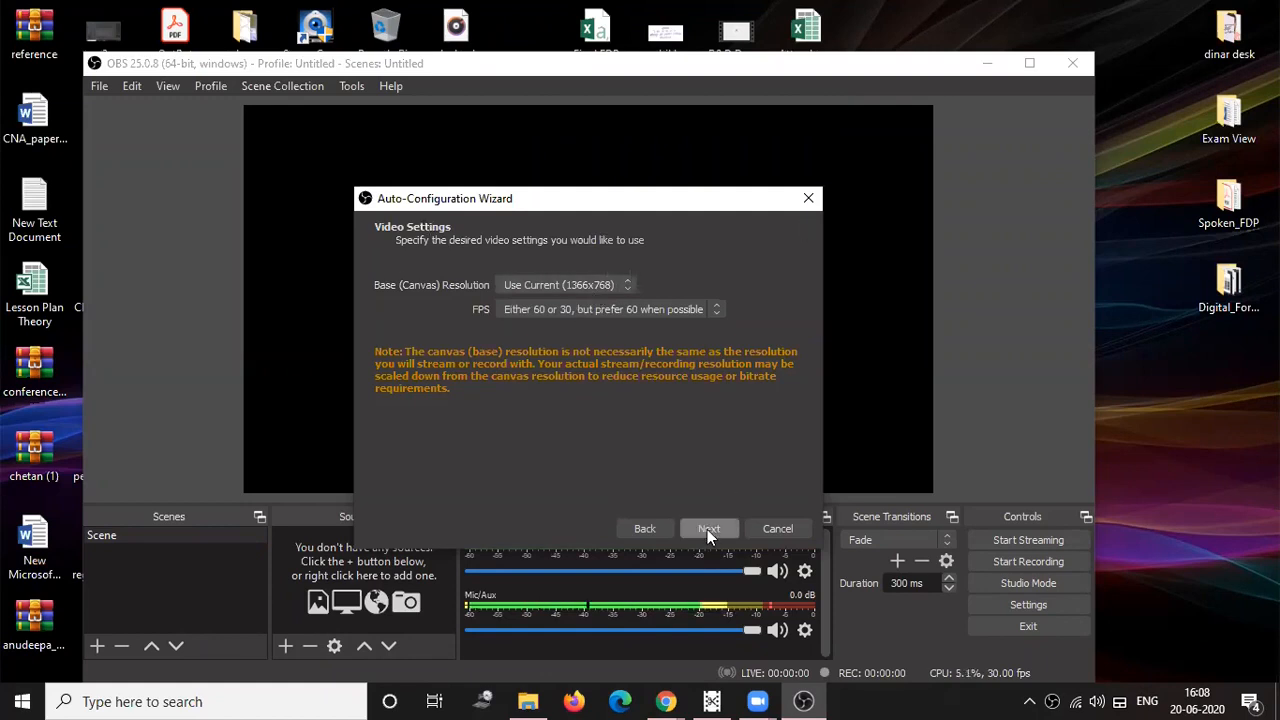
{"action": "mouse_move", "coordinate": [600, 298]}
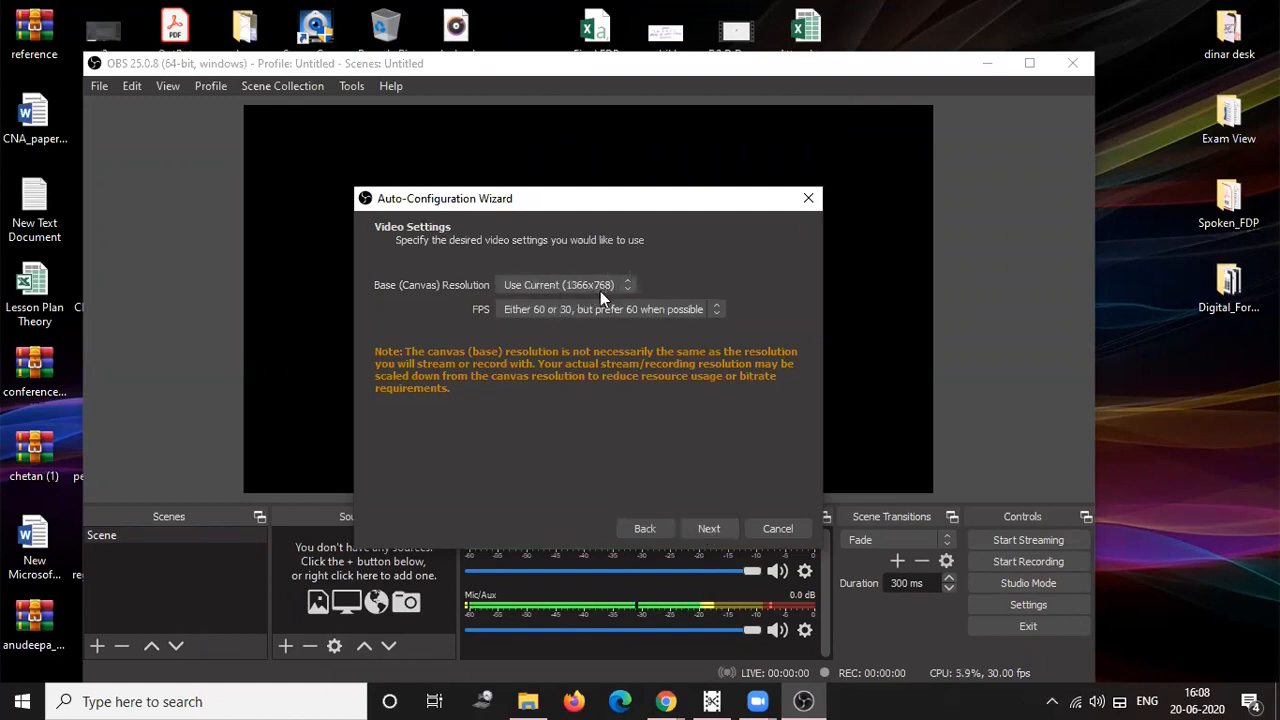
{"action": "mouse_move", "coordinate": [640, 320]}
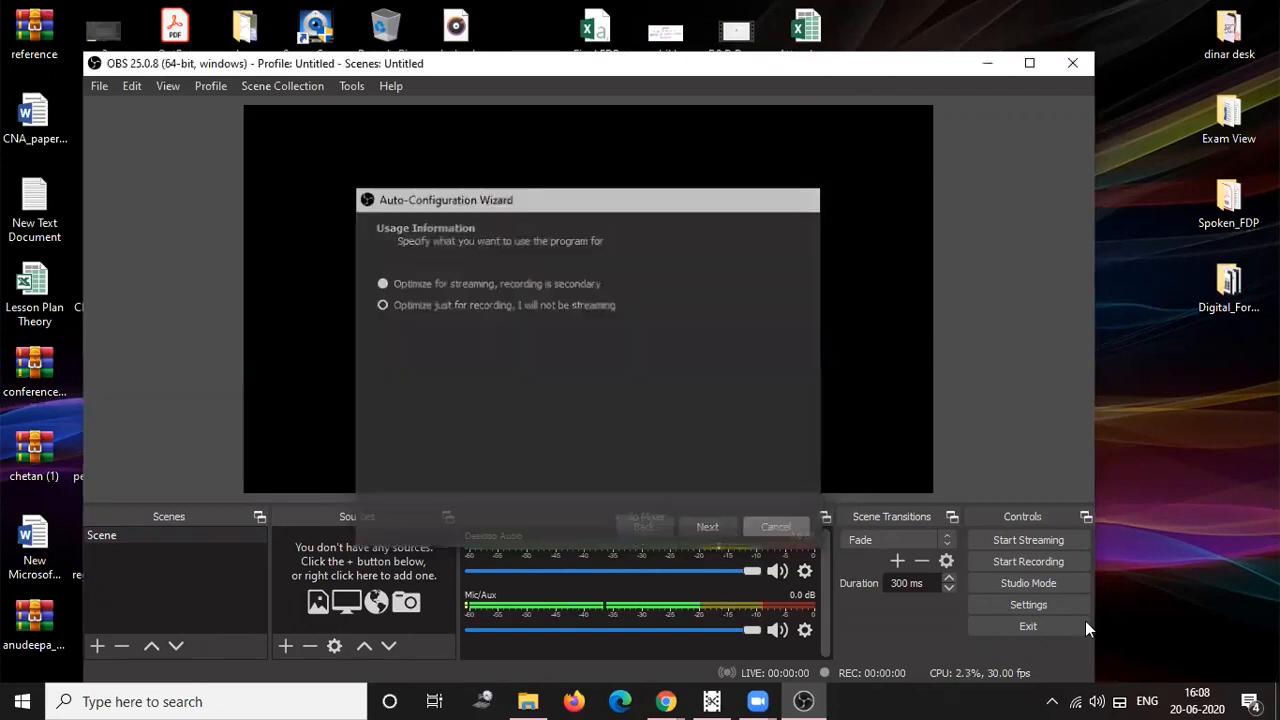
{"action": "left_click", "coordinate": [776, 526]}
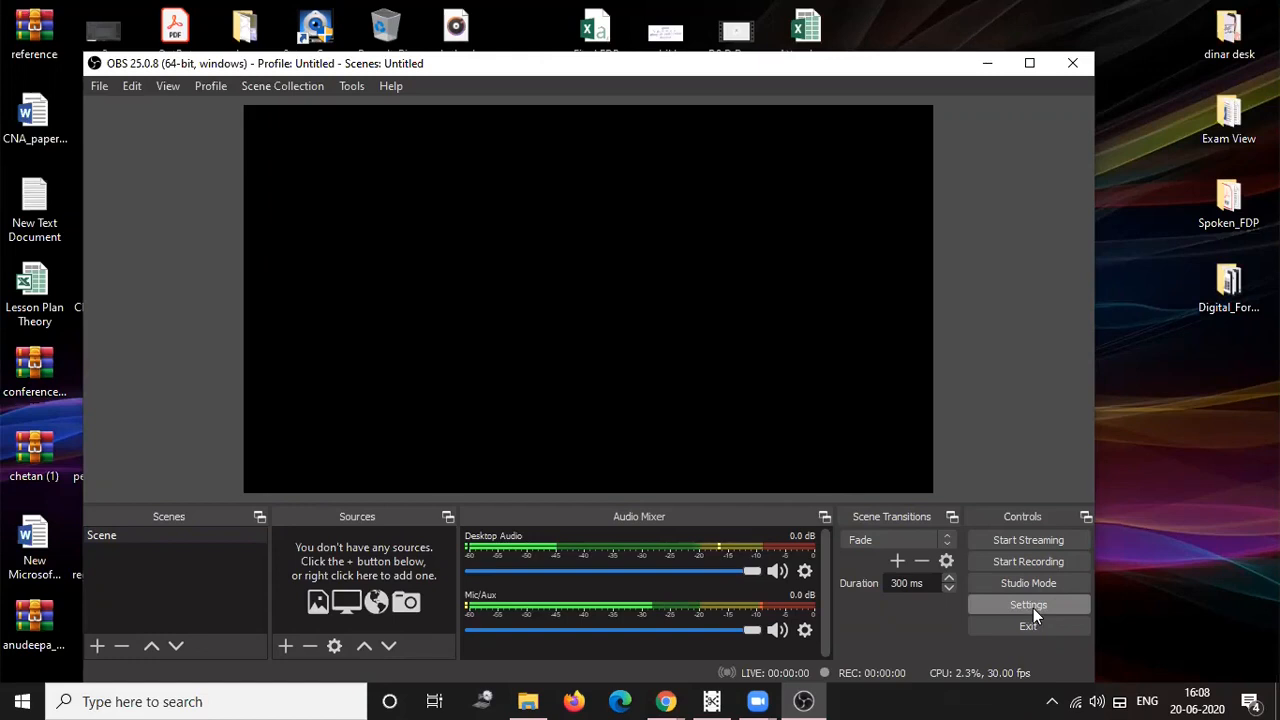
{"action": "left_click", "coordinate": [1028, 604]}
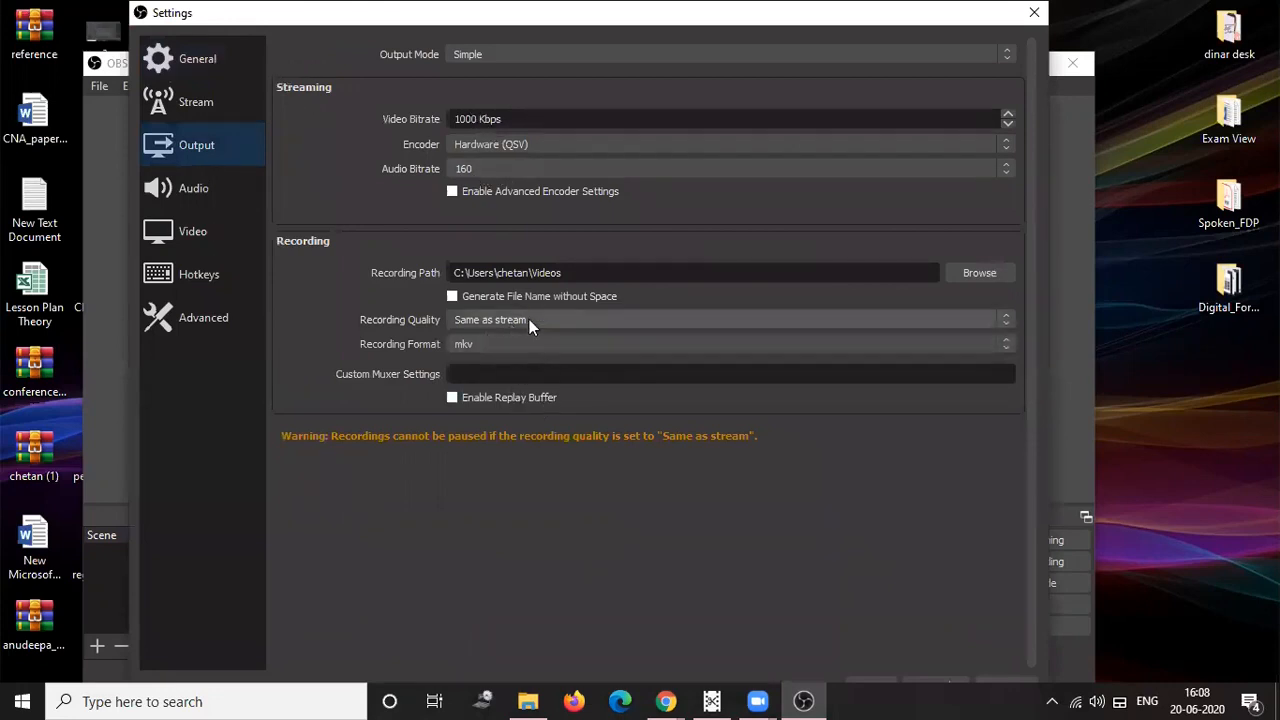
{"action": "left_click", "coordinate": [728, 319]}
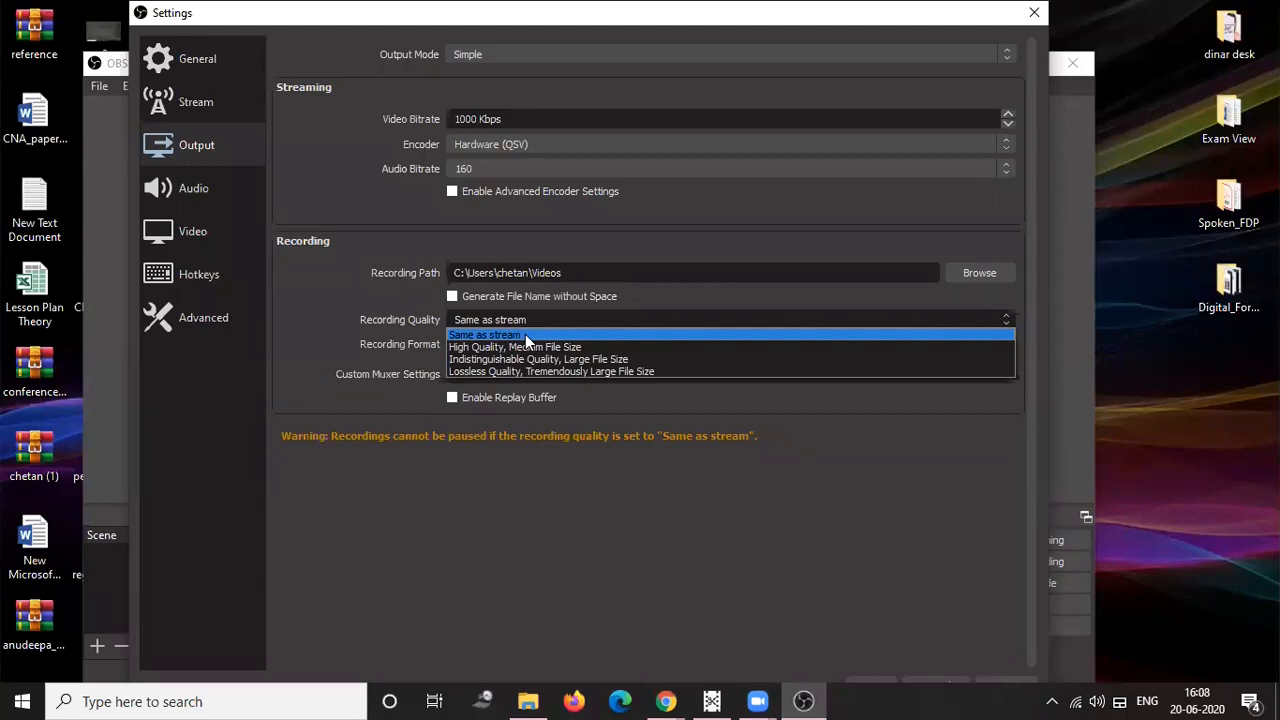
{"action": "mouse_move", "coordinate": [530, 371]}
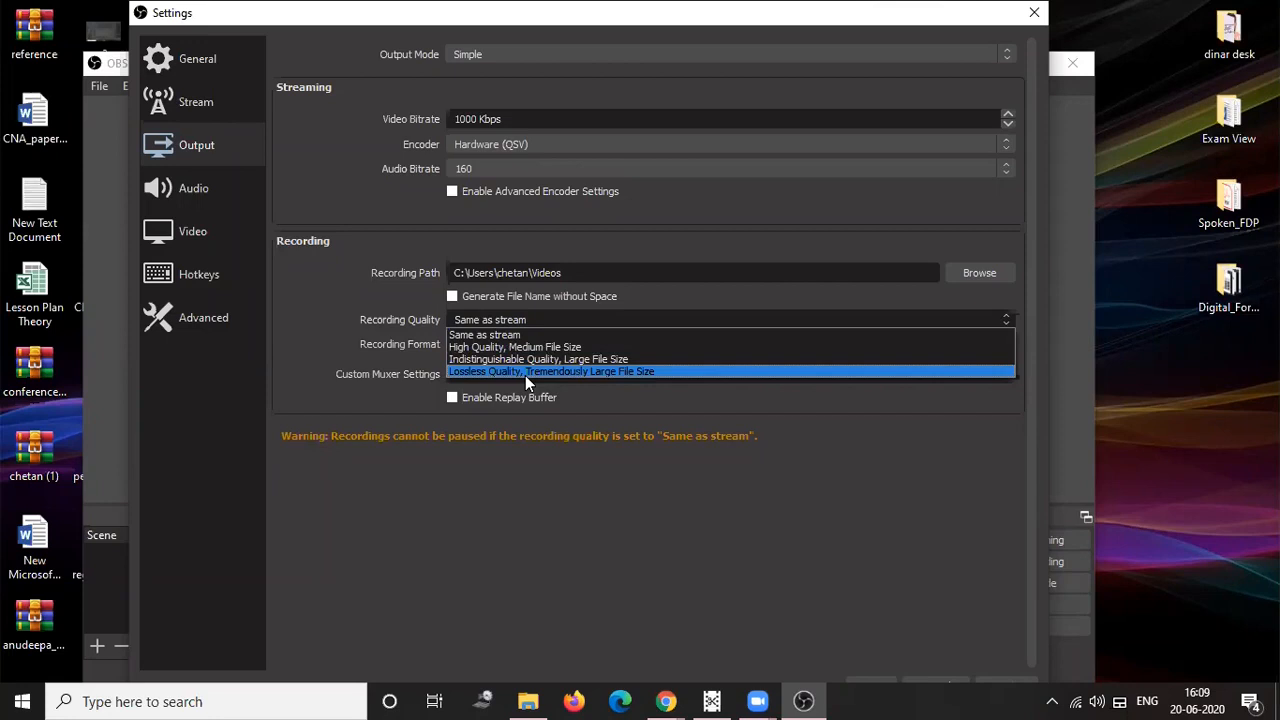
{"action": "mouse_move", "coordinate": [508, 335]}
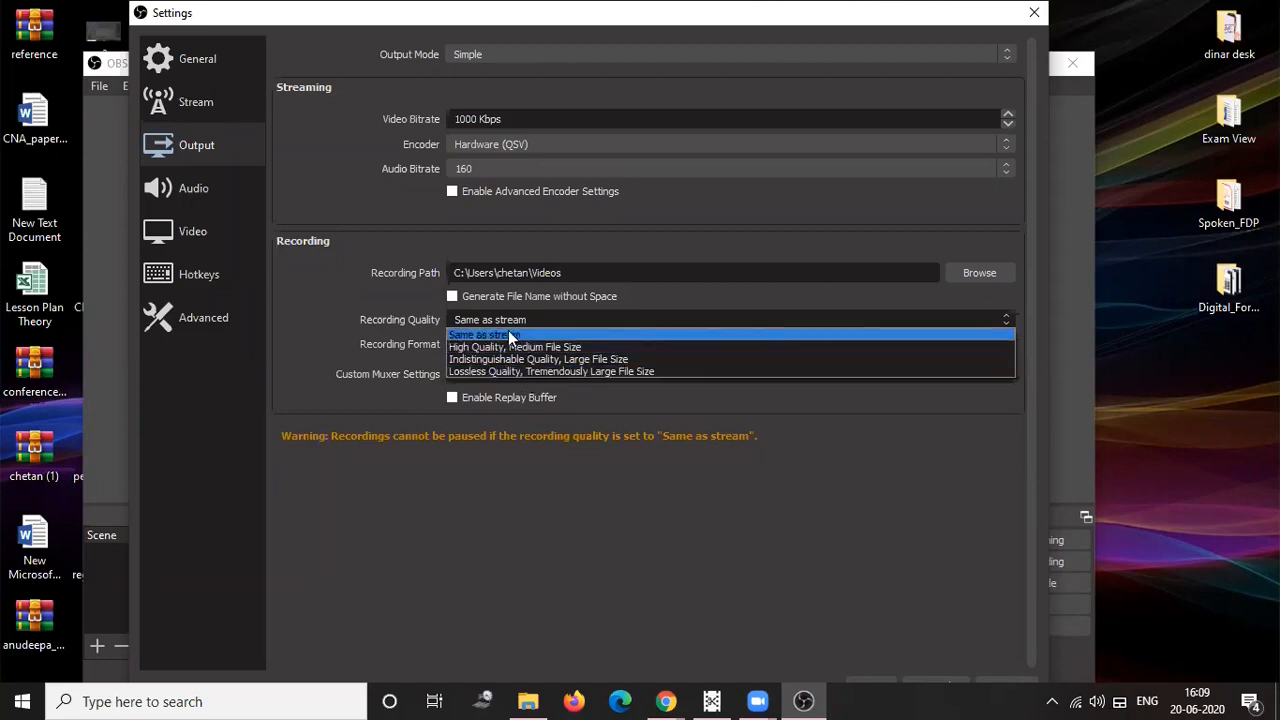
{"action": "mouse_move", "coordinate": [320, 322]}
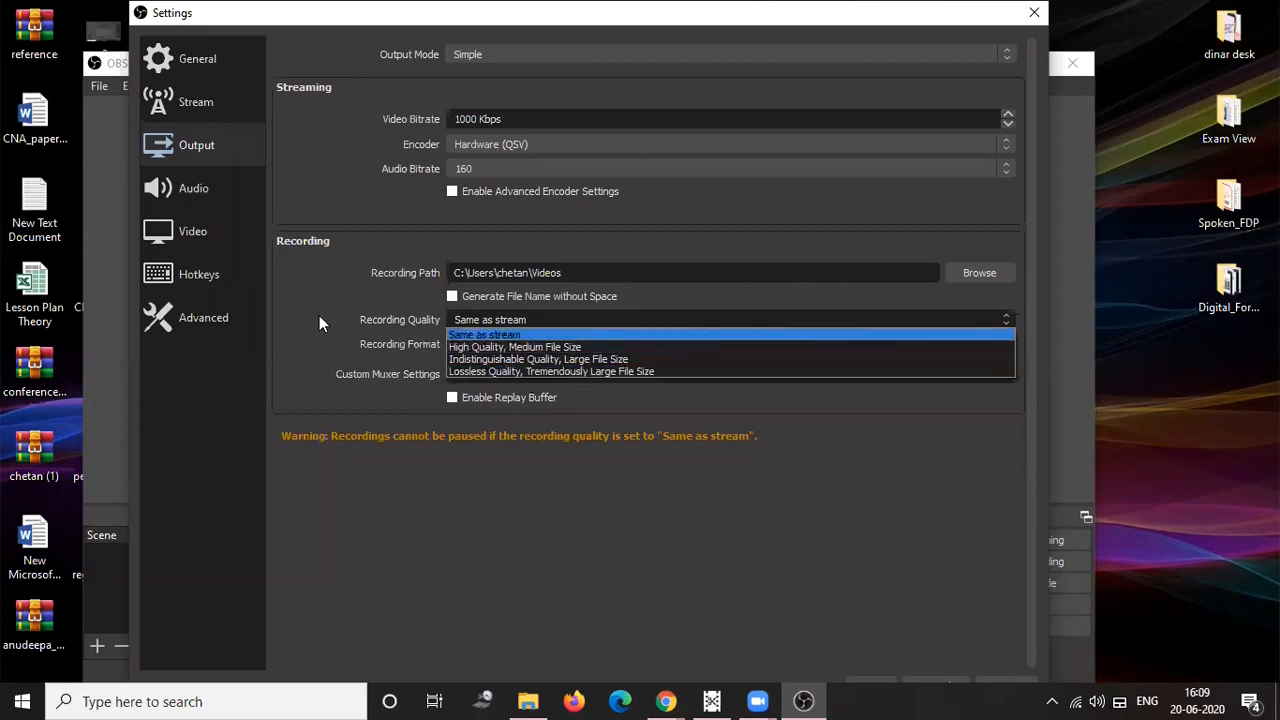
{"action": "left_click", "coordinate": [484, 334]}
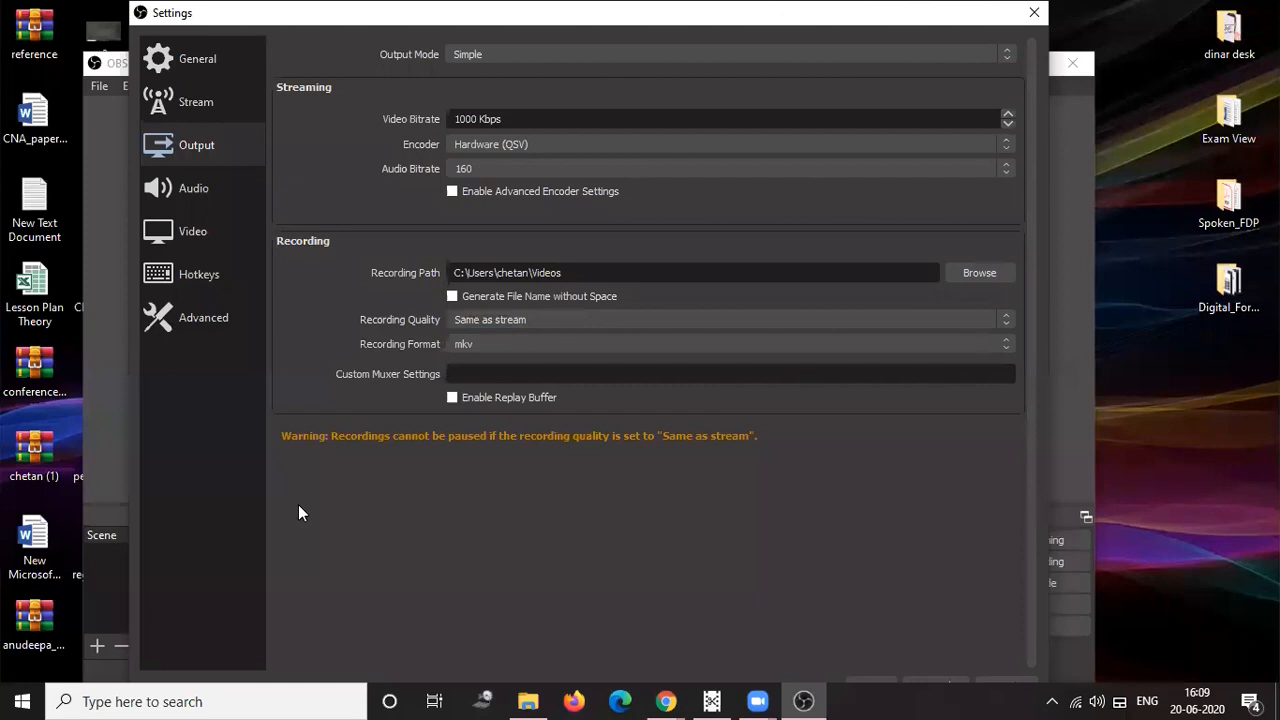
{"action": "mouse_move", "coordinate": [315, 480]}
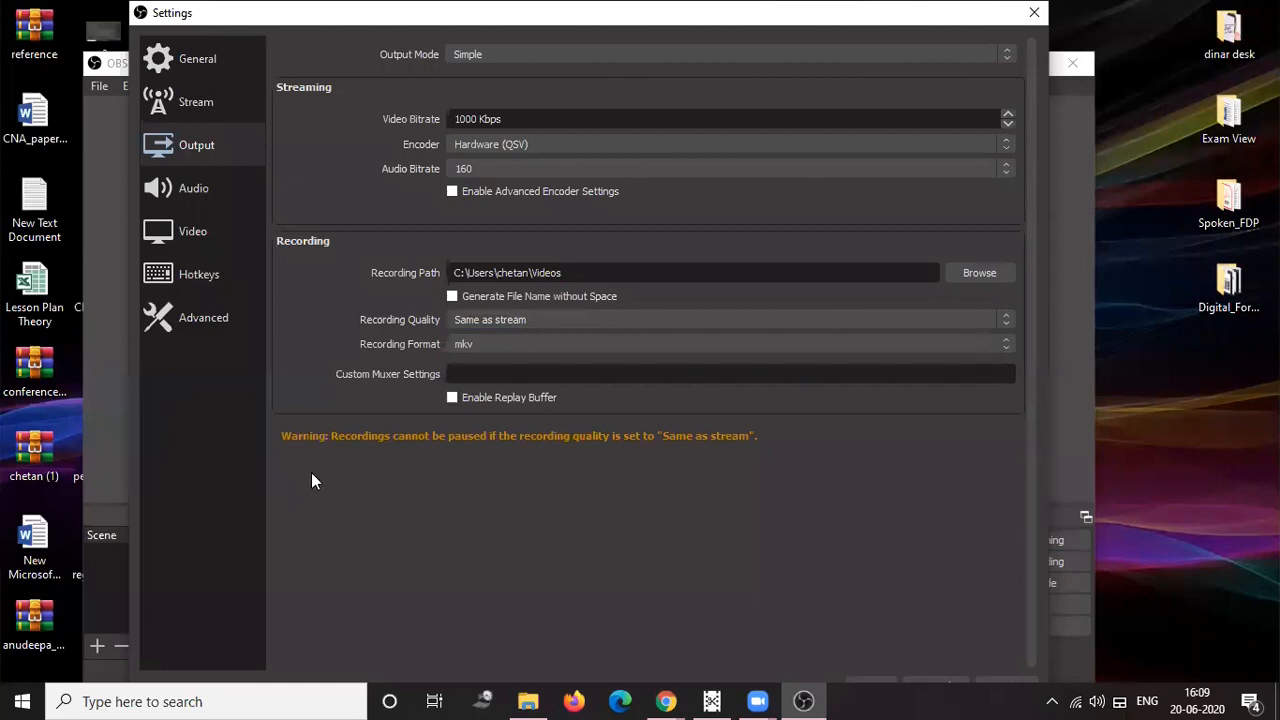
{"action": "mouse_move", "coordinate": [295, 282]}
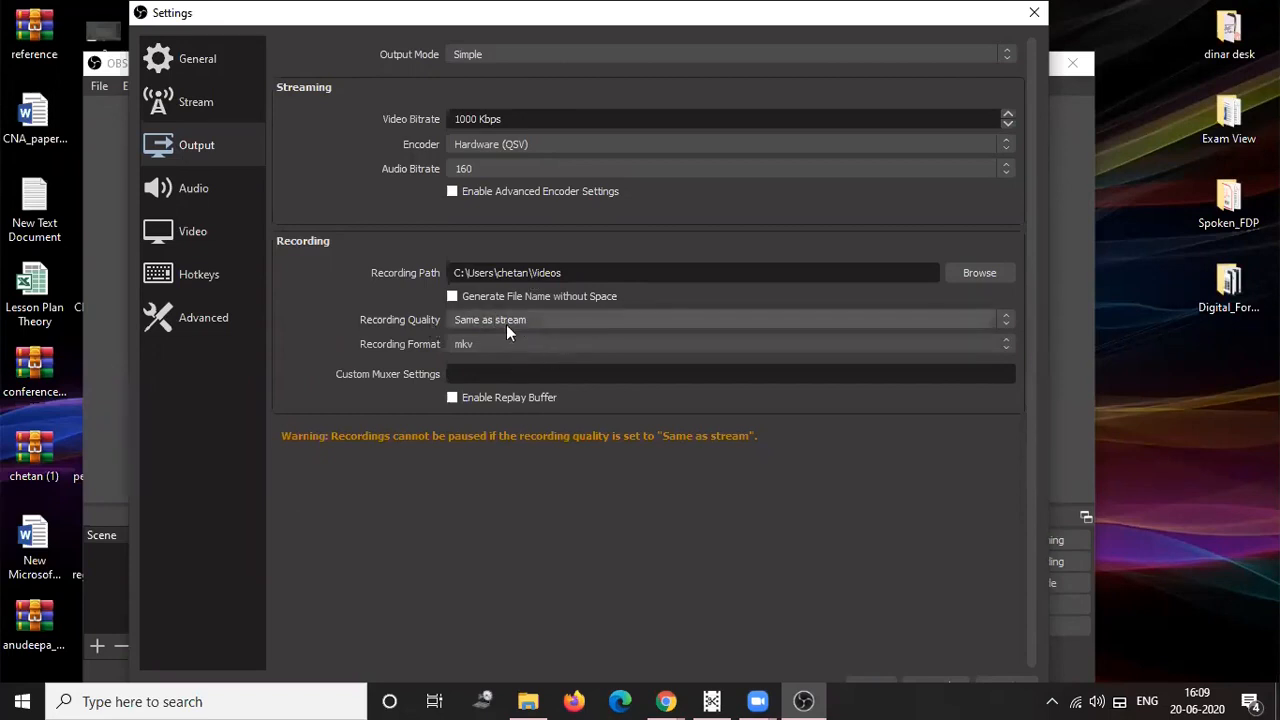
{"action": "left_click", "coordinate": [192, 231]}
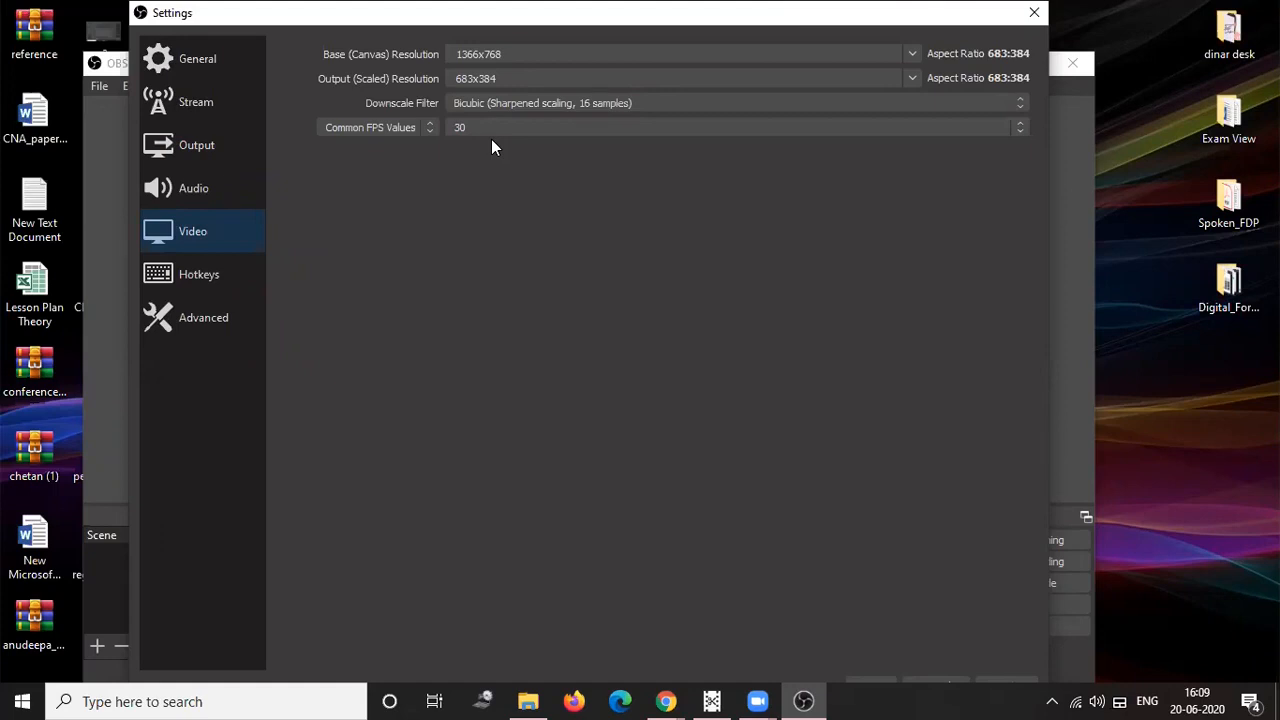
{"action": "mouse_move", "coordinate": [407, 225]}
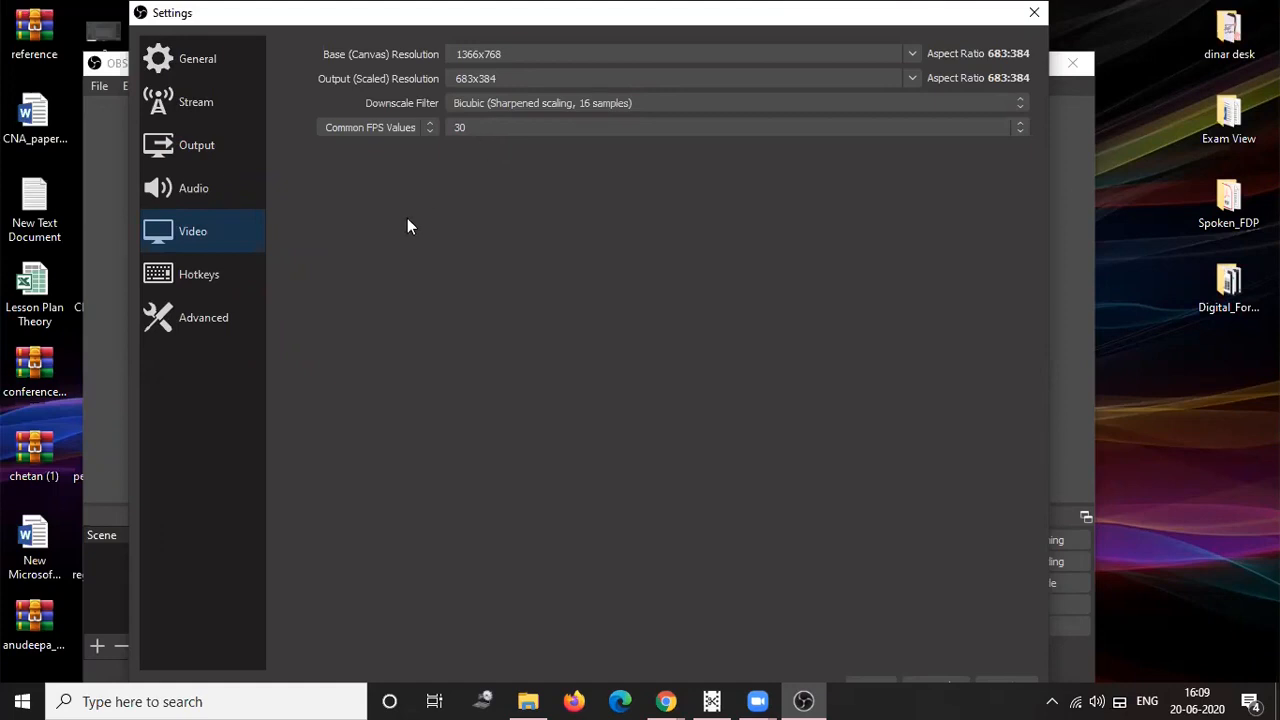
{"action": "mouse_move", "coordinate": [238, 22]}
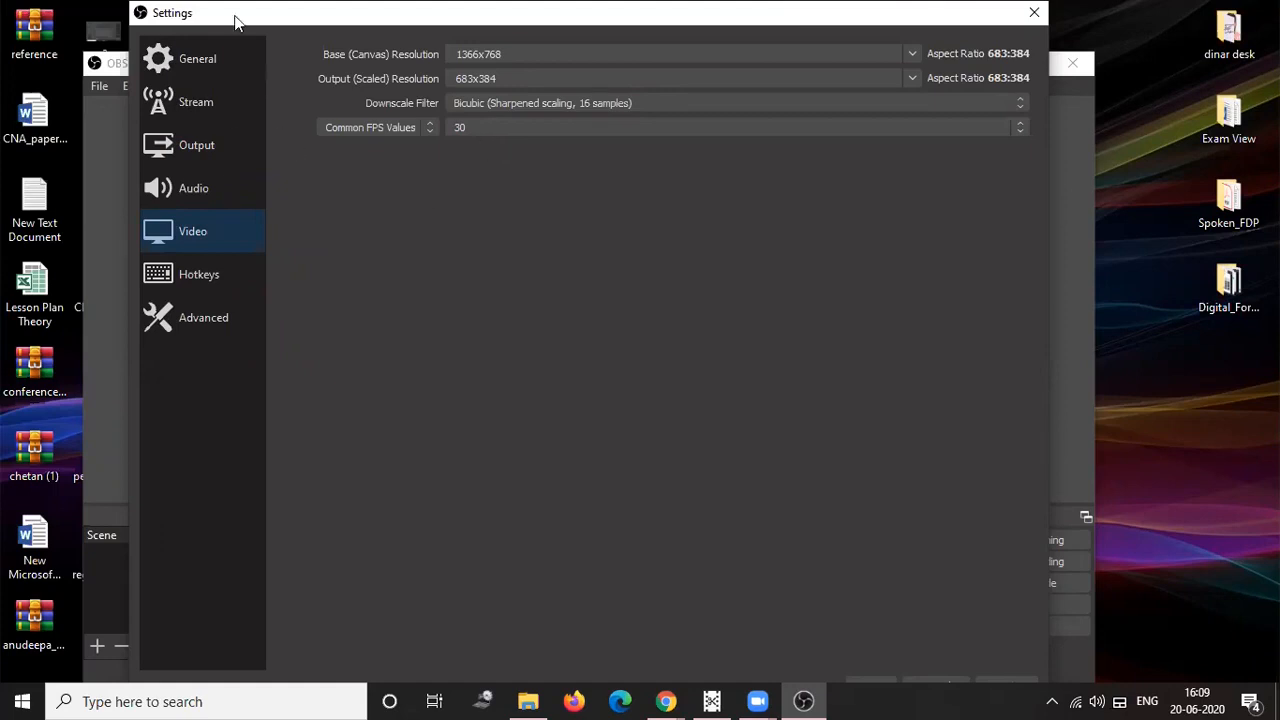
{"action": "left_click", "coordinate": [196, 145]}
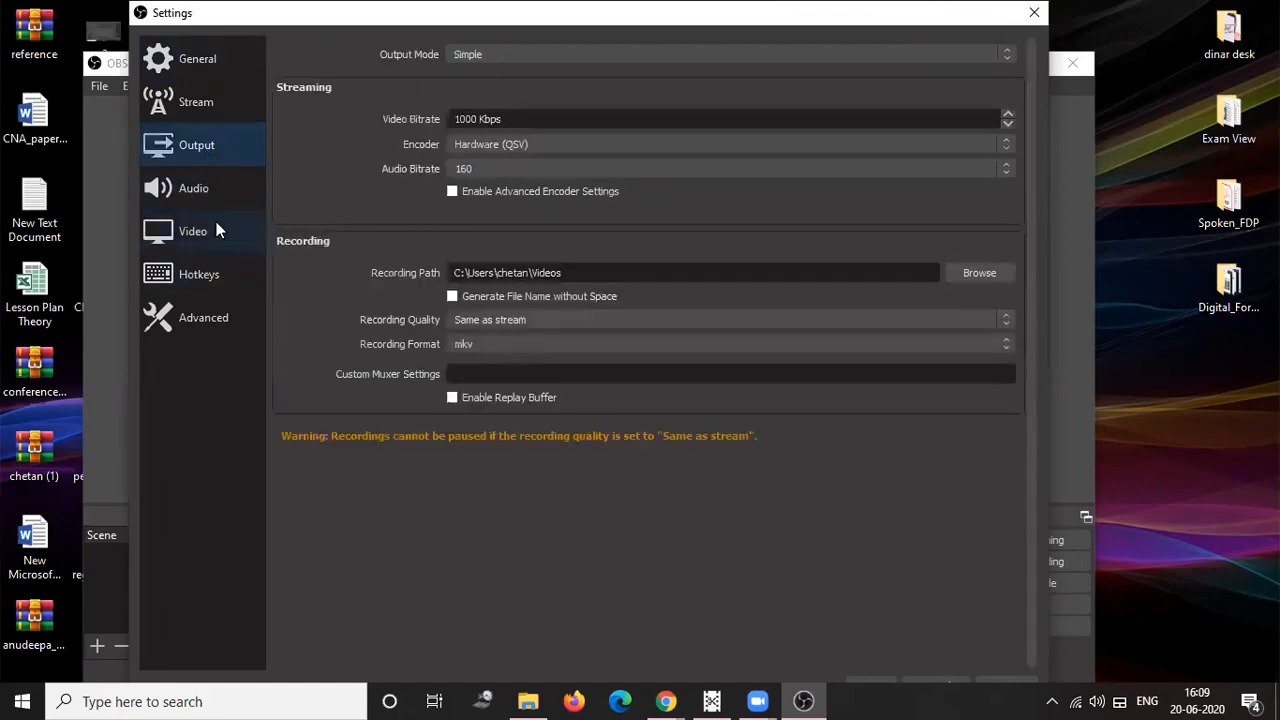
{"action": "left_click", "coordinate": [193, 231]}
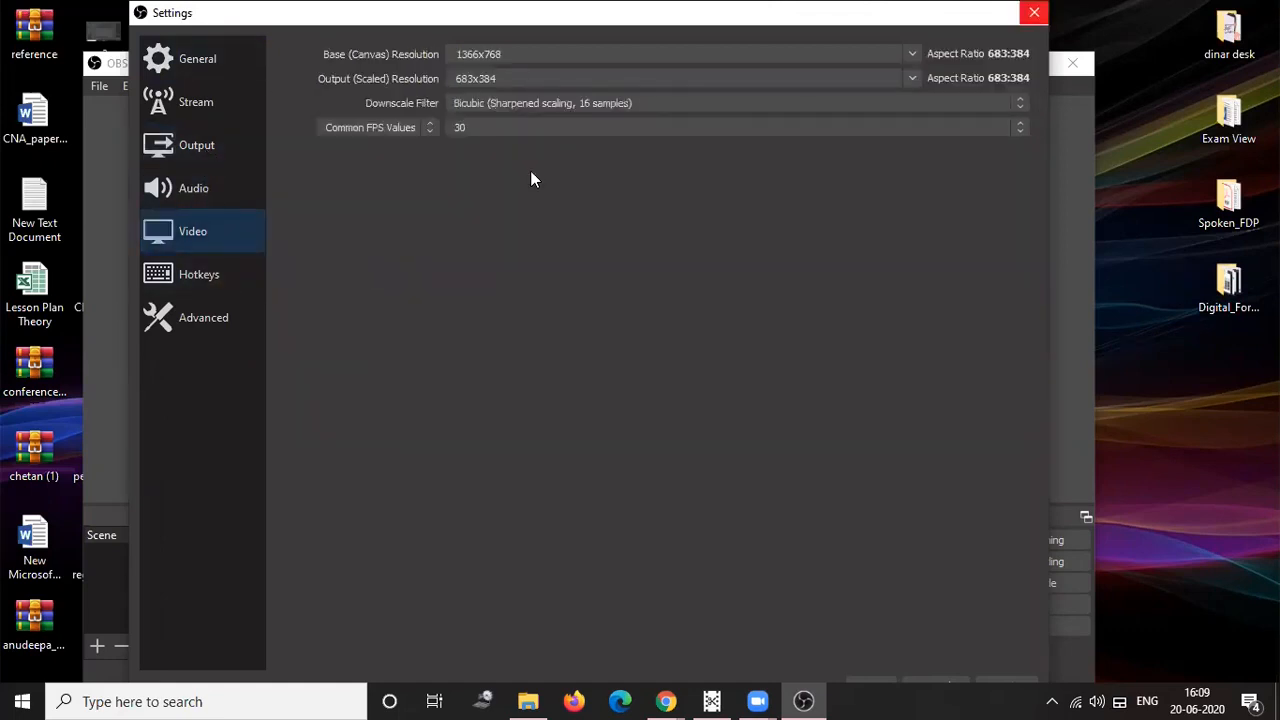
{"action": "left_click", "coordinate": [1034, 12]}
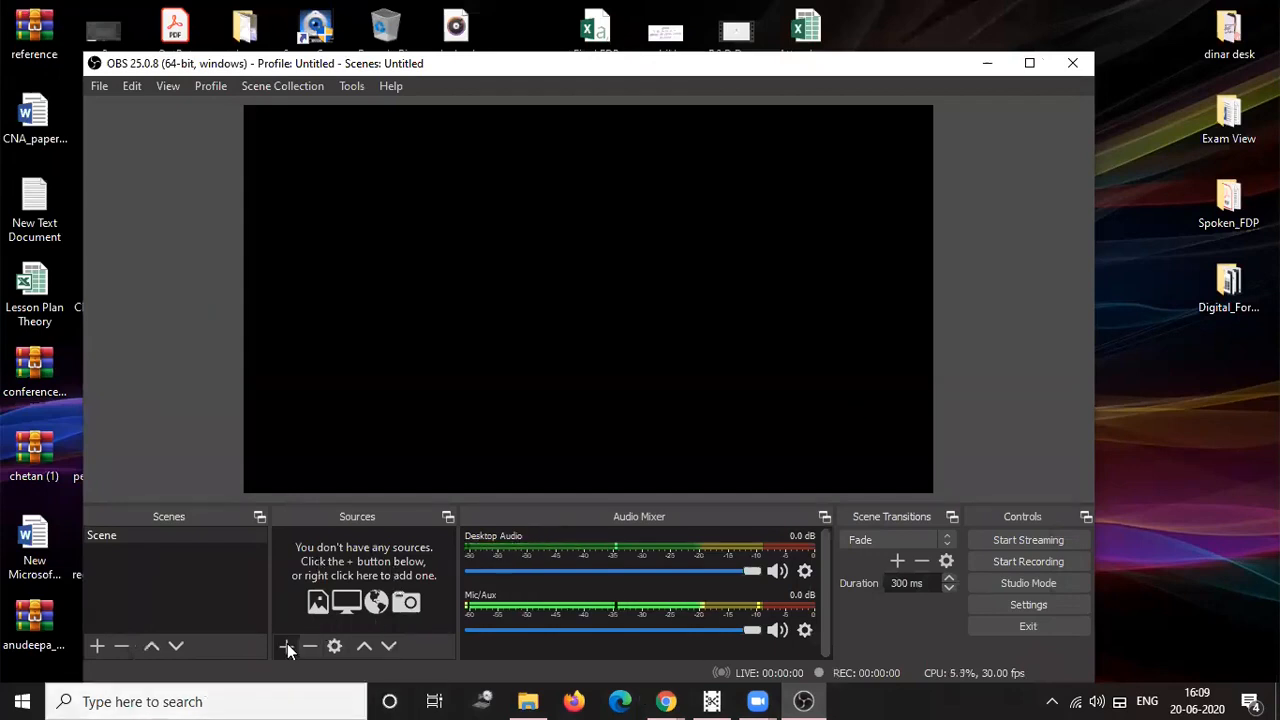
- Add a Display Capture source so the preview mirrors the whole desktop
{"action": "left_click", "coordinate": [286, 645]}
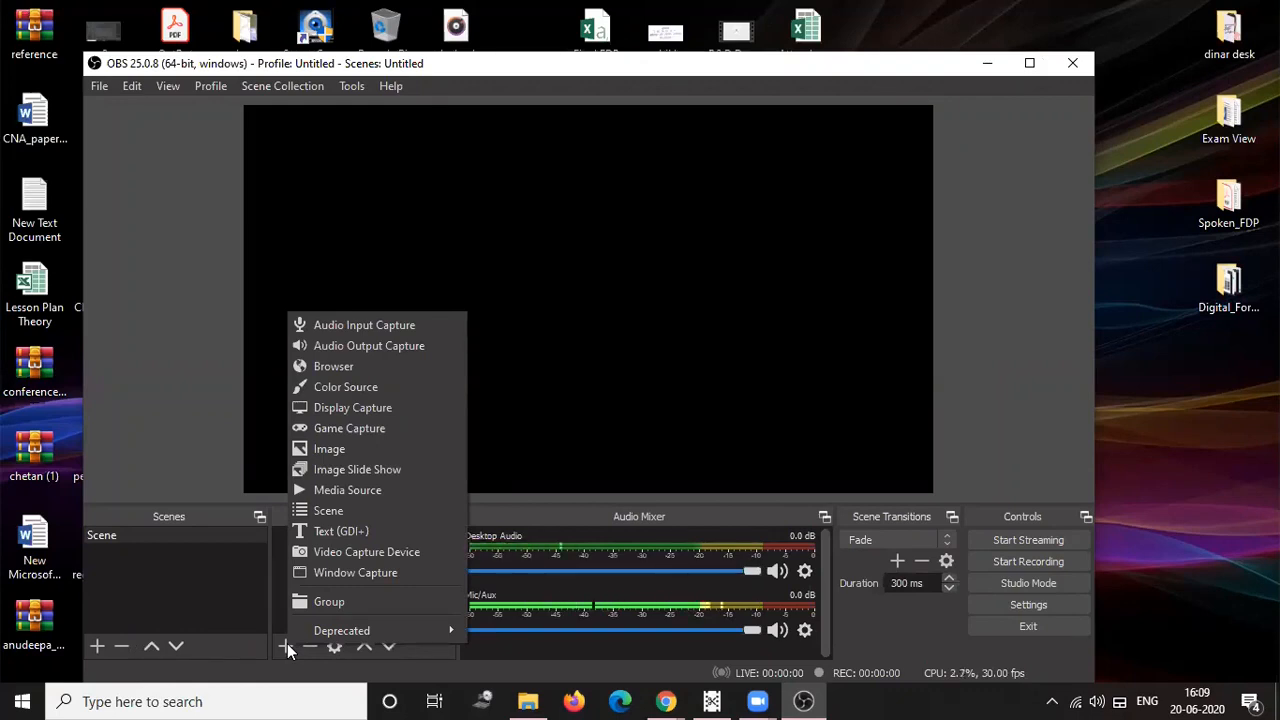
{"action": "mouse_move", "coordinate": [352, 407]}
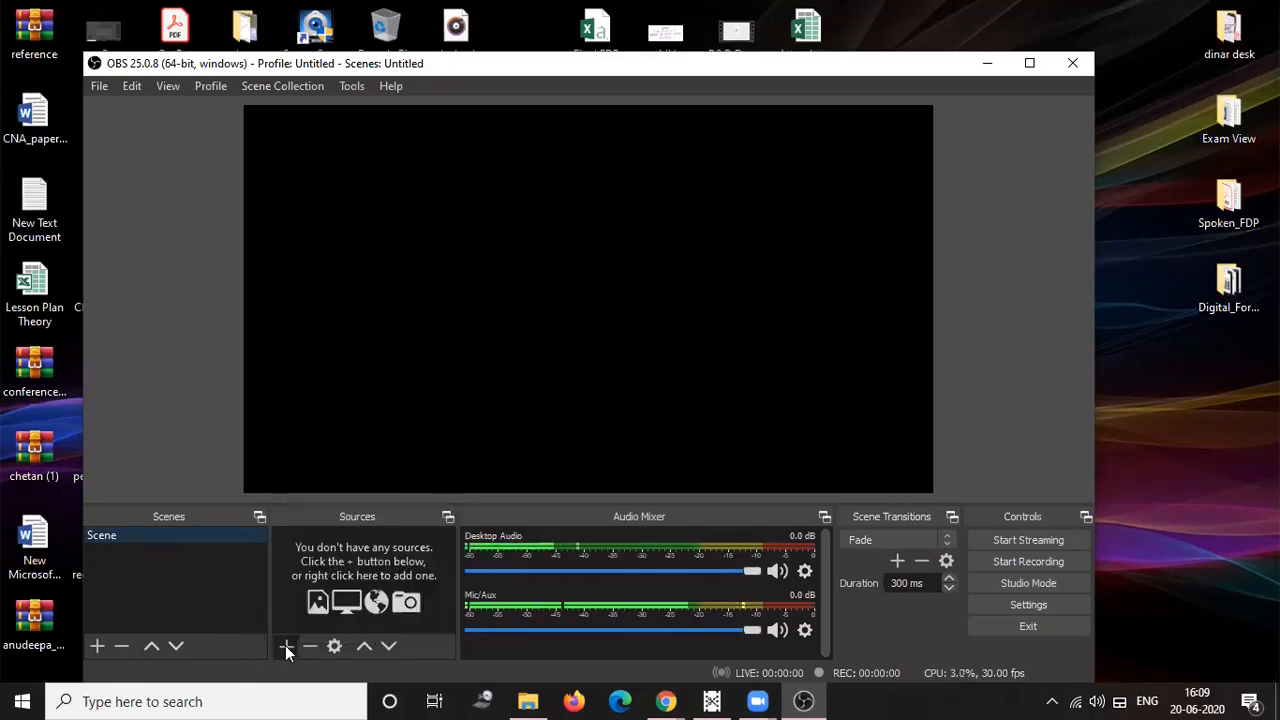
{"action": "left_click", "coordinate": [285, 646]}
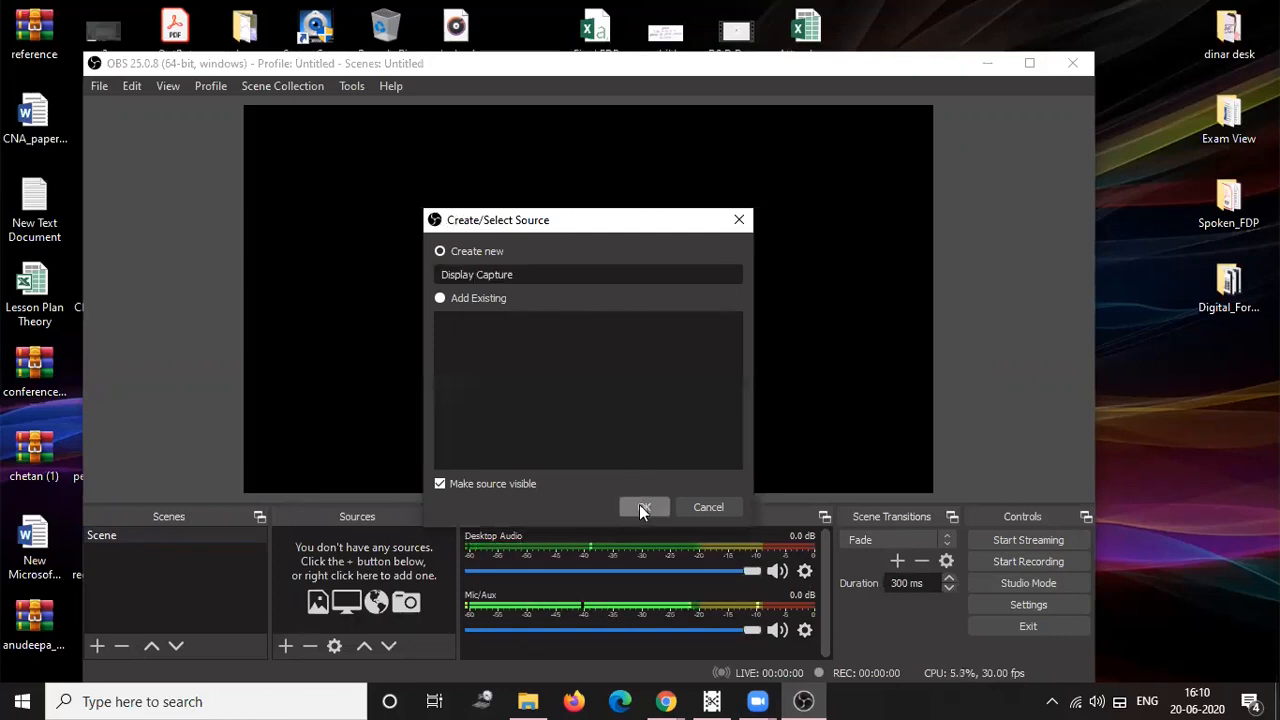
{"action": "left_click", "coordinate": [643, 507]}
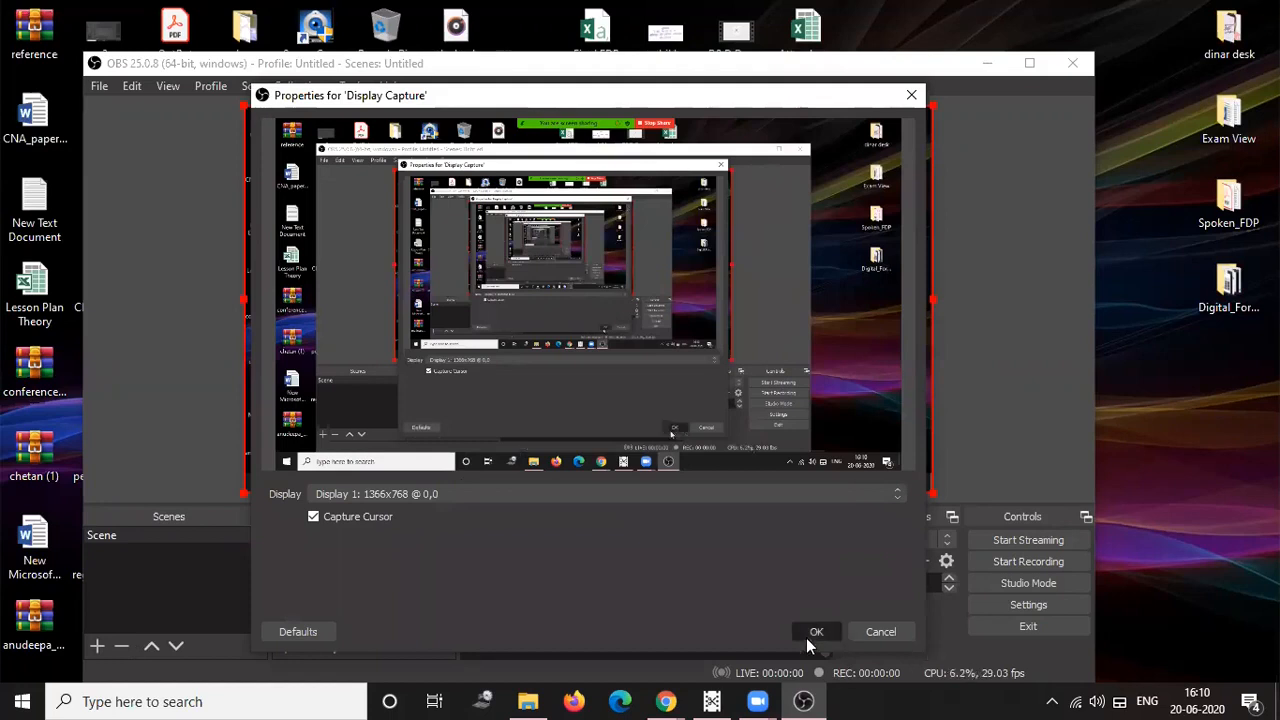
{"action": "left_click", "coordinate": [816, 631]}
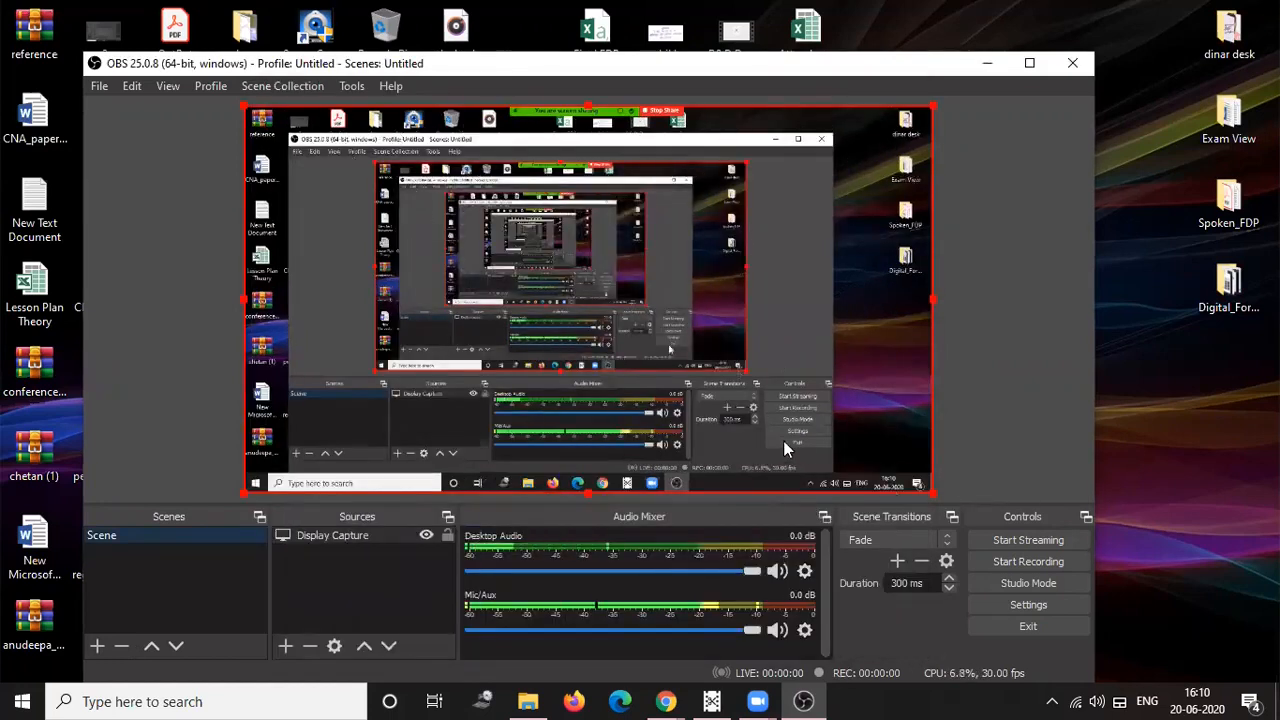
{"action": "mouse_move", "coordinate": [660, 150]}
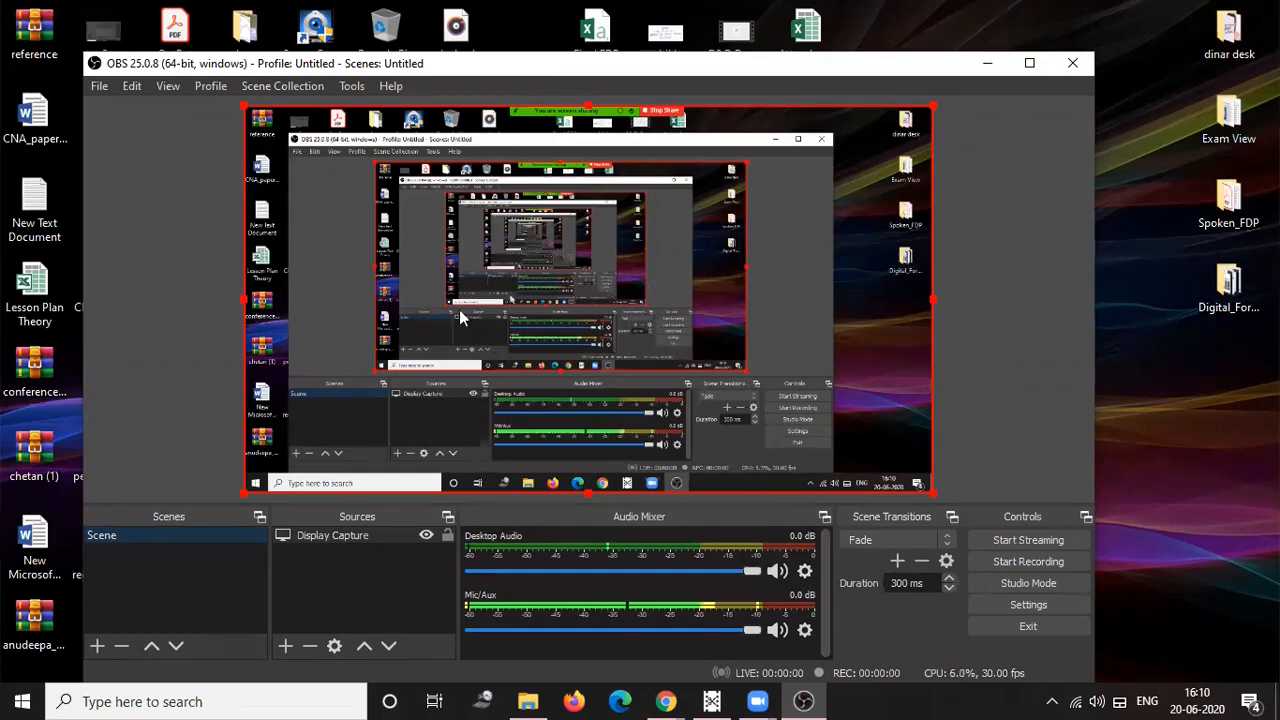
{"action": "mouse_move", "coordinate": [705, 168]}
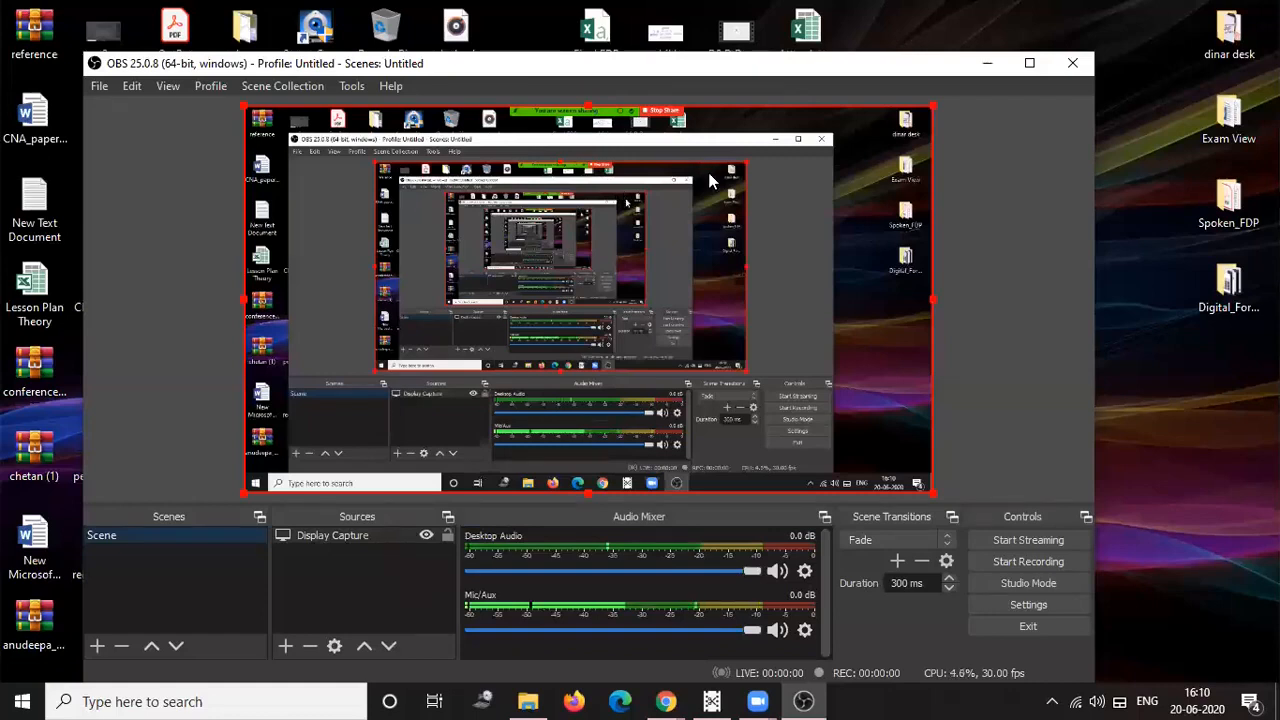
{"action": "mouse_move", "coordinate": [703, 193]}
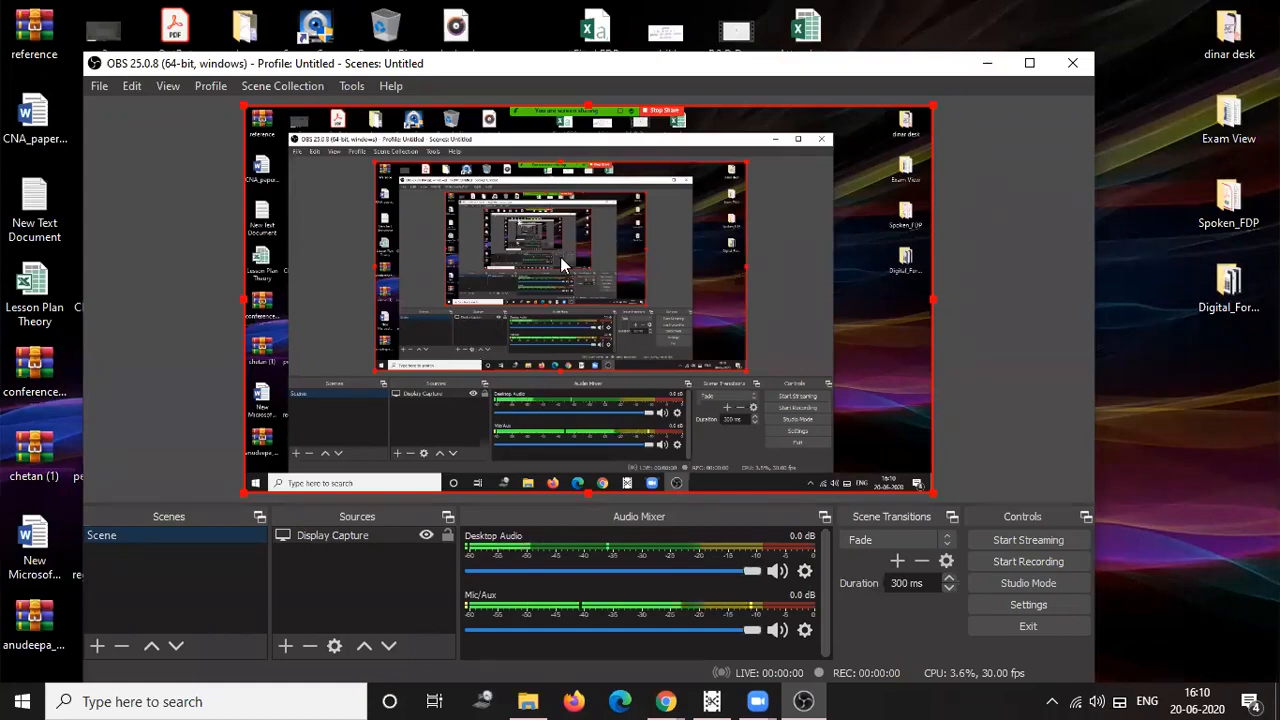
- Add an Audio Input Capture source using the headset microphone
{"action": "left_click", "coordinate": [285, 645]}
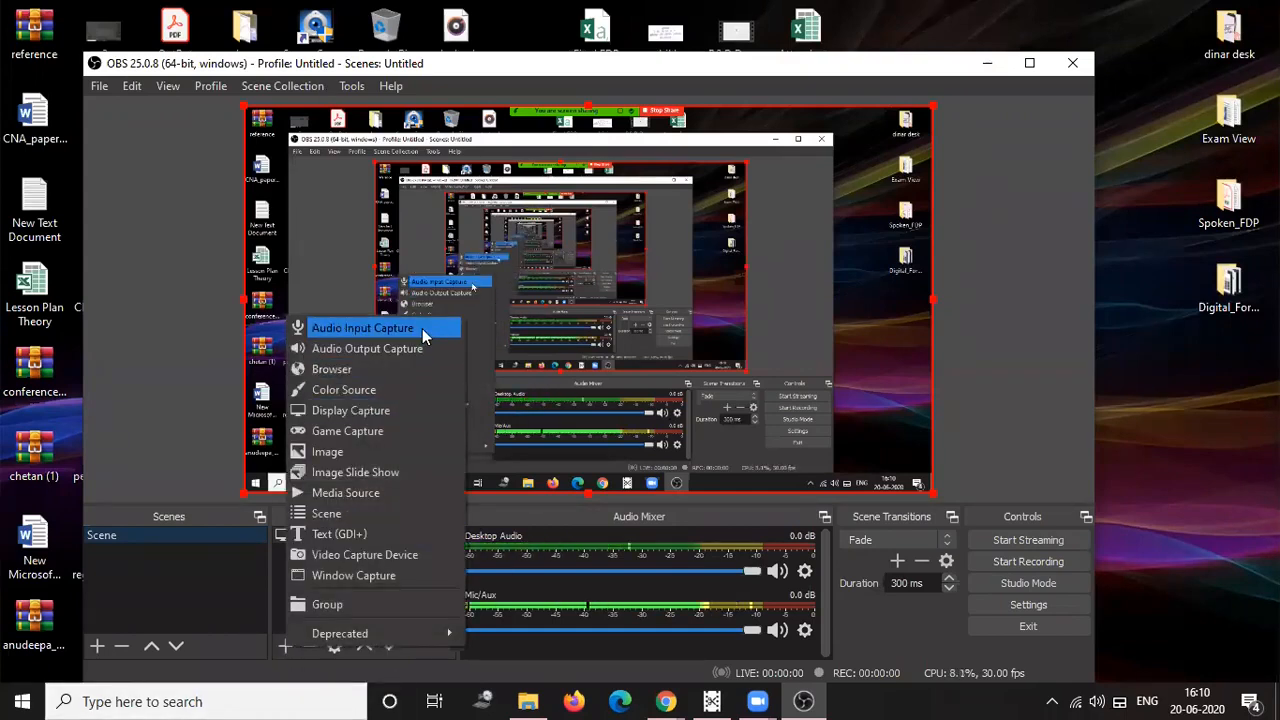
{"action": "left_click", "coordinate": [362, 327]}
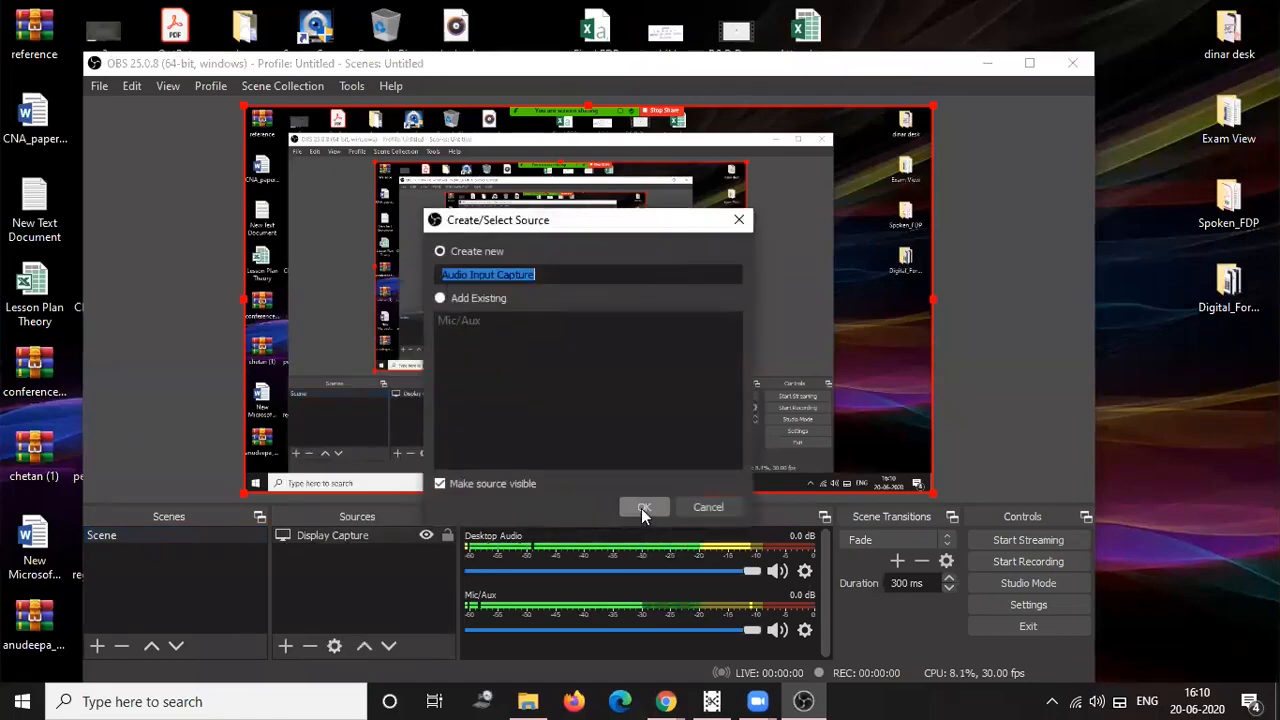
{"action": "left_click", "coordinate": [643, 506]}
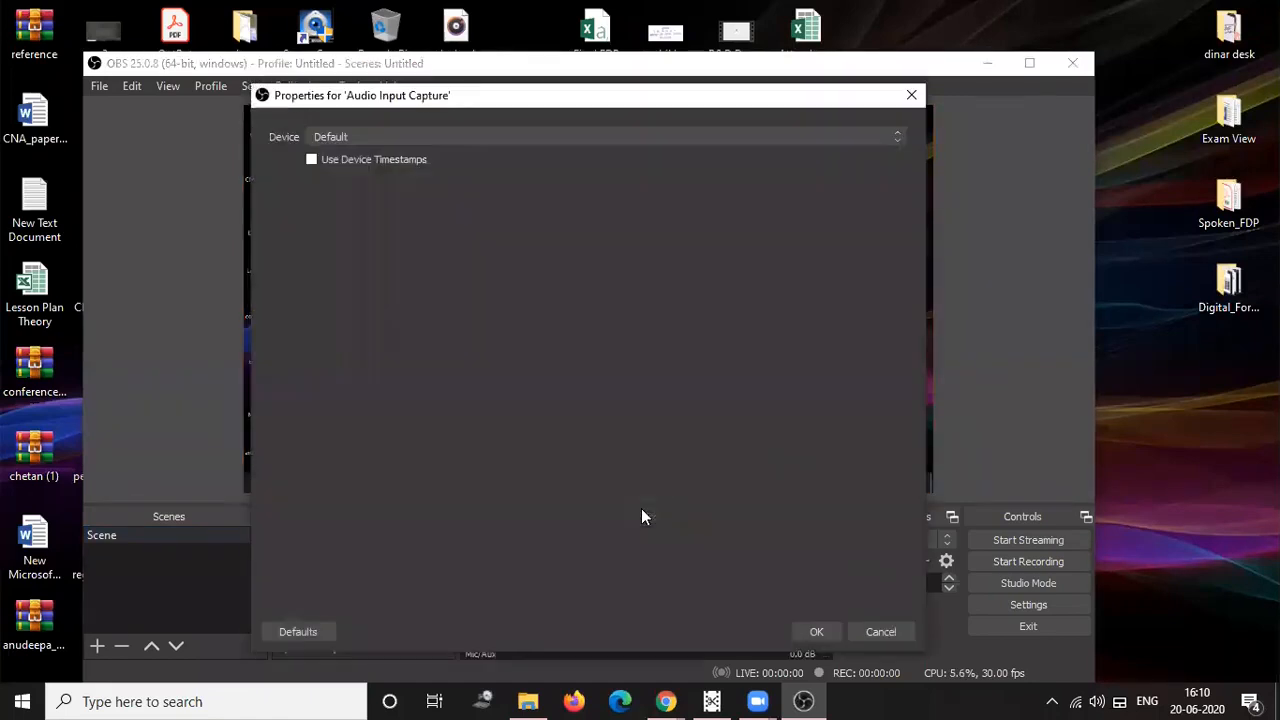
{"action": "mouse_move", "coordinate": [208, 138]}
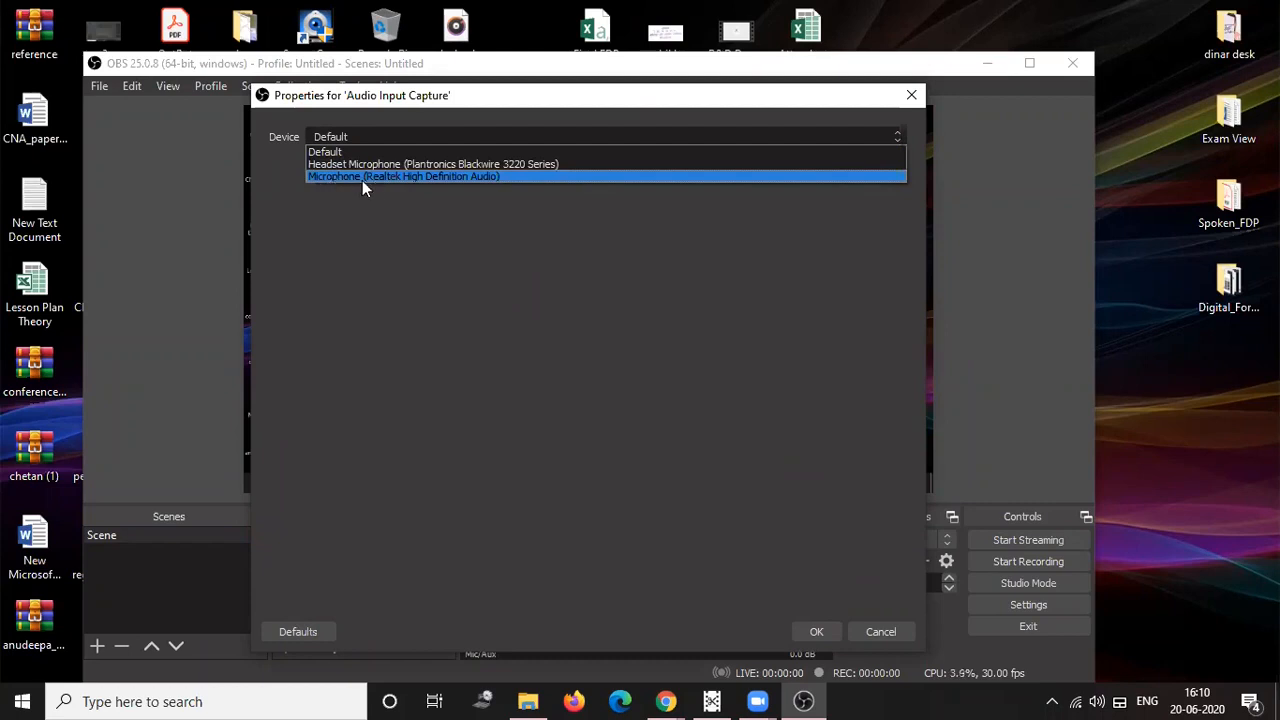
{"action": "mouse_move", "coordinate": [377, 184]}
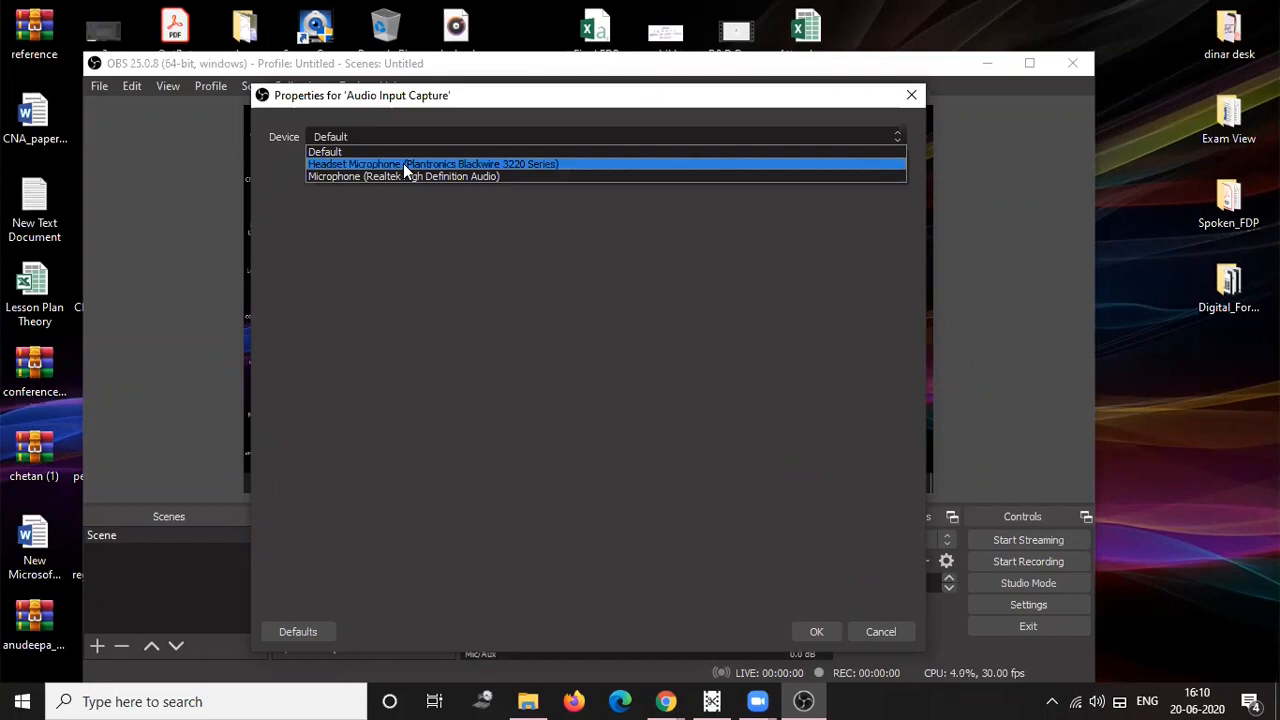
{"action": "mouse_move", "coordinate": [410, 168]}
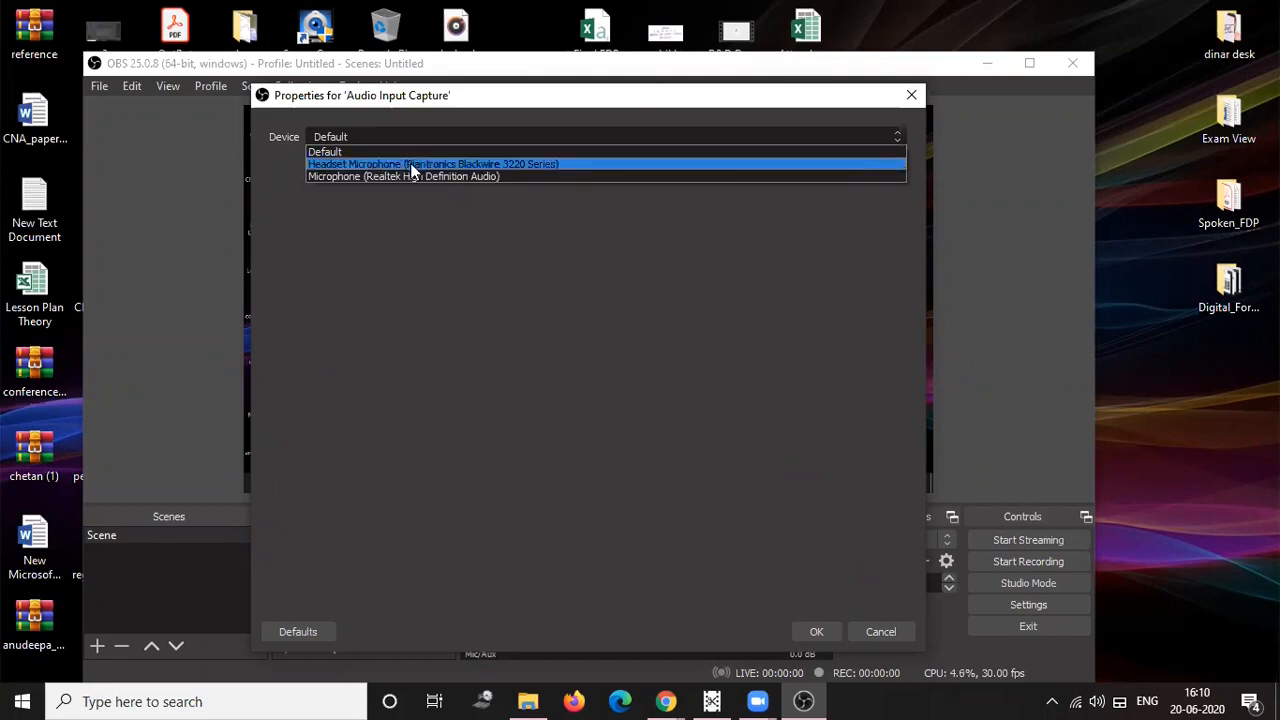
{"action": "left_click", "coordinate": [432, 164]}
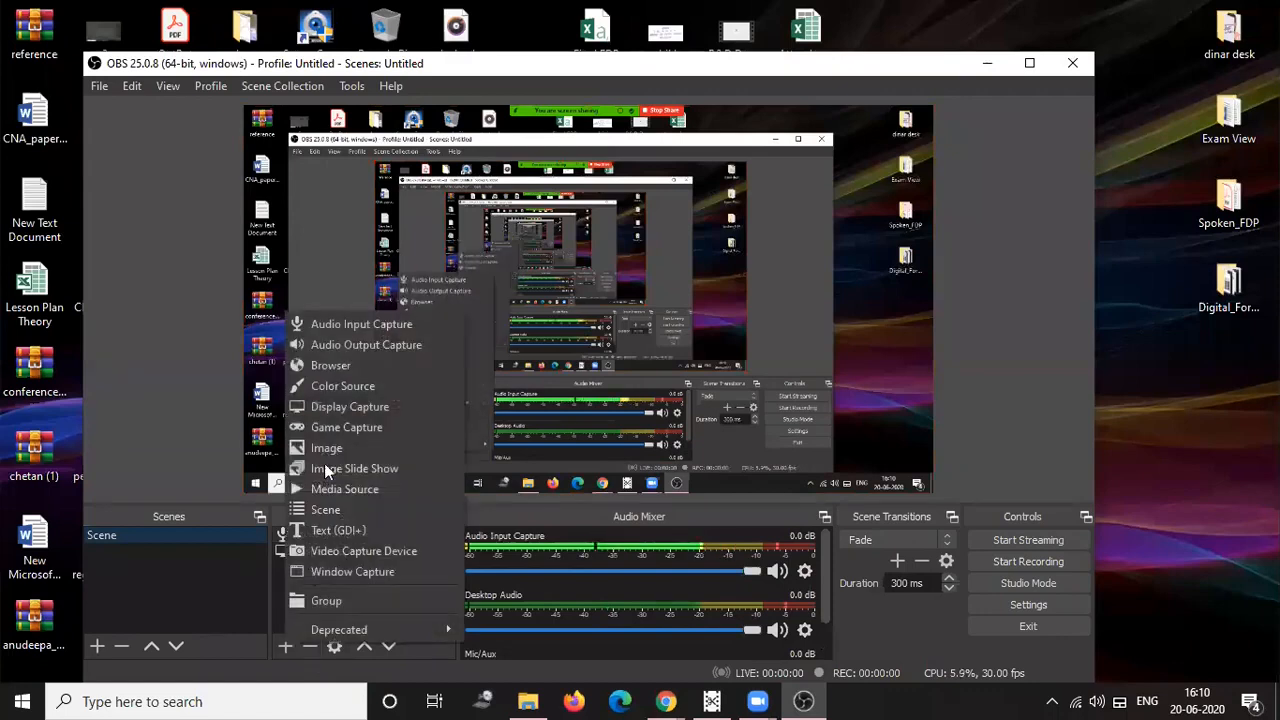
- Add an Audio Output Capture source for the headset earphones
{"action": "left_click", "coordinate": [366, 344]}
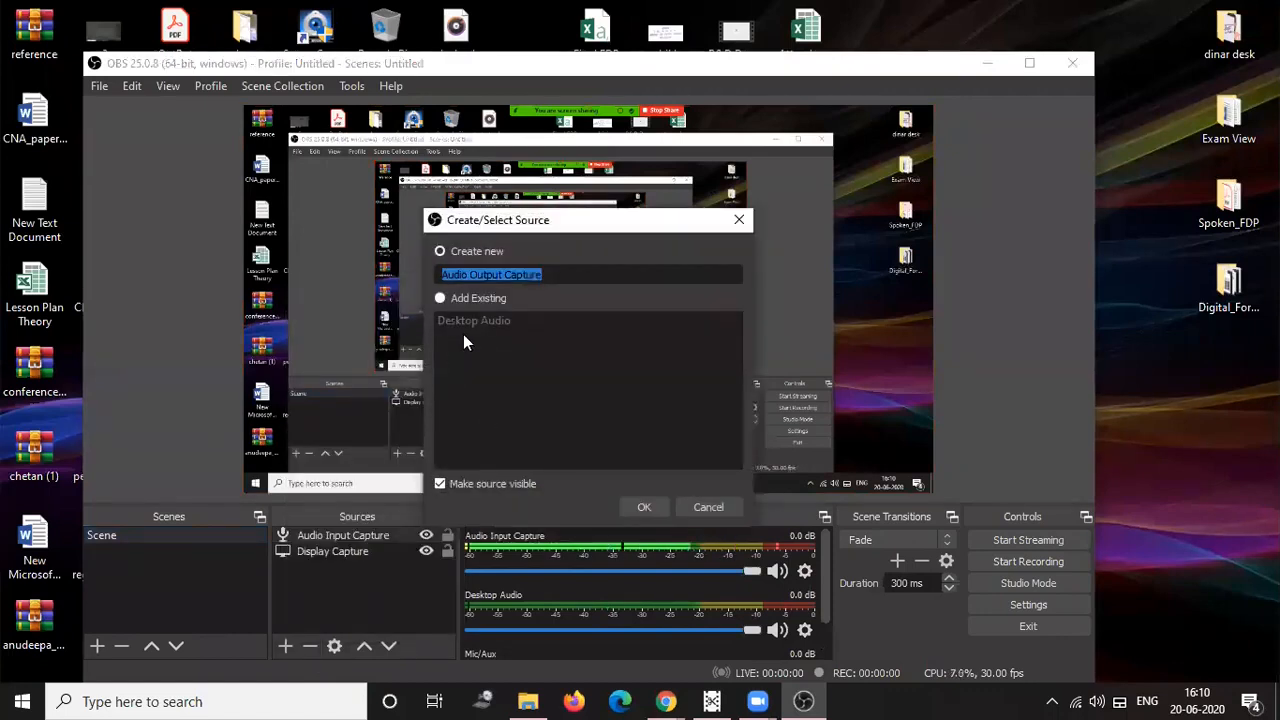
{"action": "left_click", "coordinate": [644, 507]}
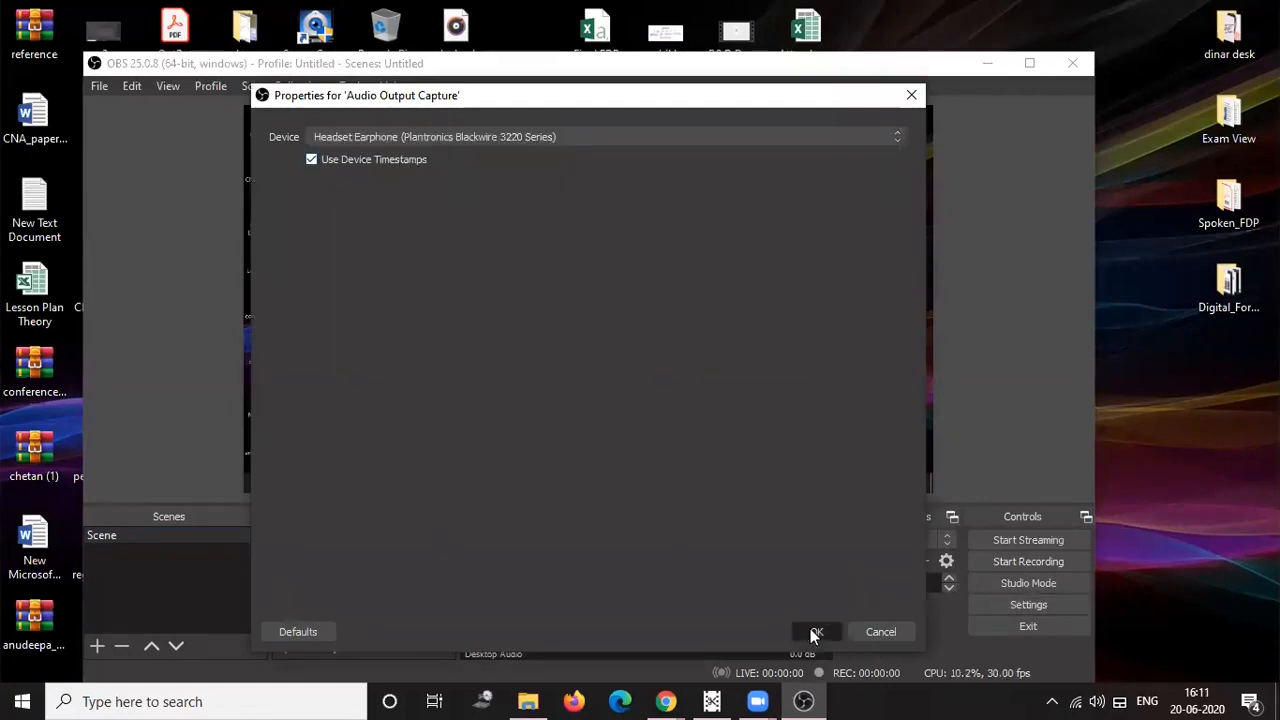
{"action": "left_click", "coordinate": [815, 631]}
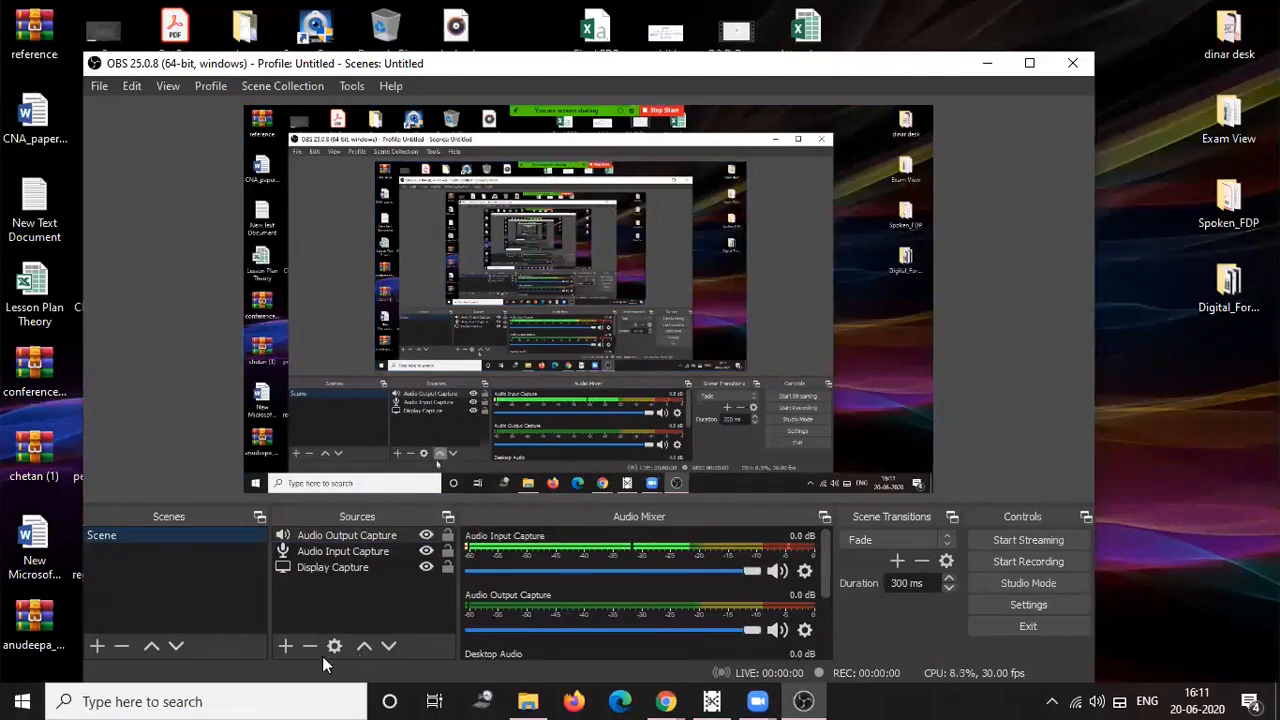
- Add a Front Camera Video Capture Device and drag it into the top-left corner
{"action": "left_click", "coordinate": [285, 645]}
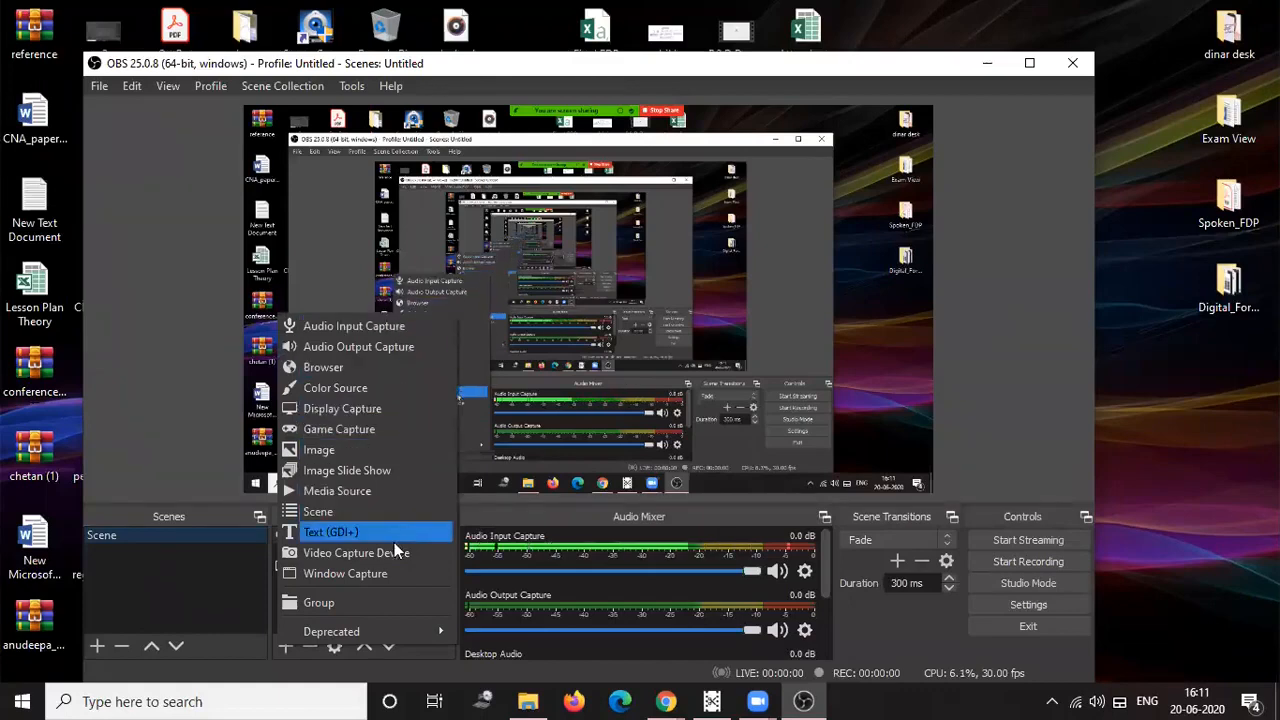
{"action": "left_click", "coordinate": [352, 552]}
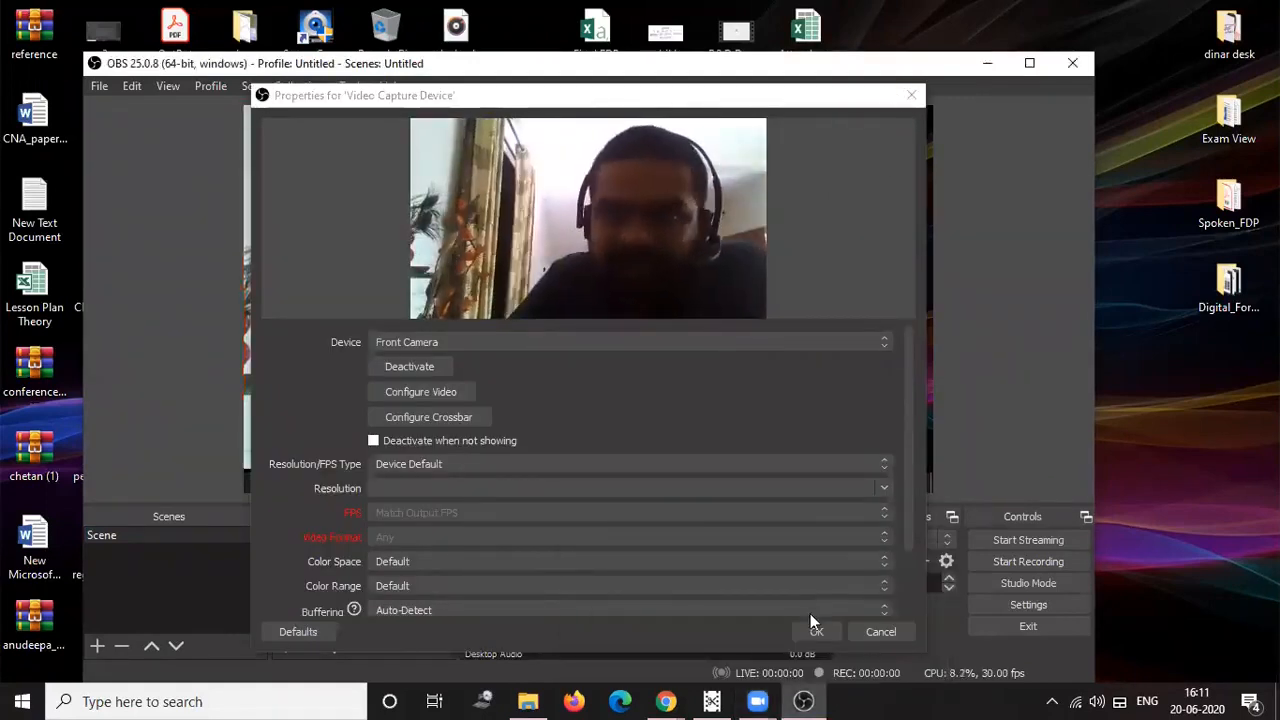
{"action": "left_click", "coordinate": [816, 631]}
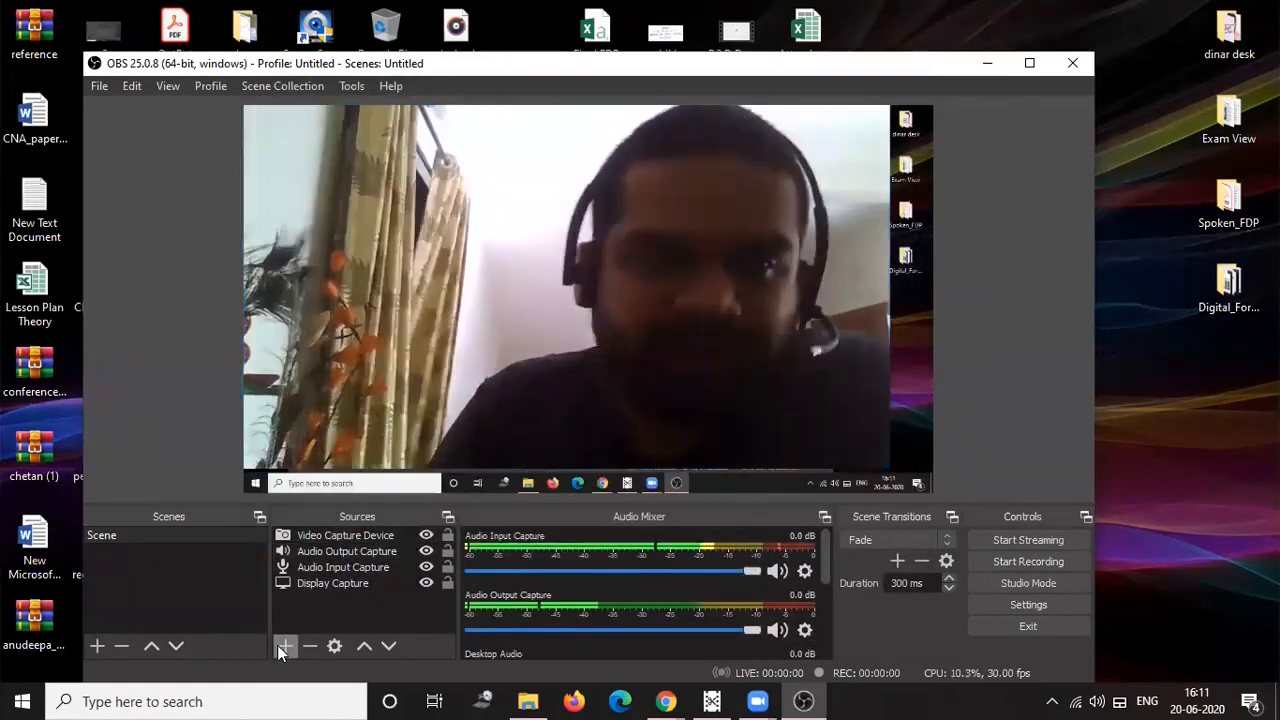
{"action": "left_click", "coordinate": [285, 645]}
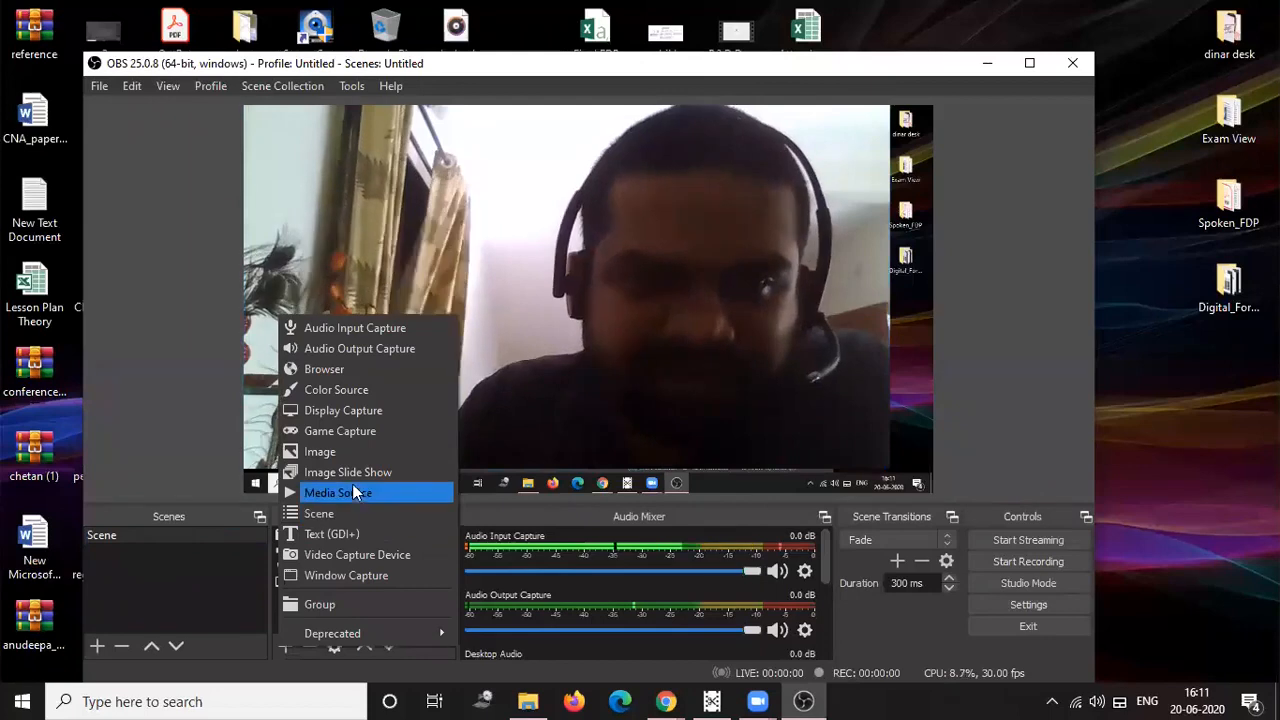
{"action": "mouse_move", "coordinate": [340, 430]}
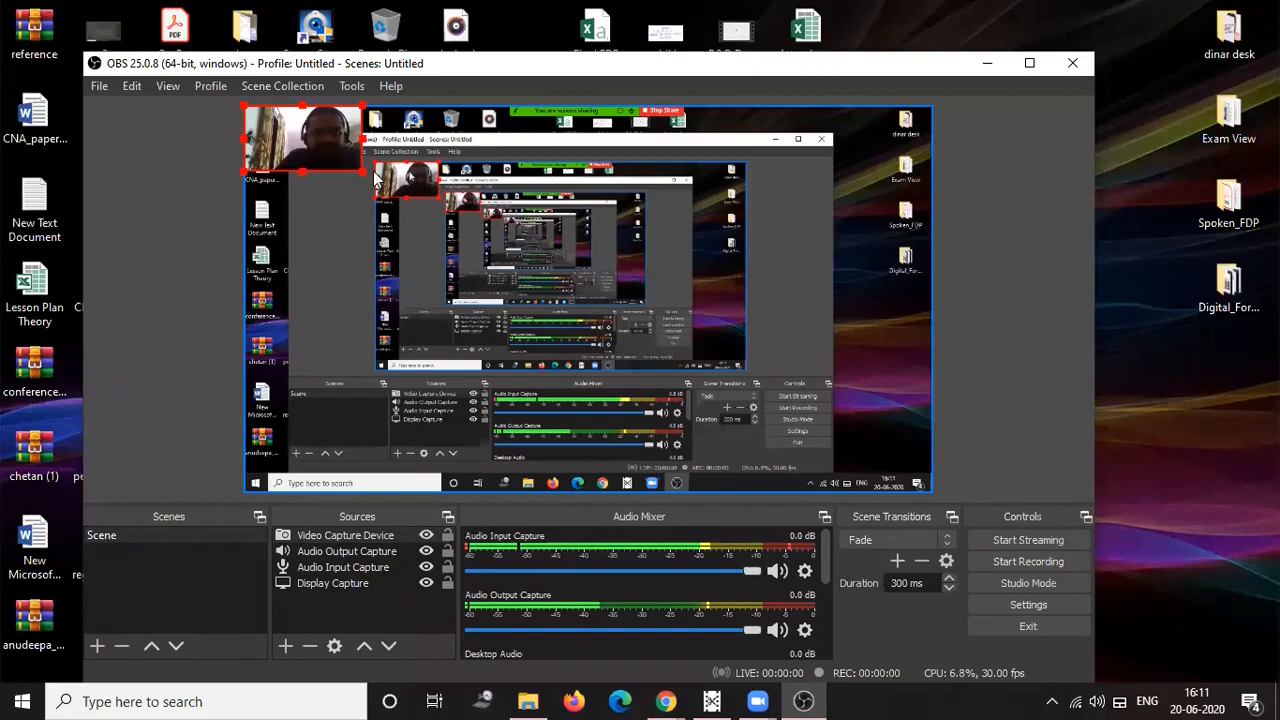
{"action": "left_click_drag", "start_coordinate": [300, 140], "coordinate": [860, 430]}
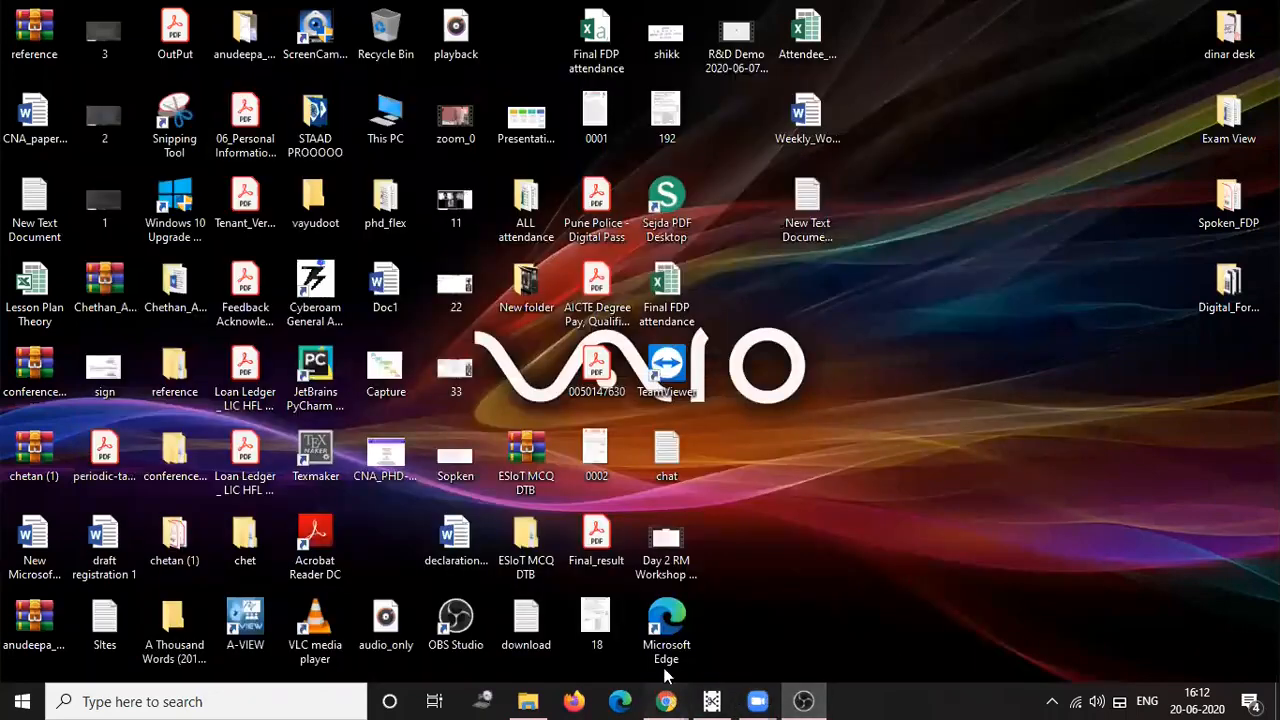
- Open a new Chrome tab, go to google.com and search for youtube
{"action": "left_click", "coordinate": [666, 701]}
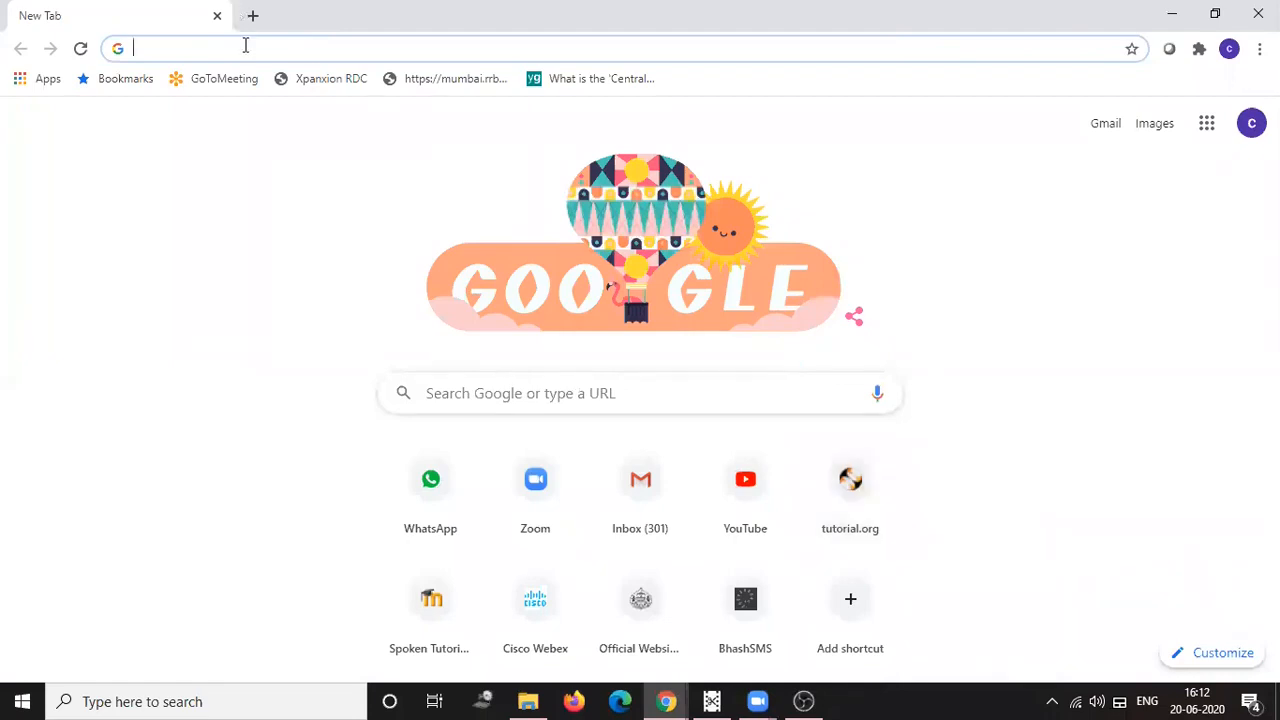
{"action": "left_click", "coordinate": [252, 15]}
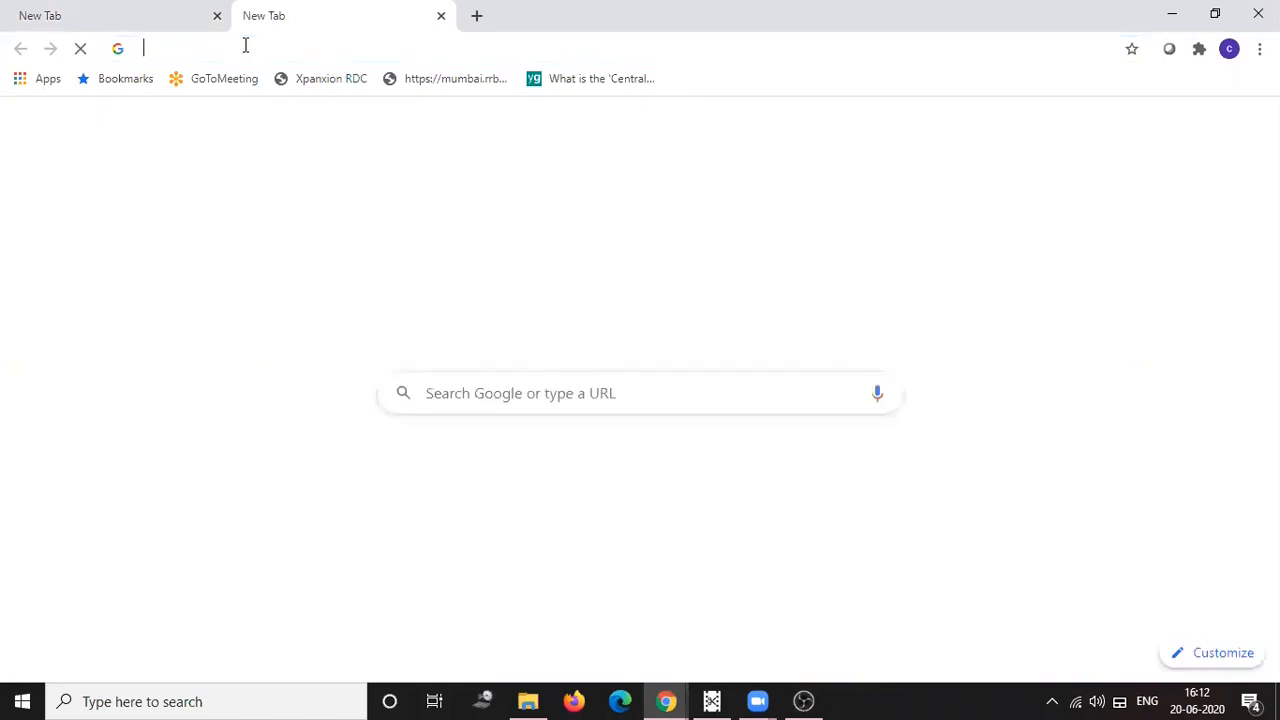
{"action": "type", "text": "google.com"}
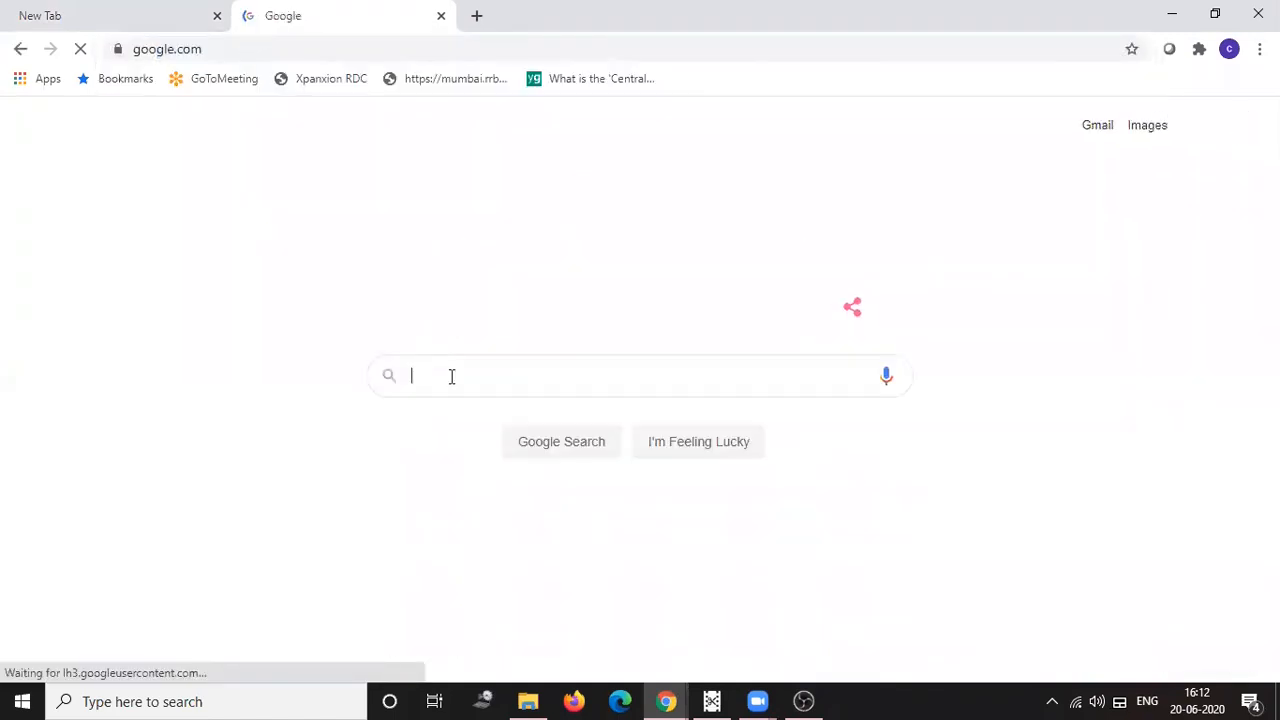
{"action": "type", "text": "youtube"}
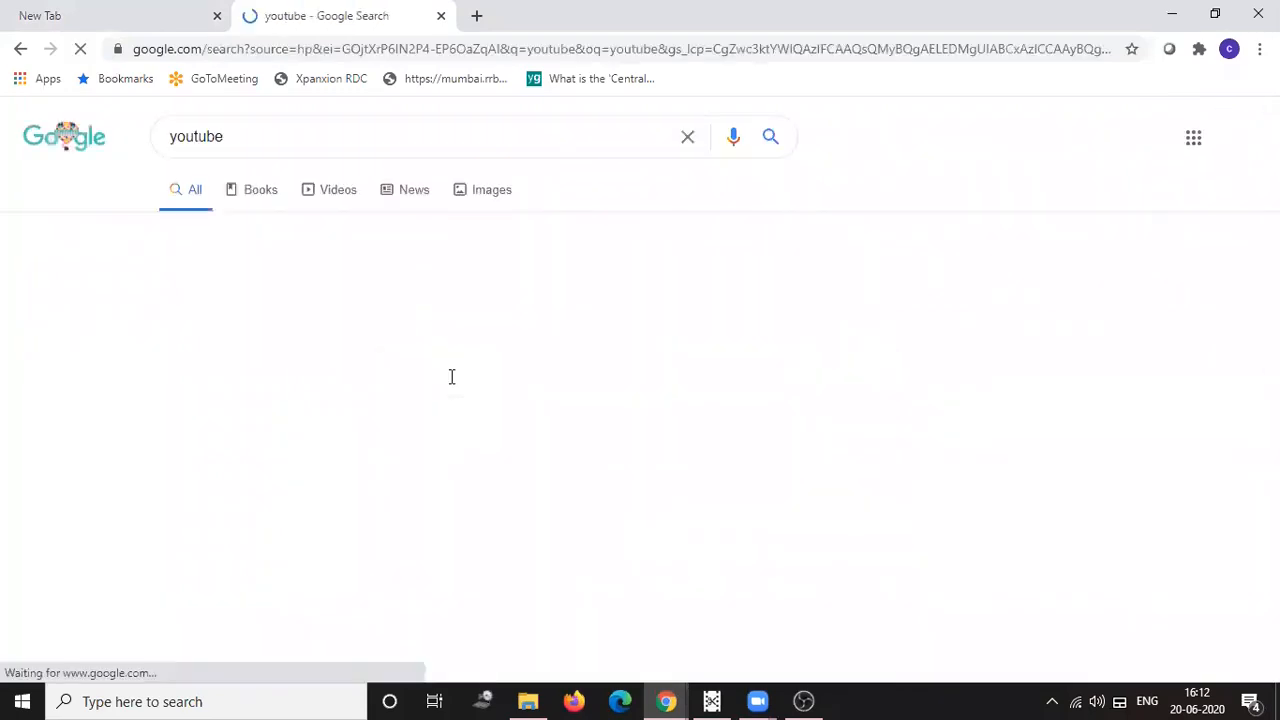
{"action": "mouse_move", "coordinate": [196, 297]}
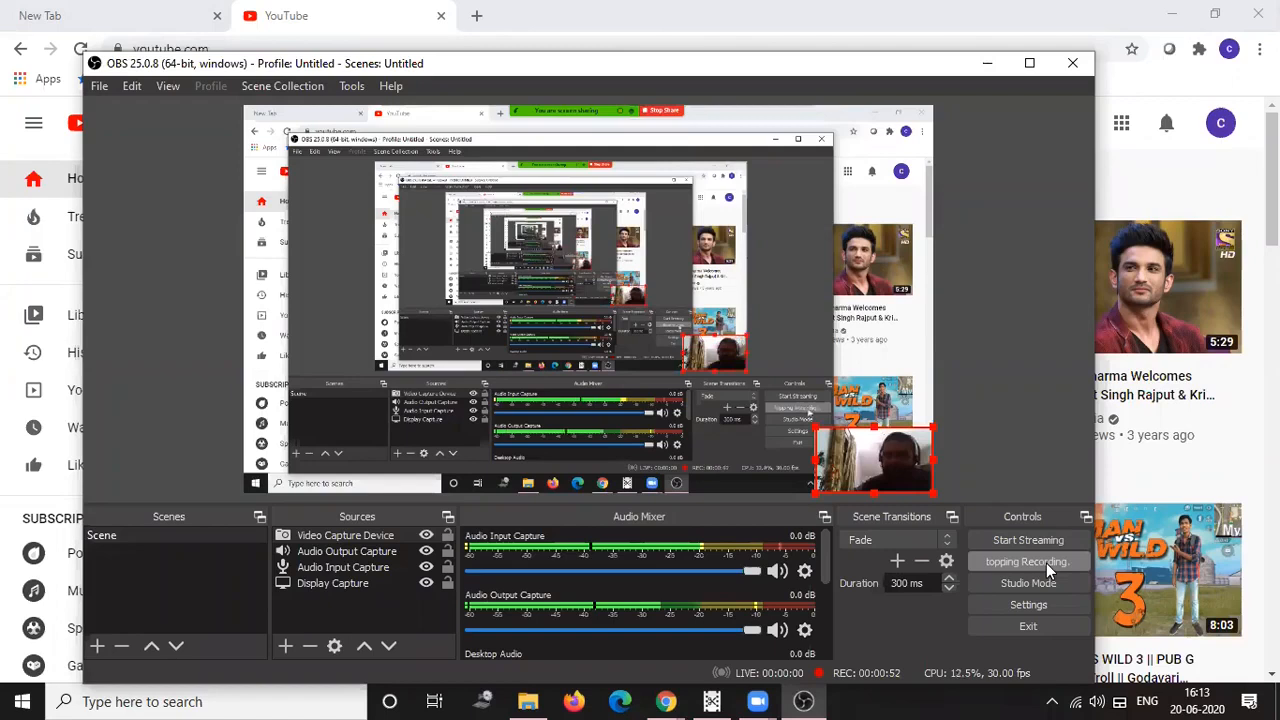
- Stop the recording and show the Videos folder via File > Show Recordings
{"action": "left_click", "coordinate": [1027, 561]}
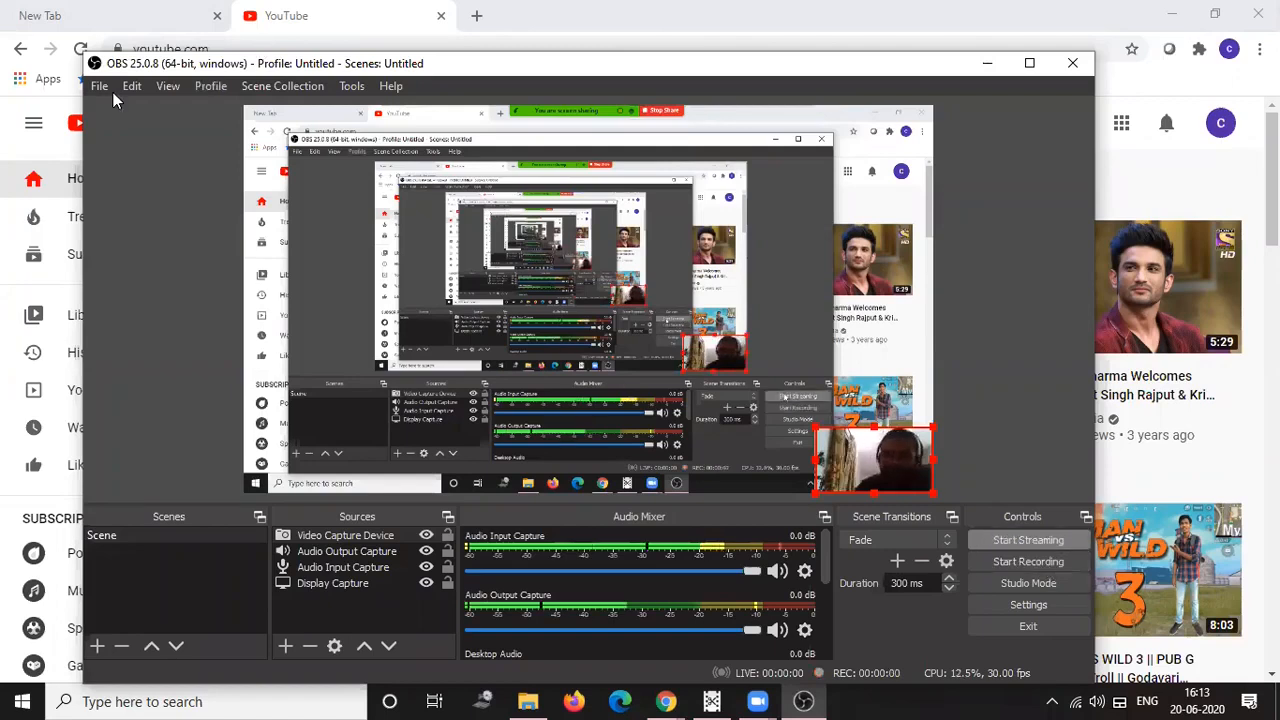
{"action": "left_click", "coordinate": [99, 85]}
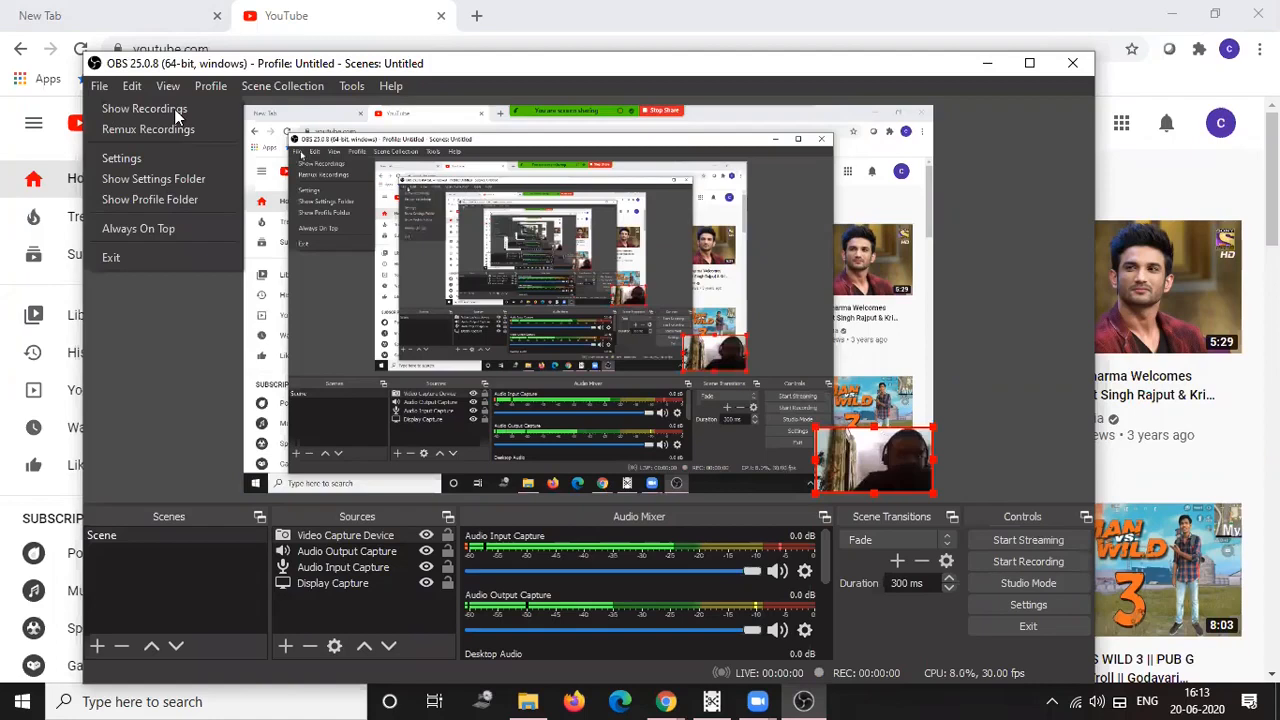
{"action": "left_click", "coordinate": [595, 430]}
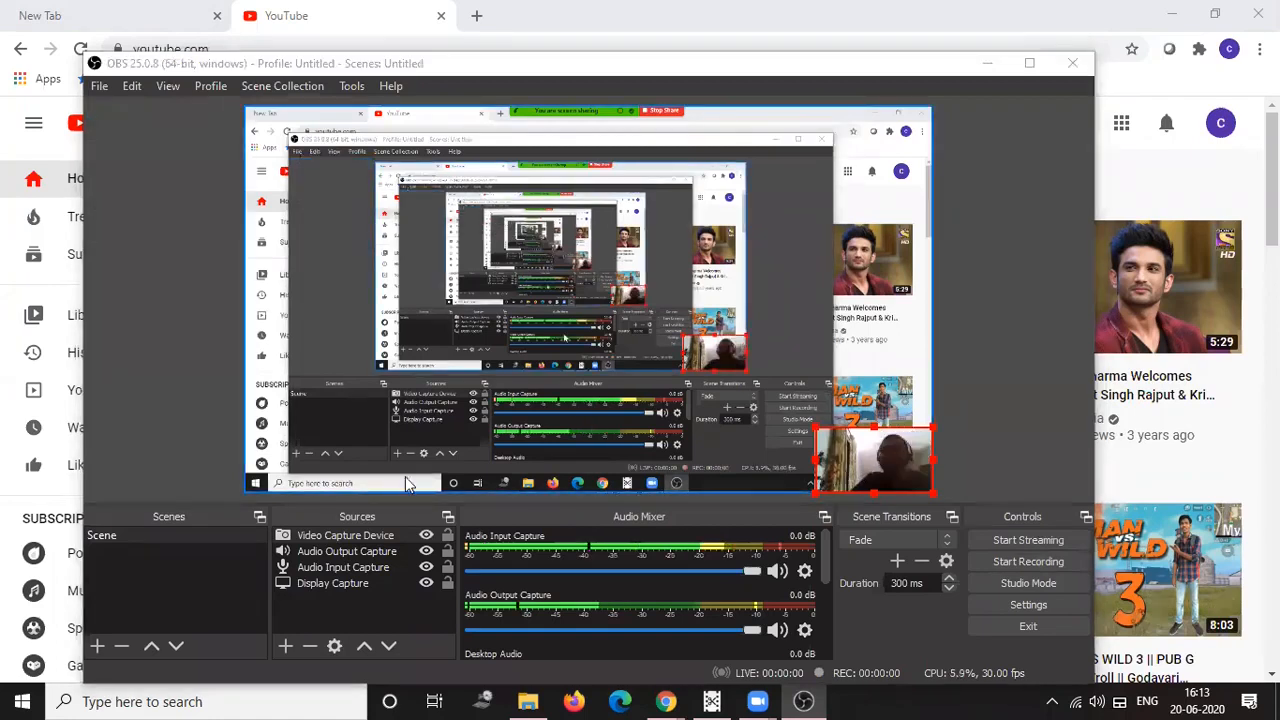
{"action": "left_click", "coordinate": [527, 701]}
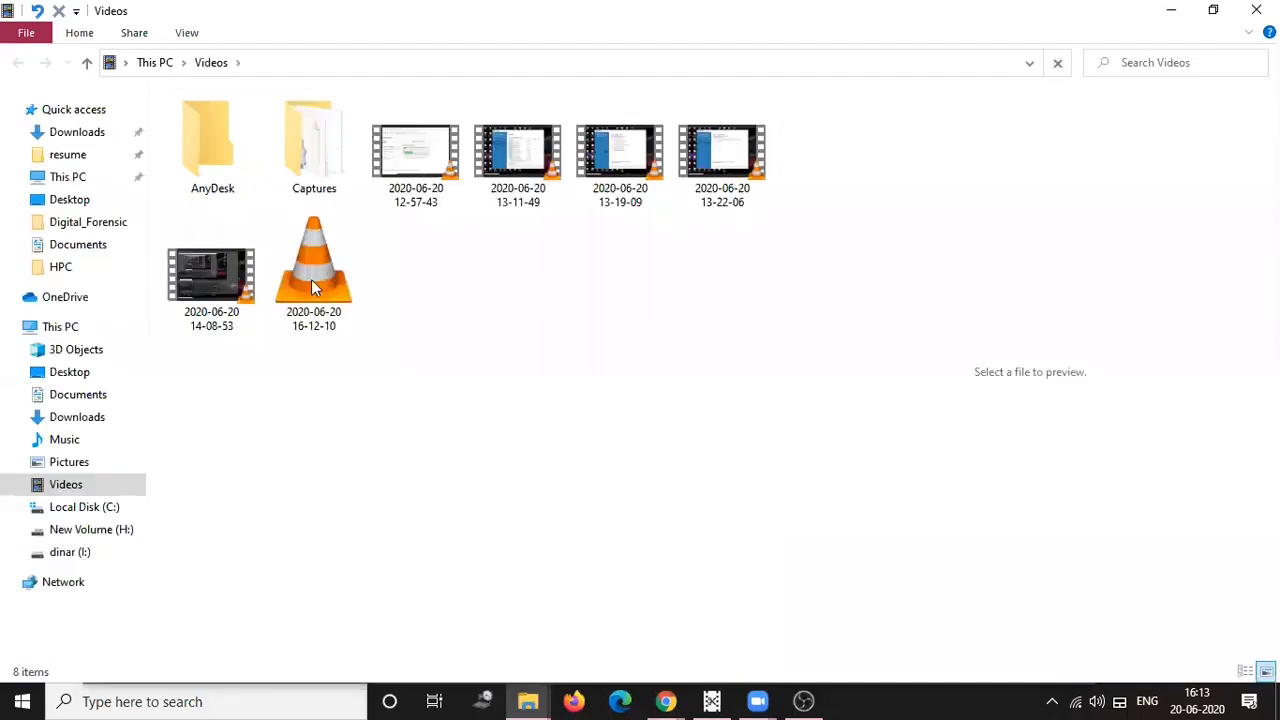
{"action": "left_click", "coordinate": [314, 273]}
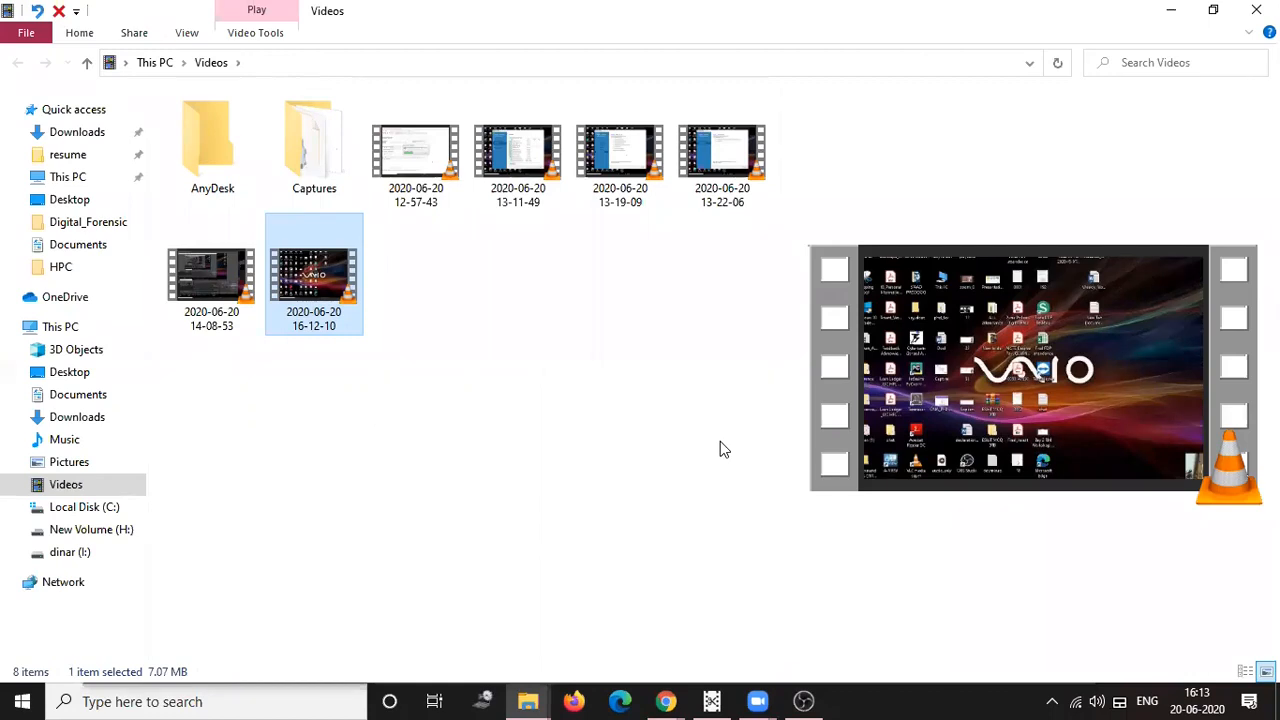
{"action": "double_click", "coordinate": [314, 274]}
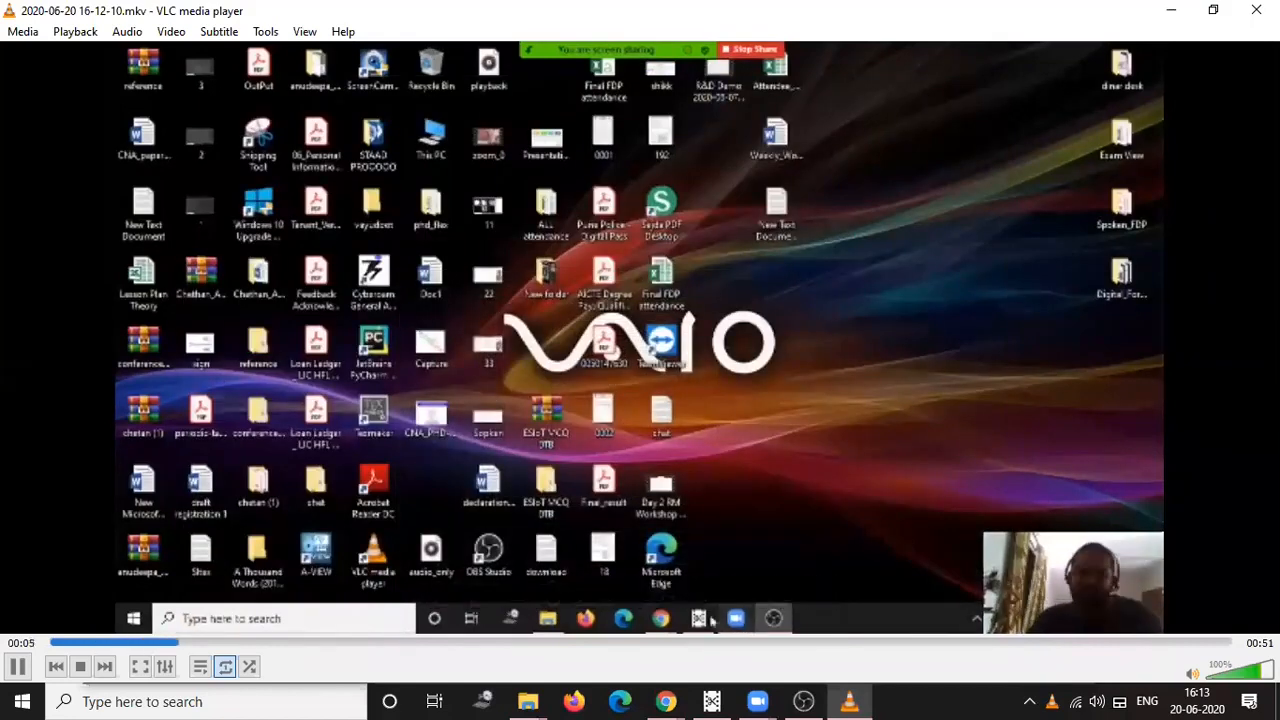
{"action": "mouse_move", "coordinate": [660, 618]}
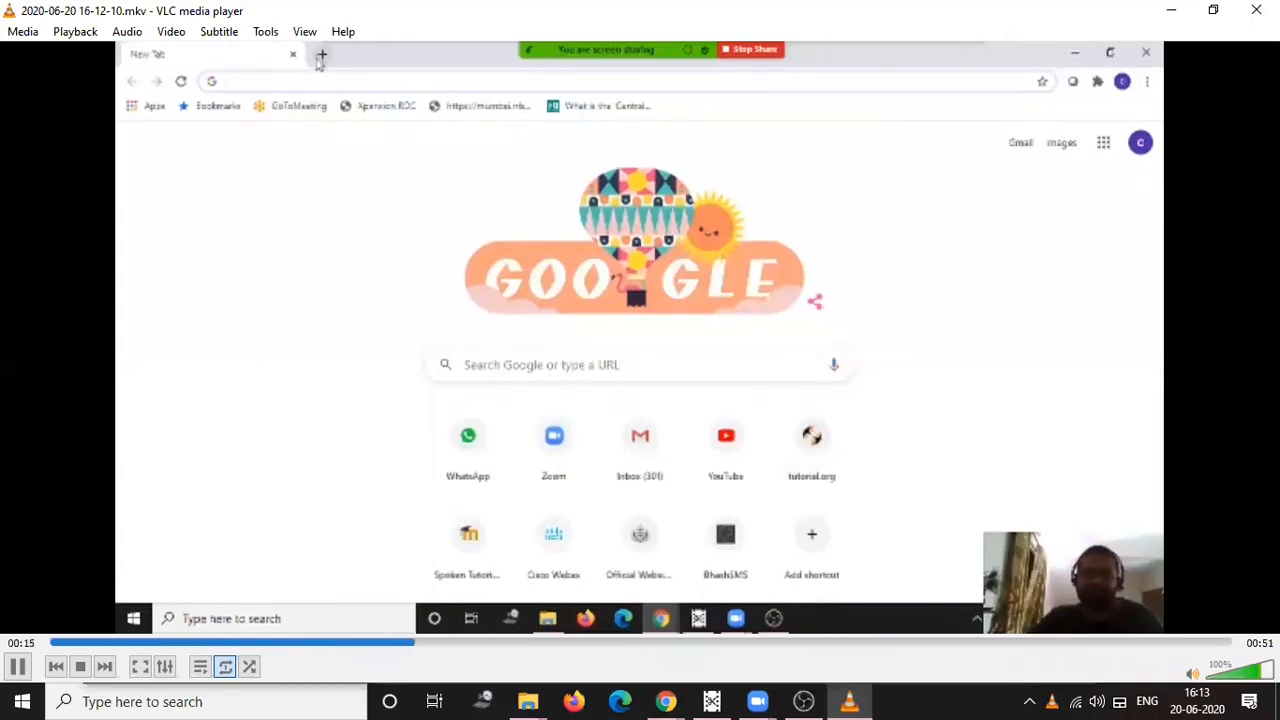
{"action": "left_click", "coordinate": [321, 54]}
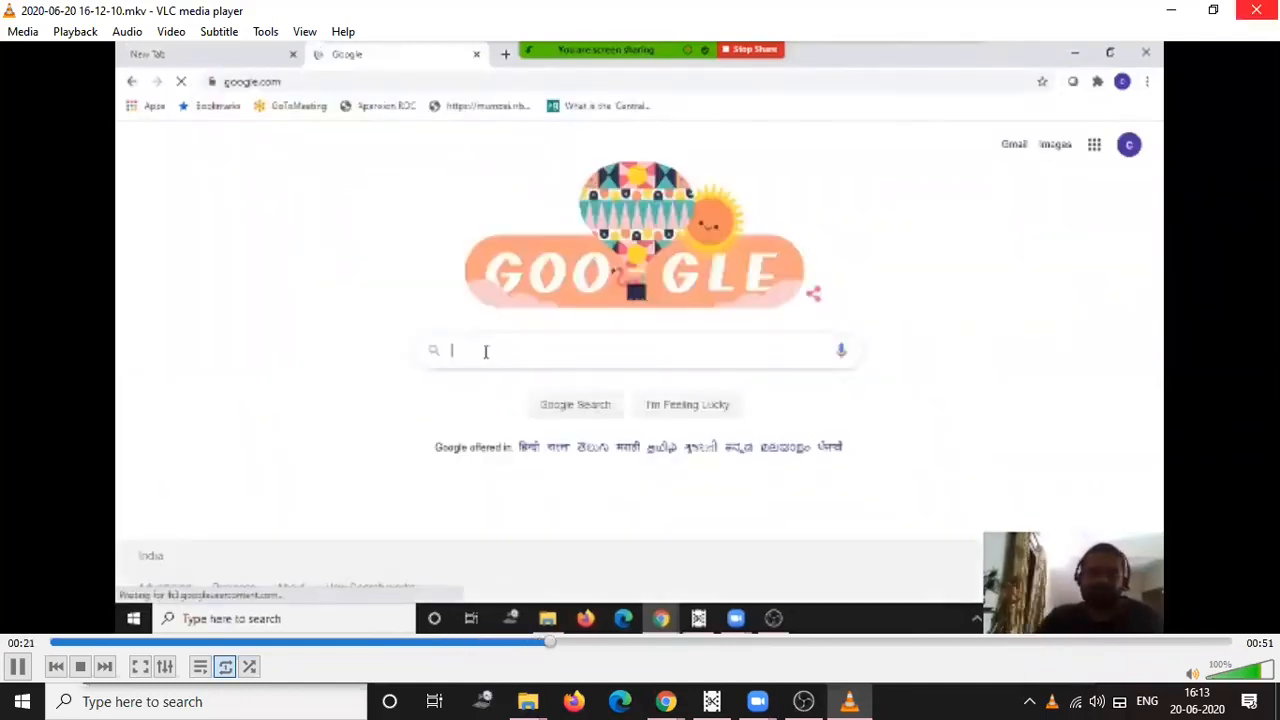
{"action": "left_click", "coordinate": [527, 701]}
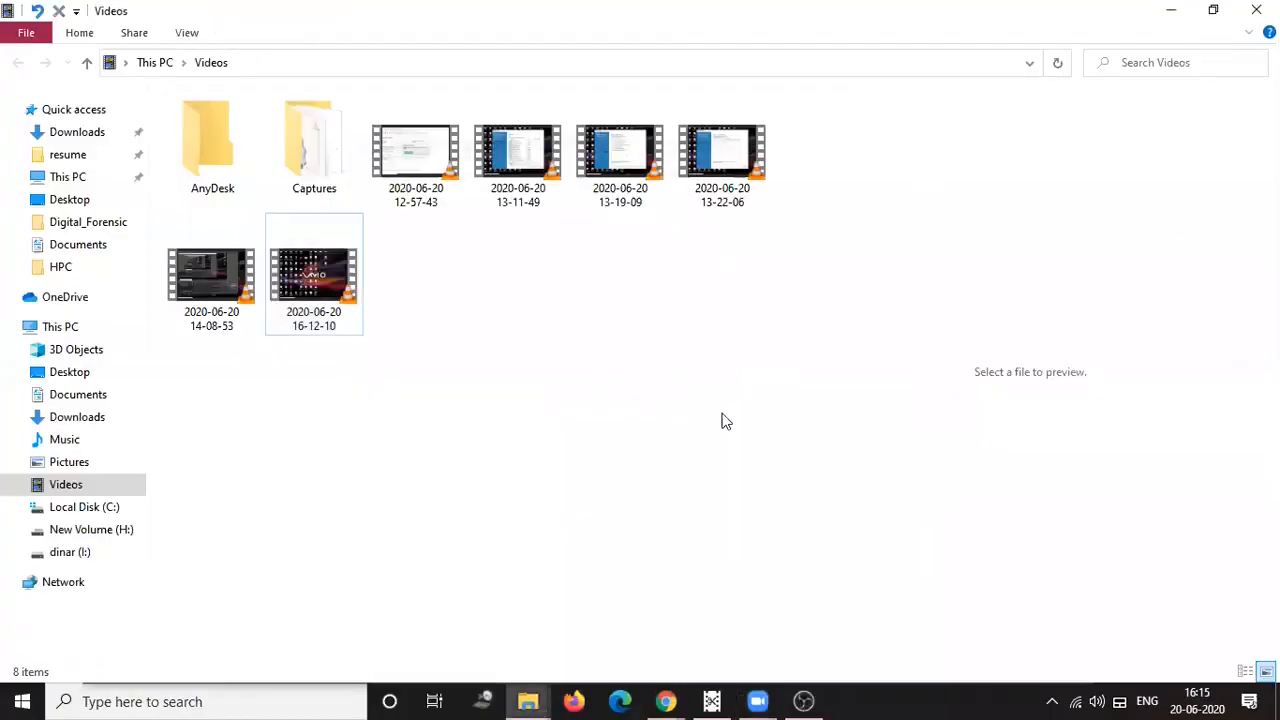
- Preview the 16-12-10, 12-57-43, 13-11-49 and 13-22-06 recordings, then start Windows search
{"action": "left_click", "coordinate": [313, 275]}
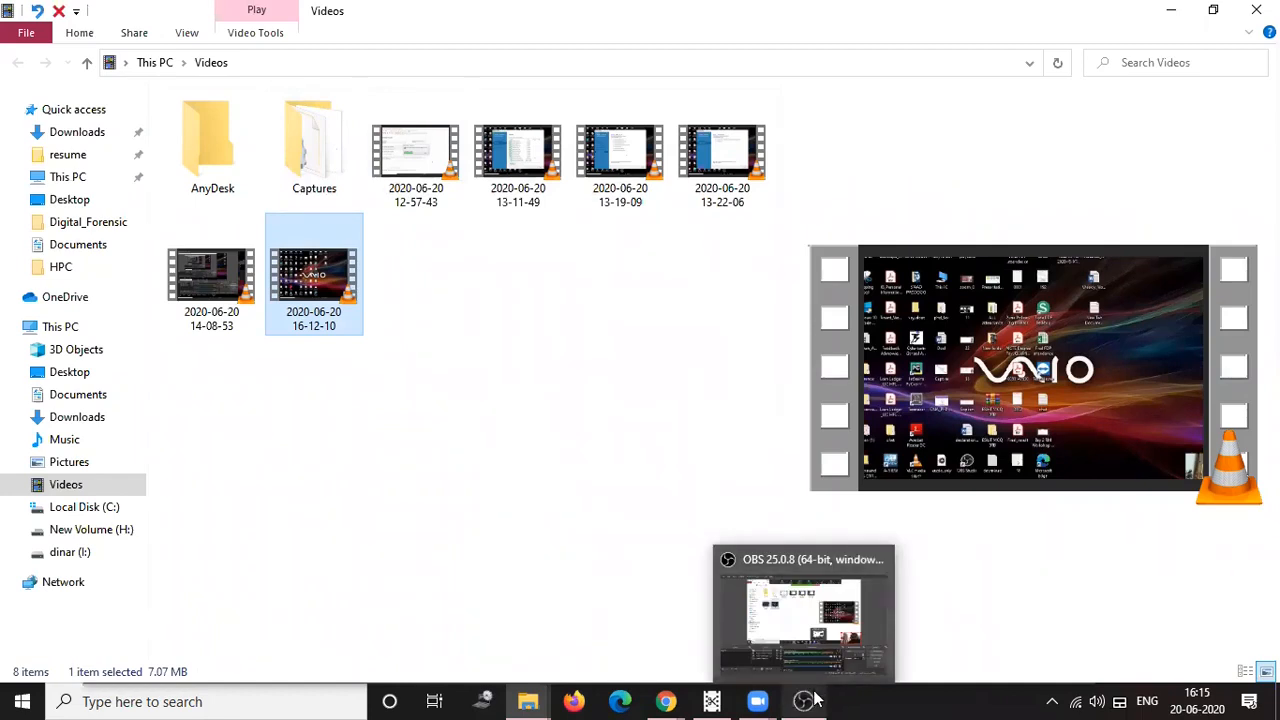
{"action": "mouse_move", "coordinate": [637, 327]}
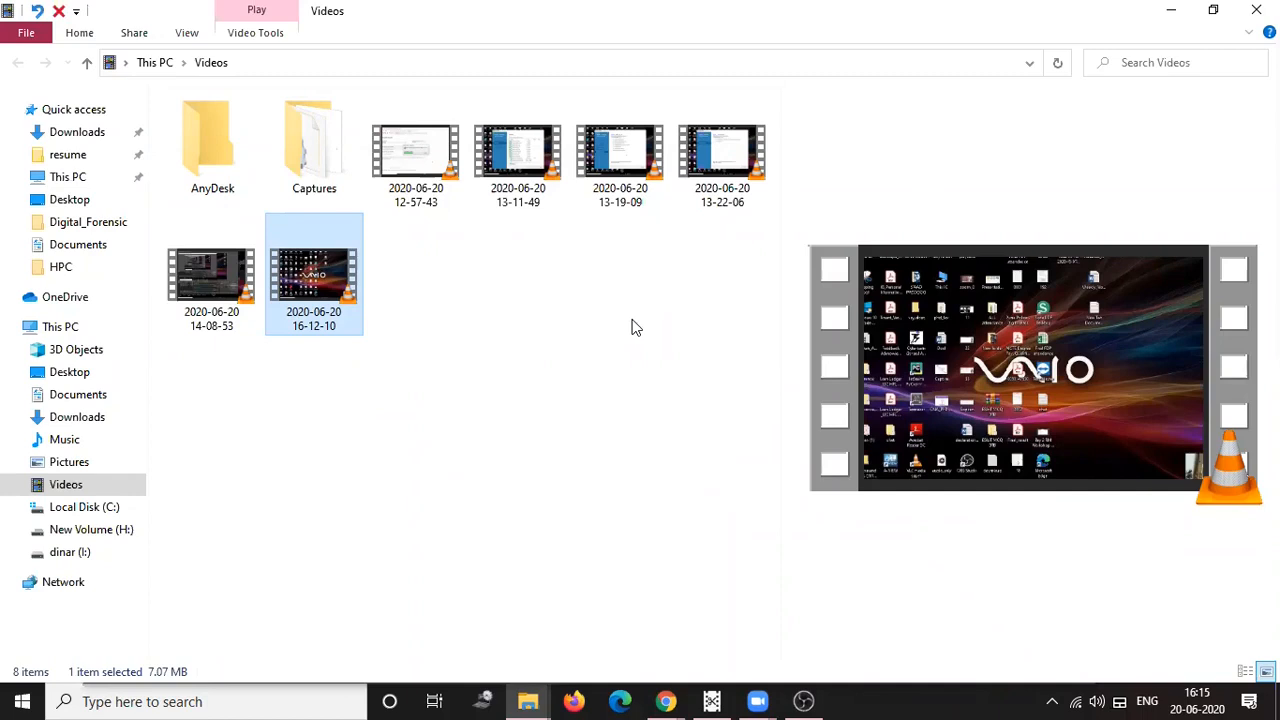
{"action": "left_click", "coordinate": [415, 150]}
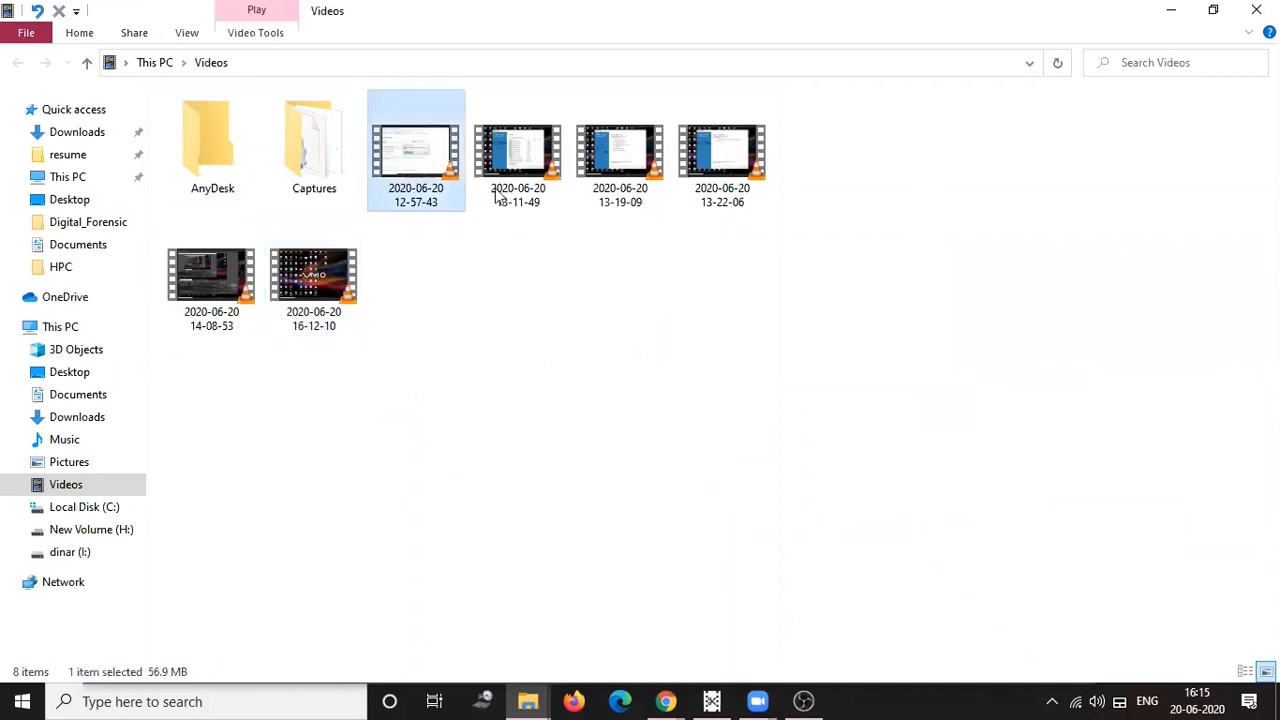
{"action": "left_click", "coordinate": [518, 152]}
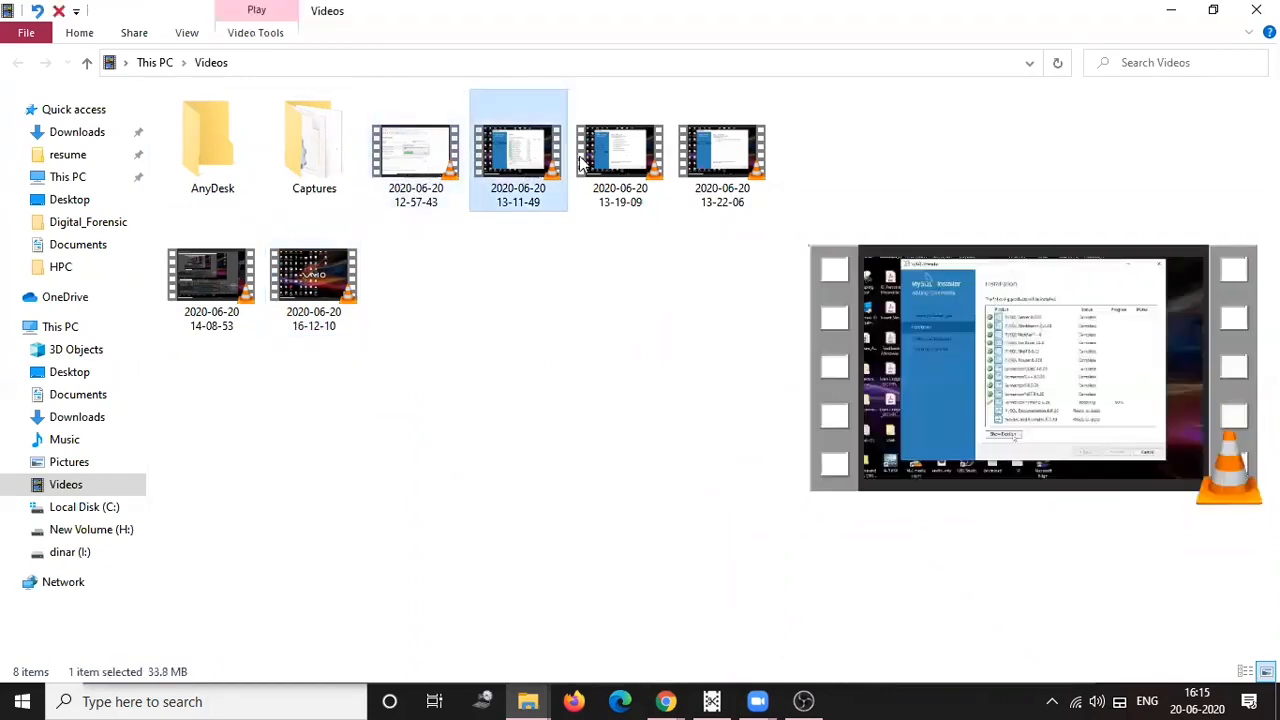
{"action": "left_click", "coordinate": [722, 150]}
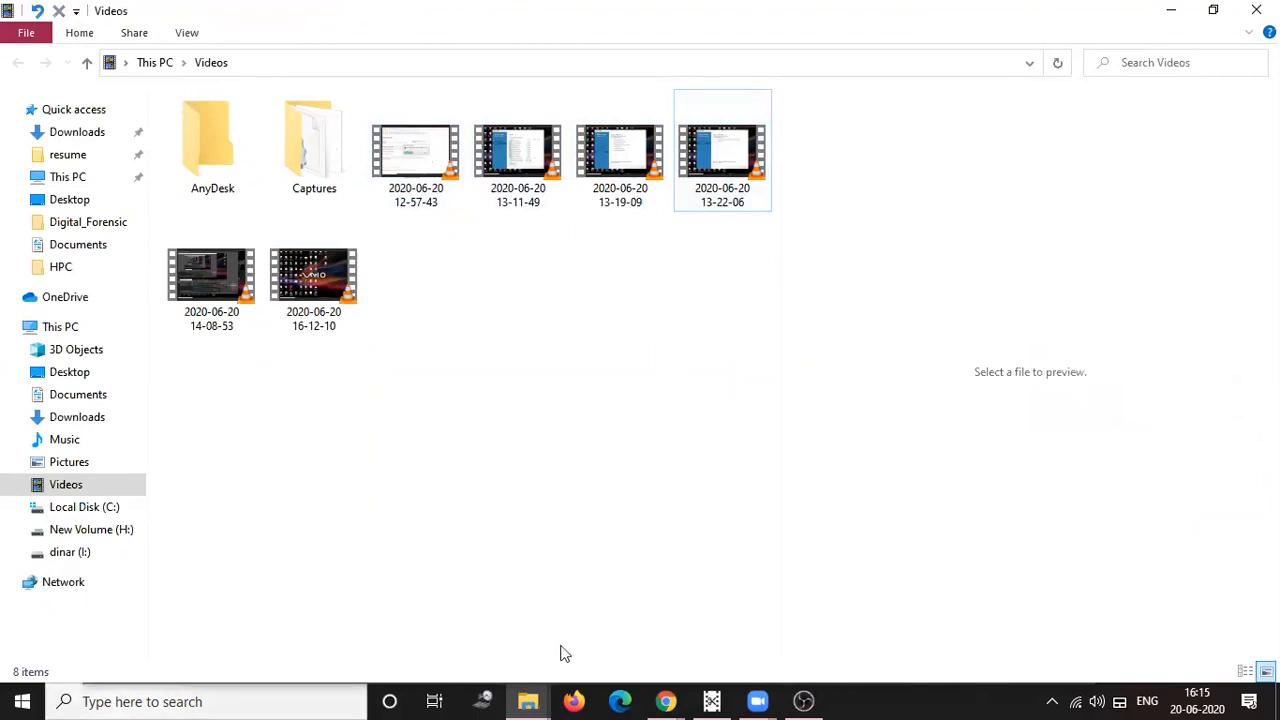
{"action": "left_click", "coordinate": [200, 701]}
{"action": "type", "text": "s"}
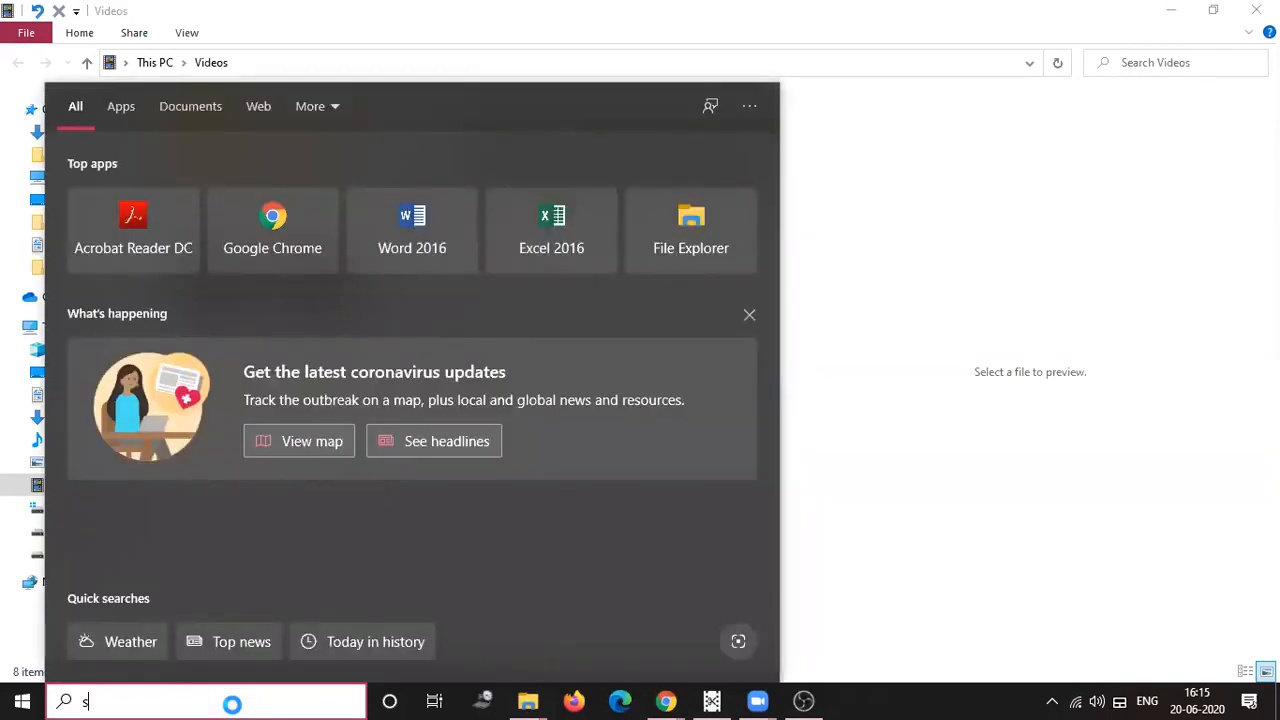
- Replace the stray search character with 'mer' to surface Simple Video Trim & Merge
{"action": "key", "text": "backspace"}
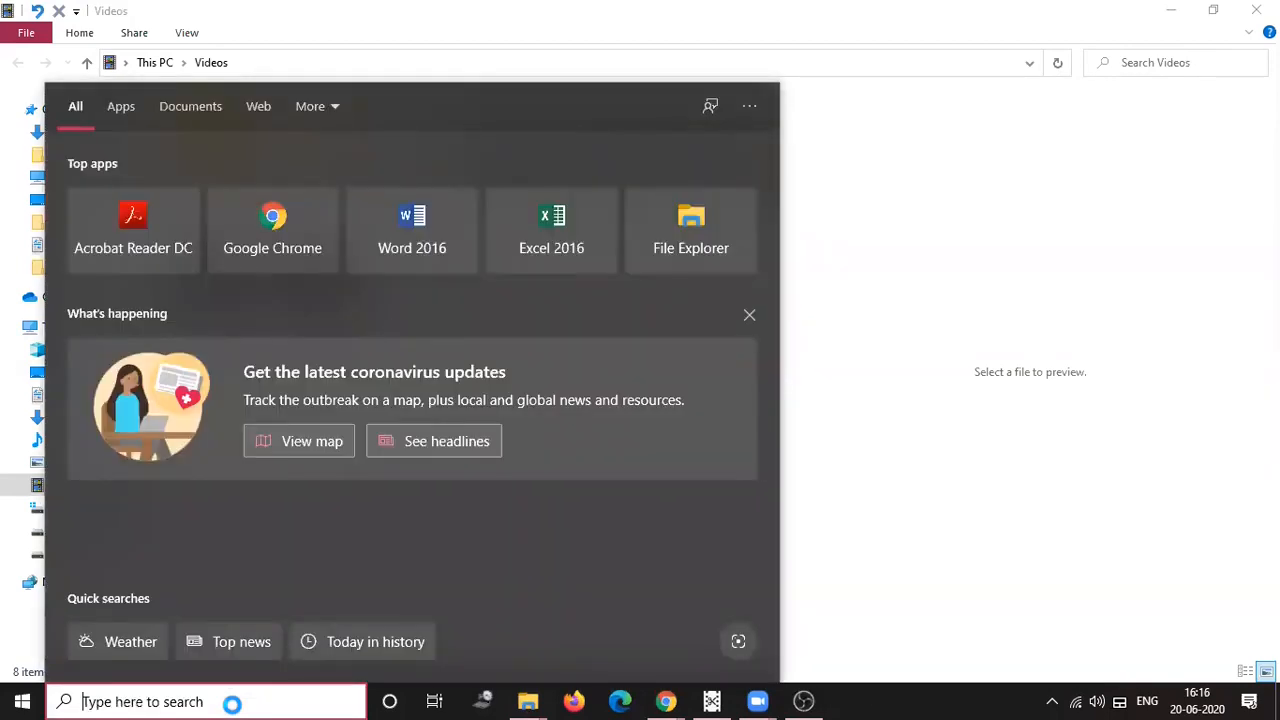
{"action": "type", "text": "mer"}
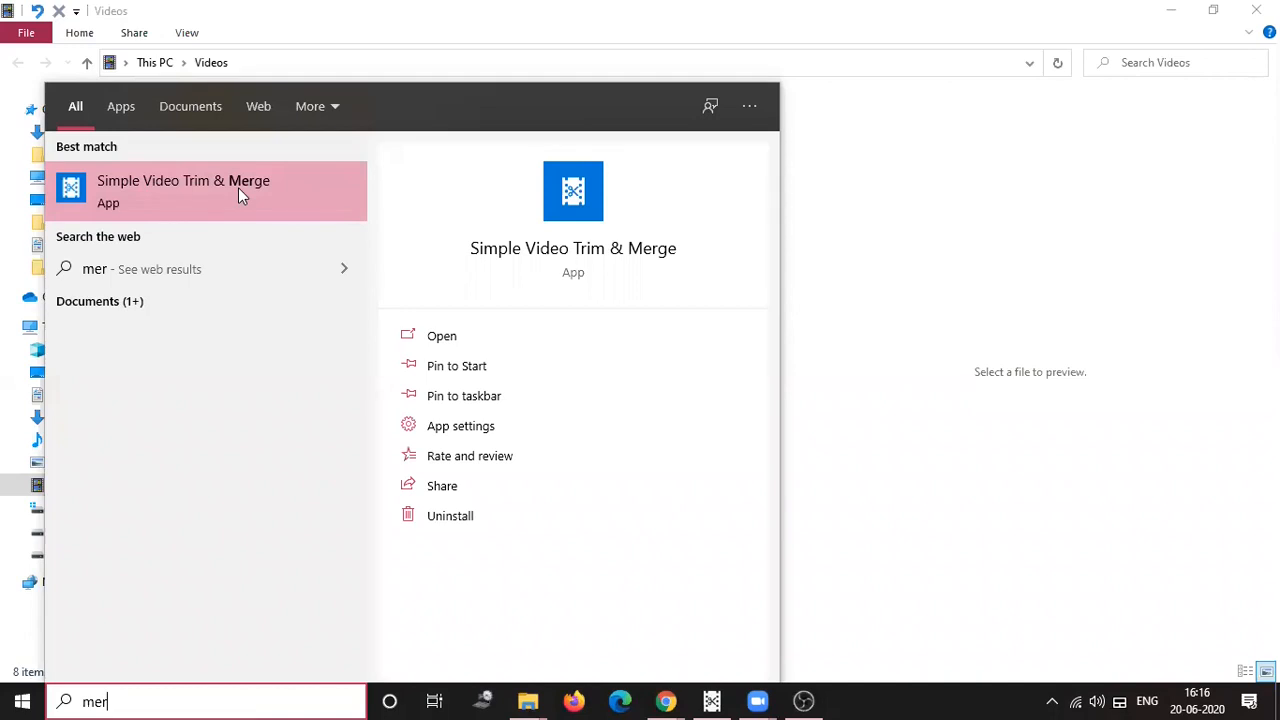
{"action": "mouse_move", "coordinate": [362, 275]}
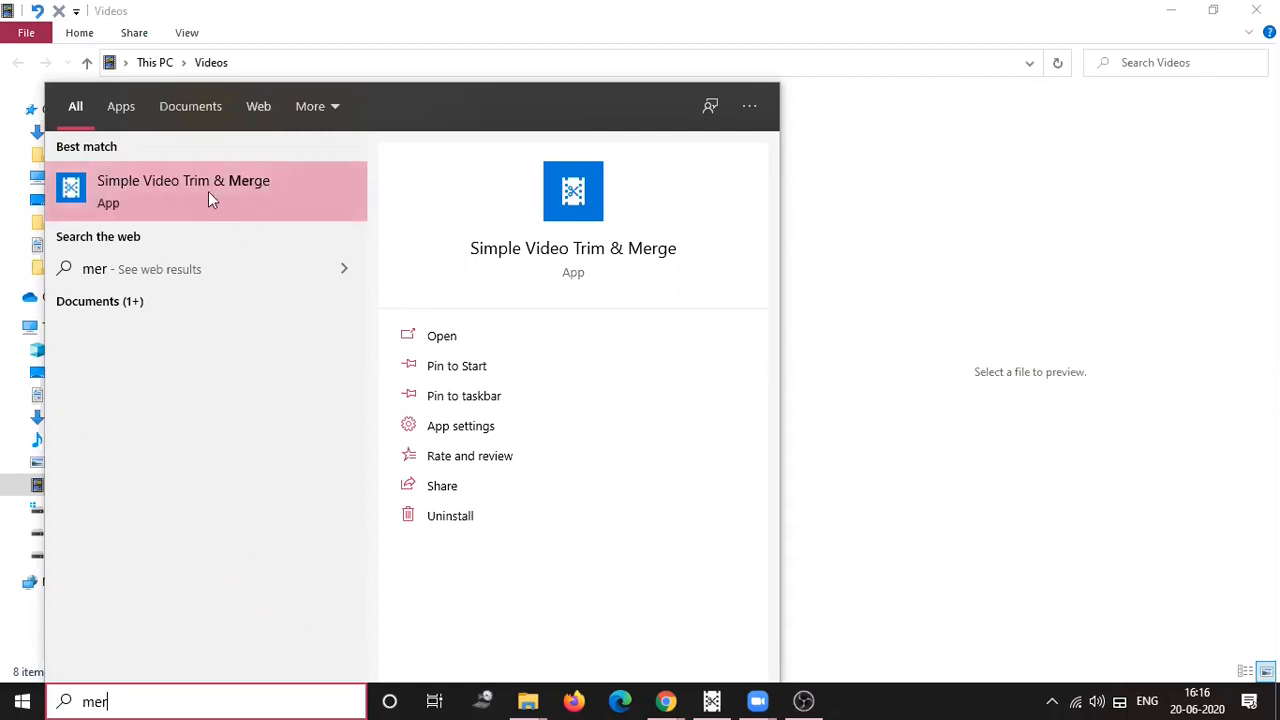
{"action": "mouse_move", "coordinate": [415, 190]}
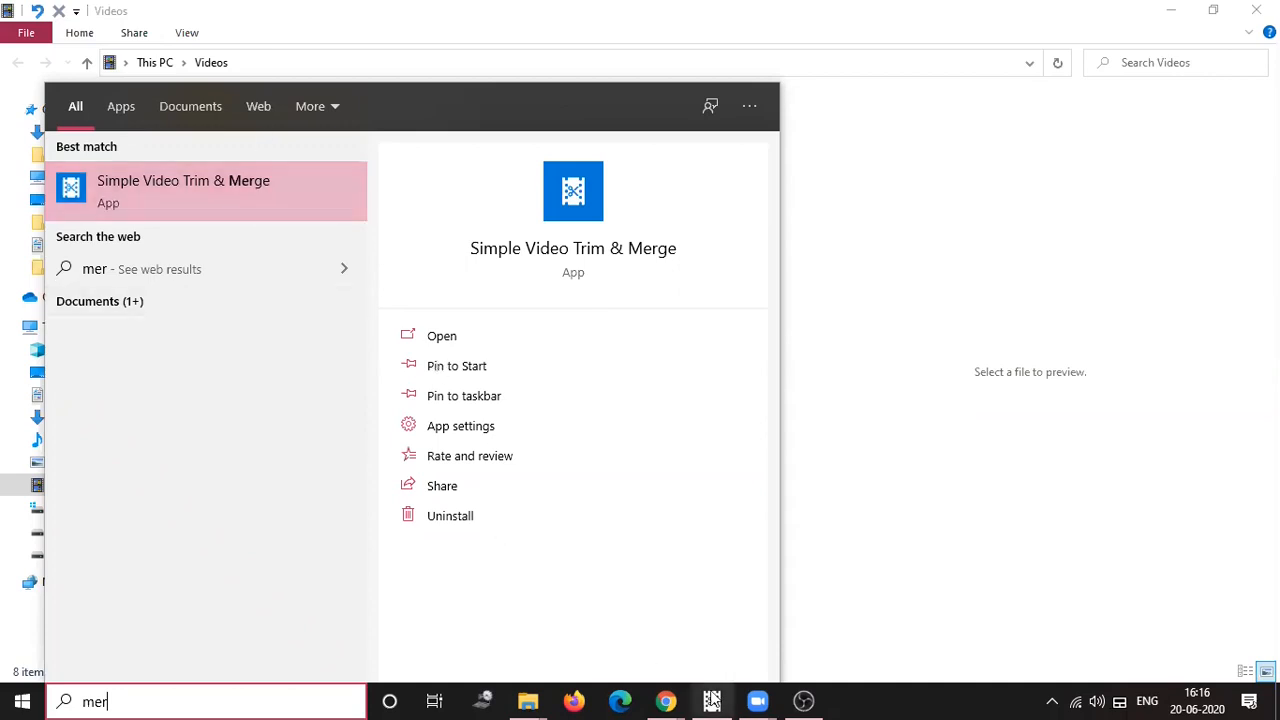
- Launch Simple Video Trim & Merge, keep Format on SourceFormat, then minimize it
{"action": "left_click", "coordinate": [441, 335]}
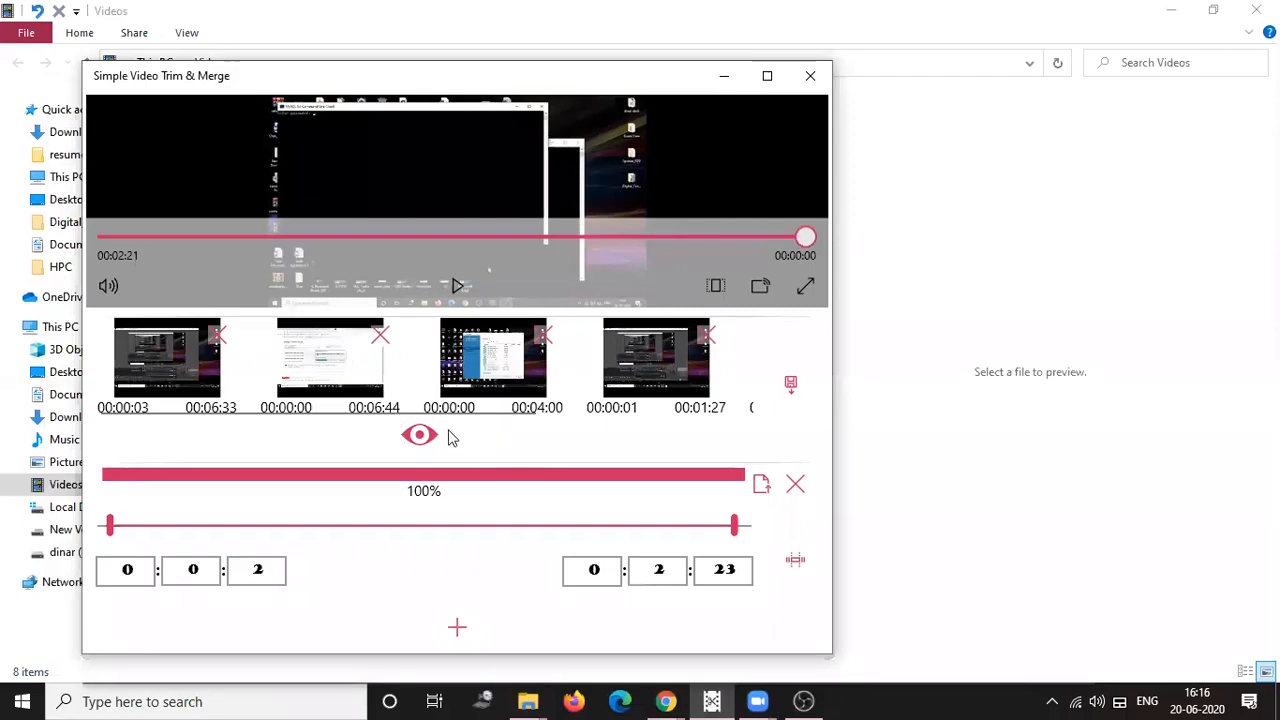
{"action": "mouse_move", "coordinate": [364, 505]}
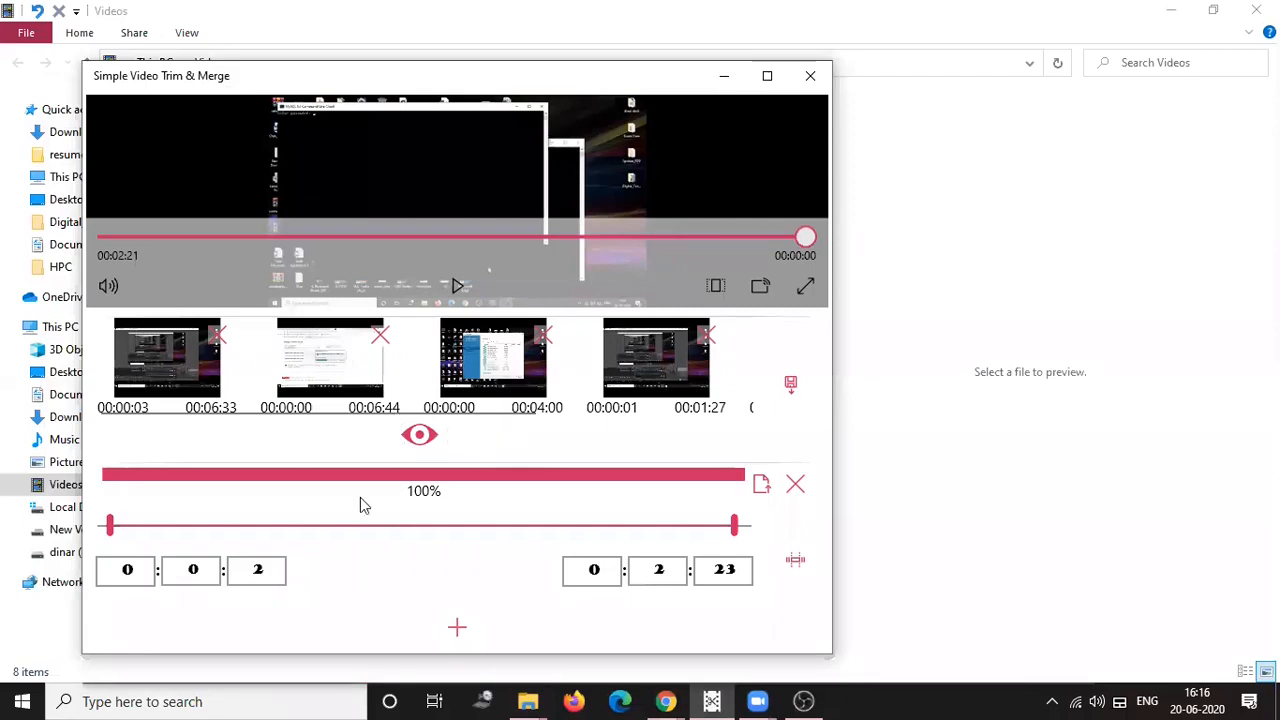
{"action": "mouse_move", "coordinate": [270, 345]}
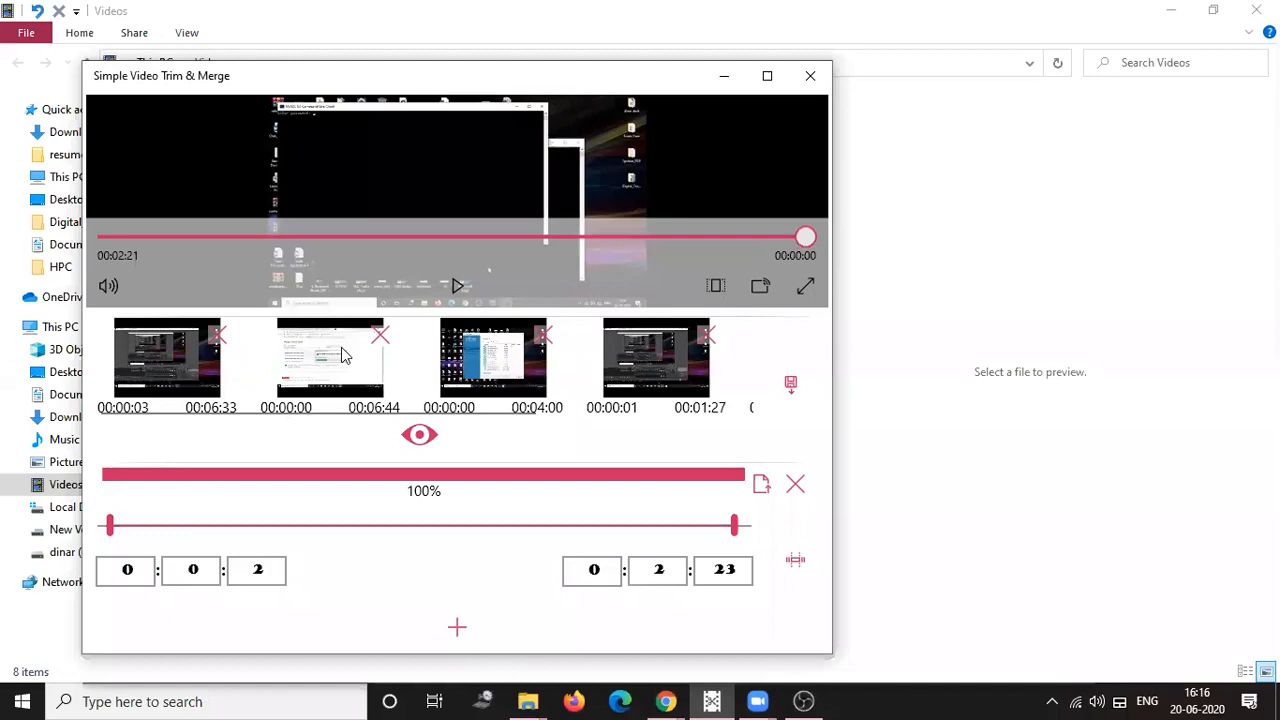
{"action": "mouse_move", "coordinate": [547, 378]}
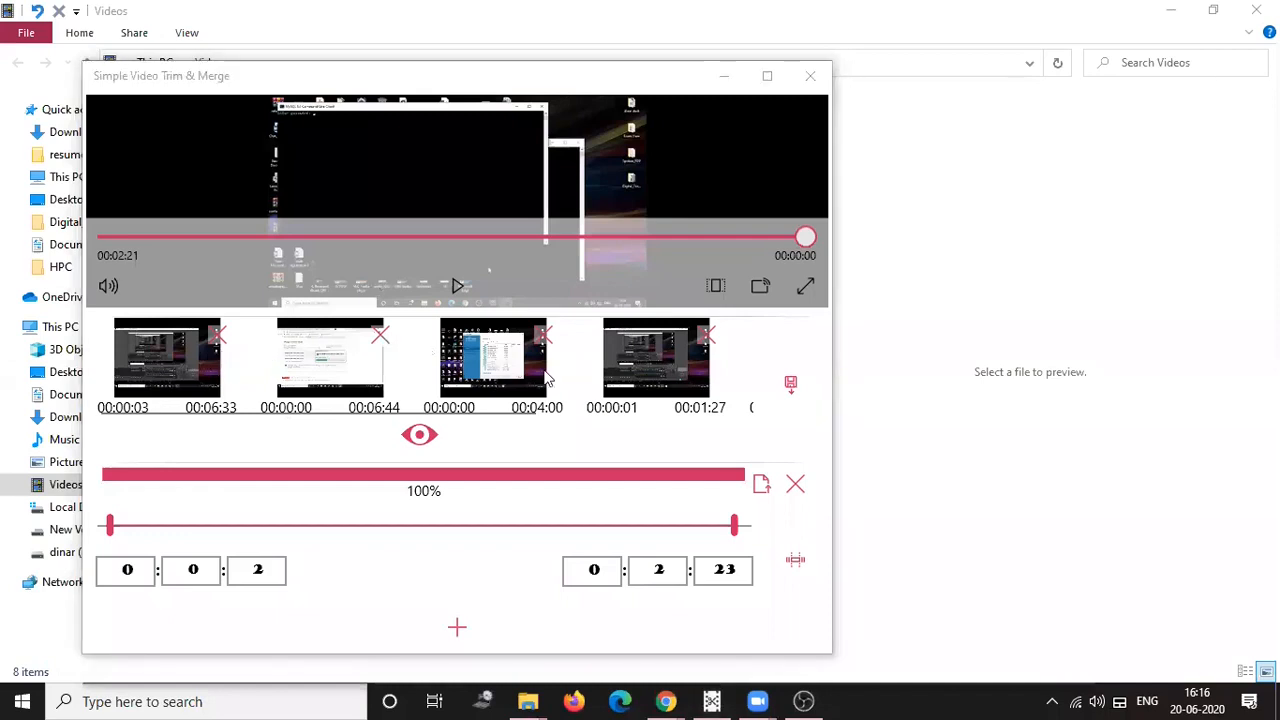
{"action": "mouse_move", "coordinate": [180, 365]}
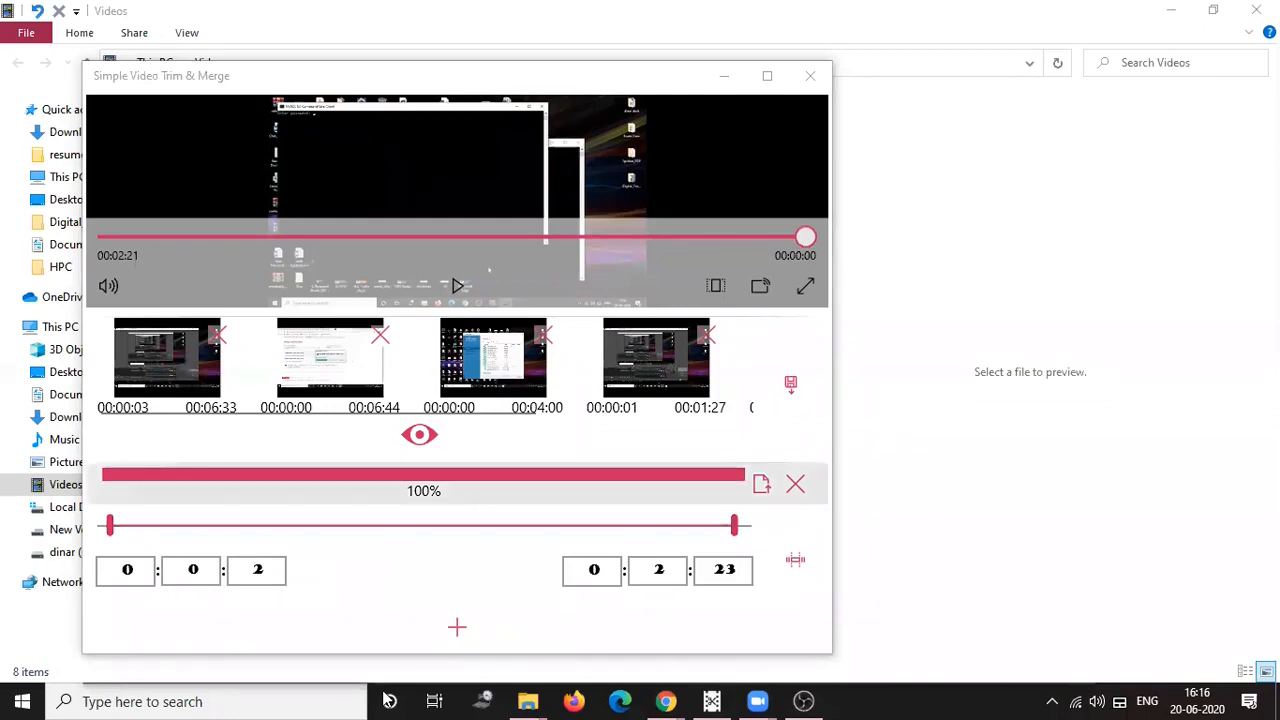
{"action": "mouse_move", "coordinate": [407, 604]}
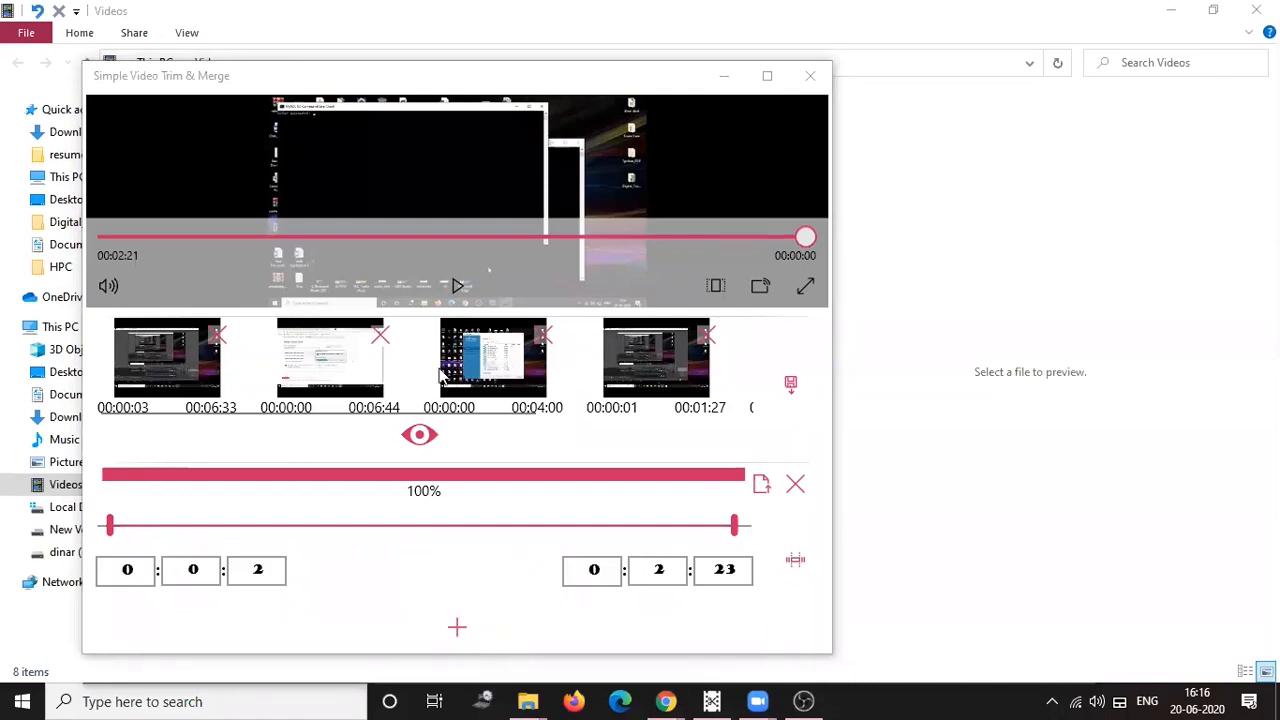
{"action": "mouse_move", "coordinate": [773, 365]}
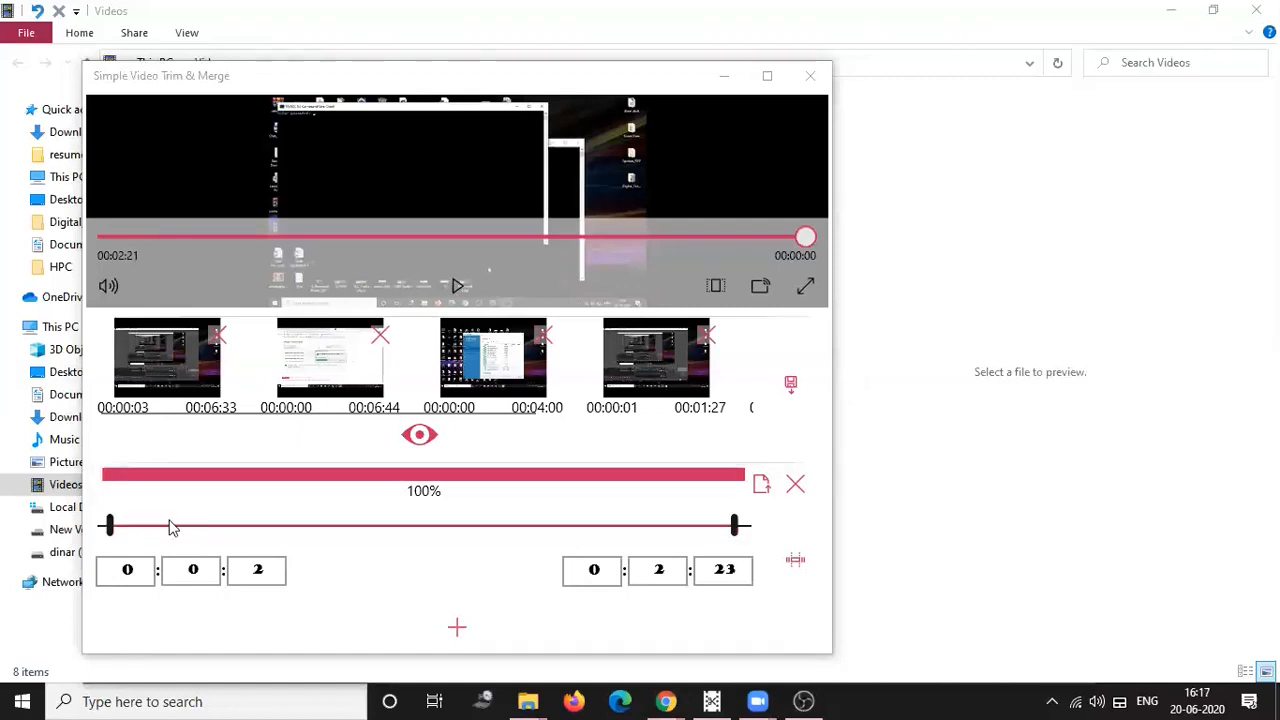
{"action": "mouse_move", "coordinate": [380, 192]}
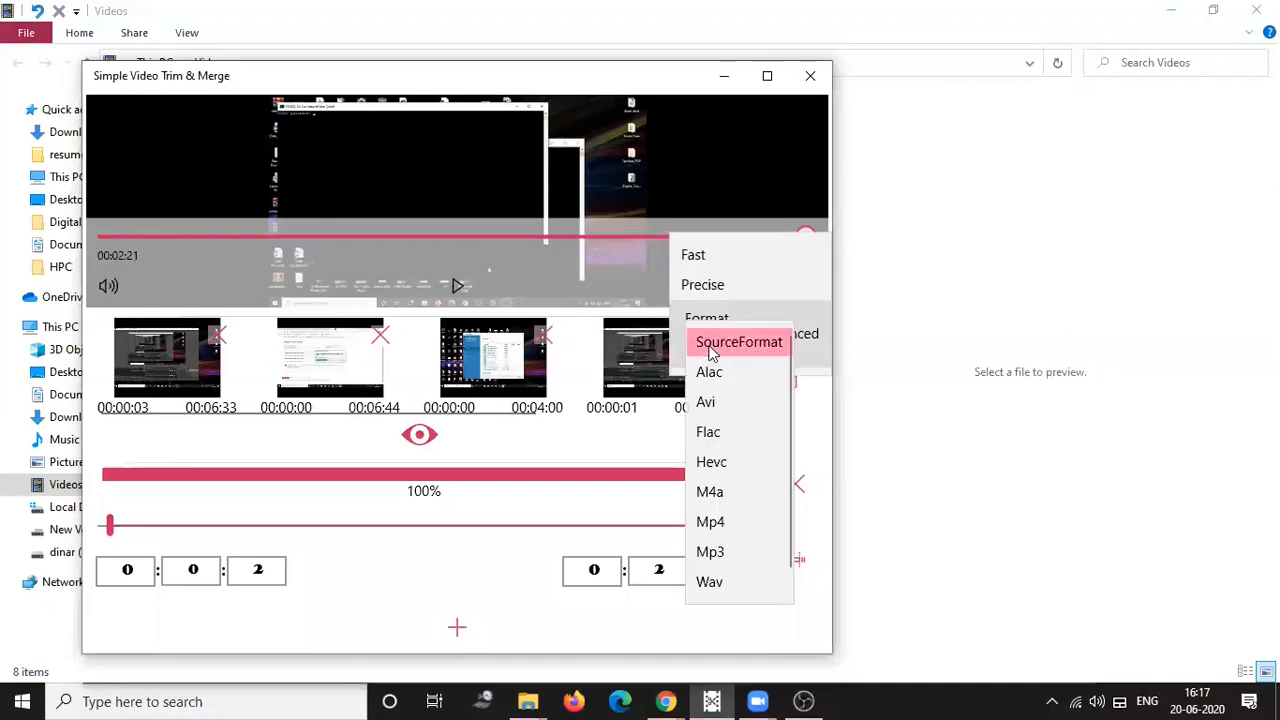
{"action": "mouse_move", "coordinate": [710, 521]}
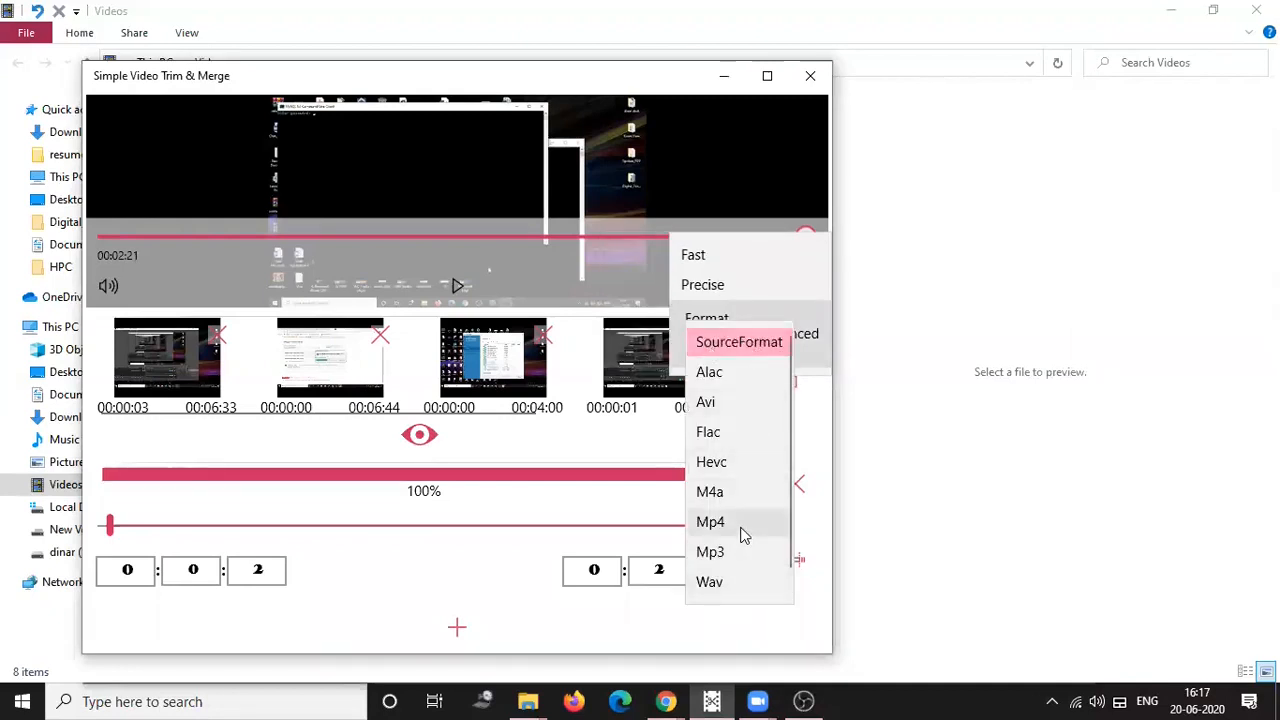
{"action": "mouse_move", "coordinate": [640, 551]}
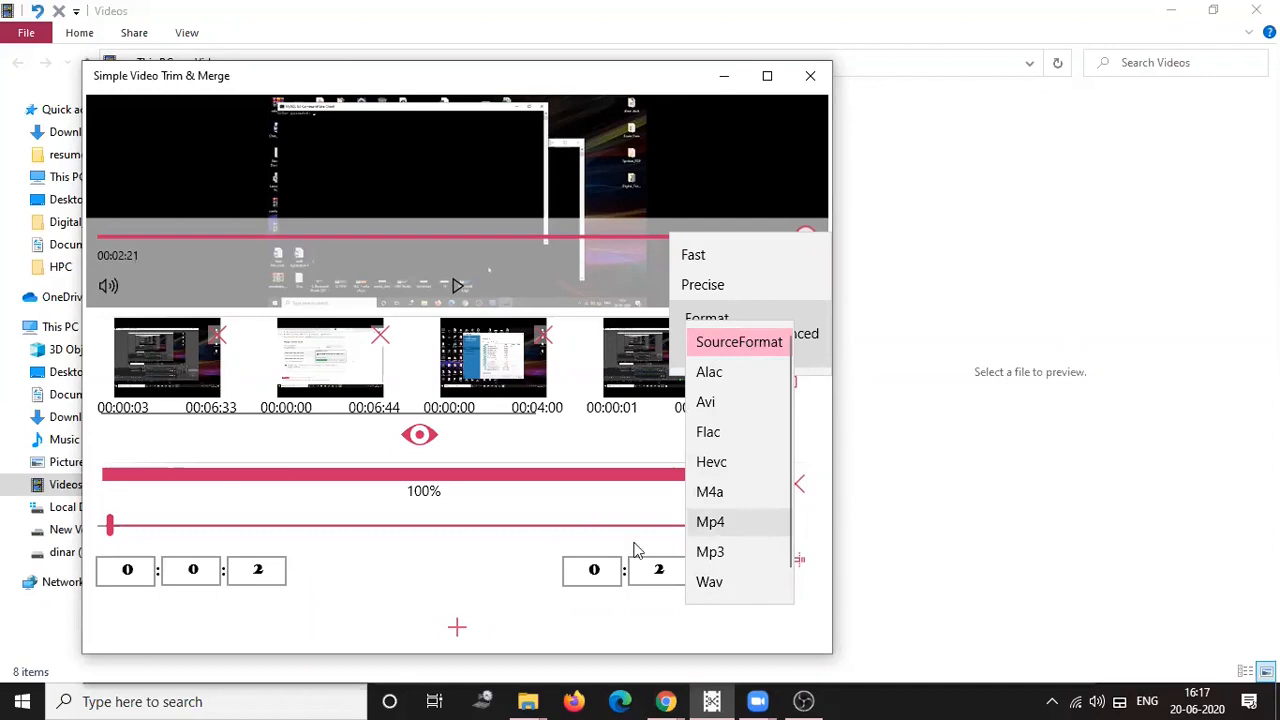
{"action": "left_click", "coordinate": [680, 342]}
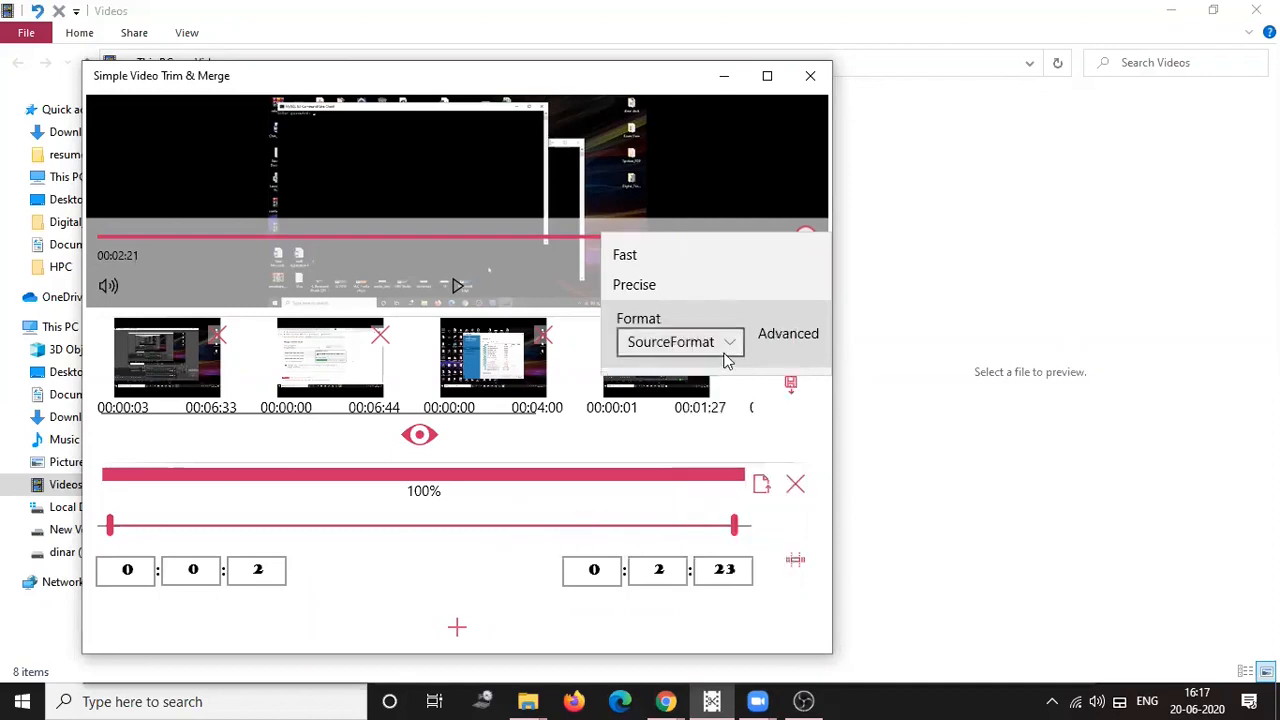
{"action": "left_click", "coordinate": [680, 342]}
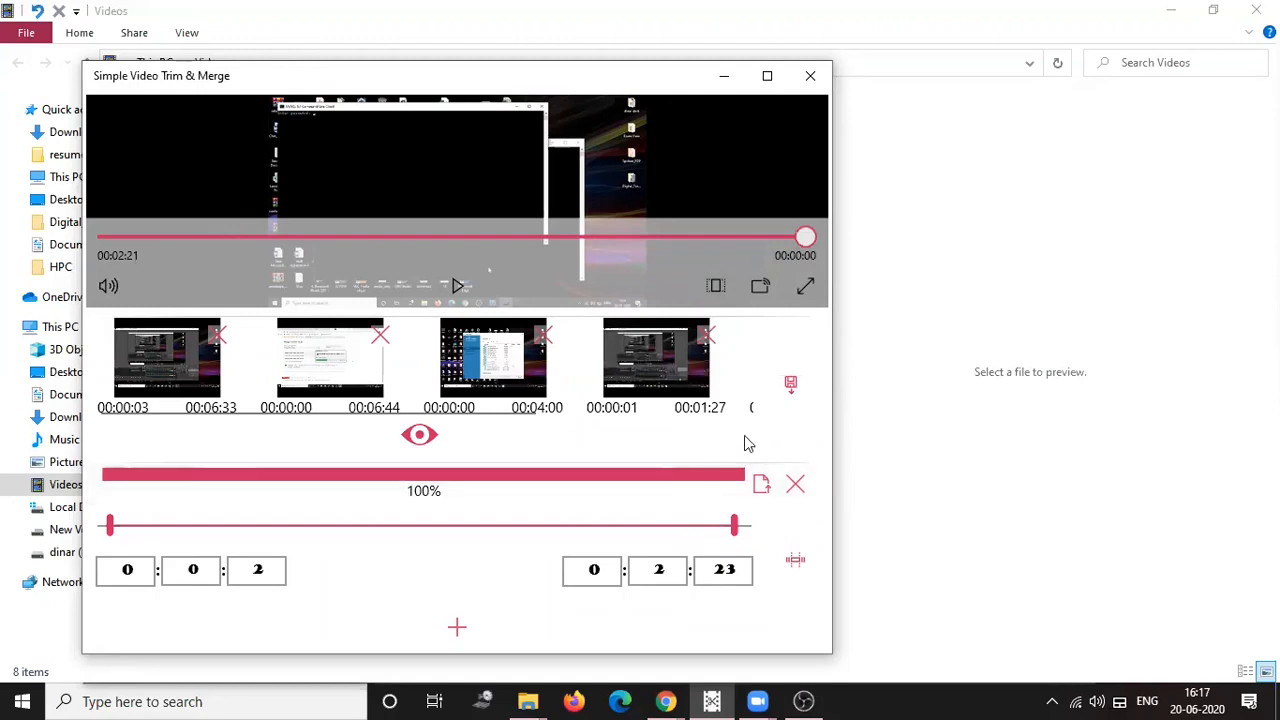
{"action": "mouse_move", "coordinate": [681, 565]}
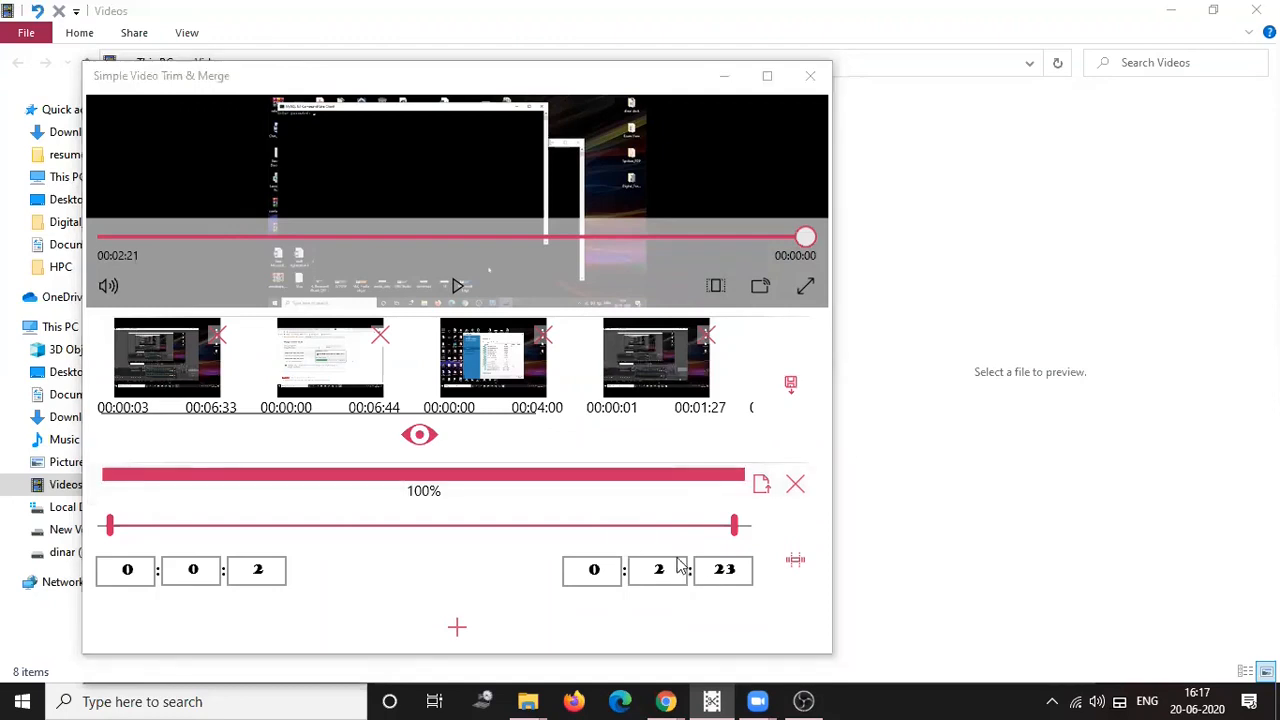
{"action": "left_click", "coordinate": [790, 383]}
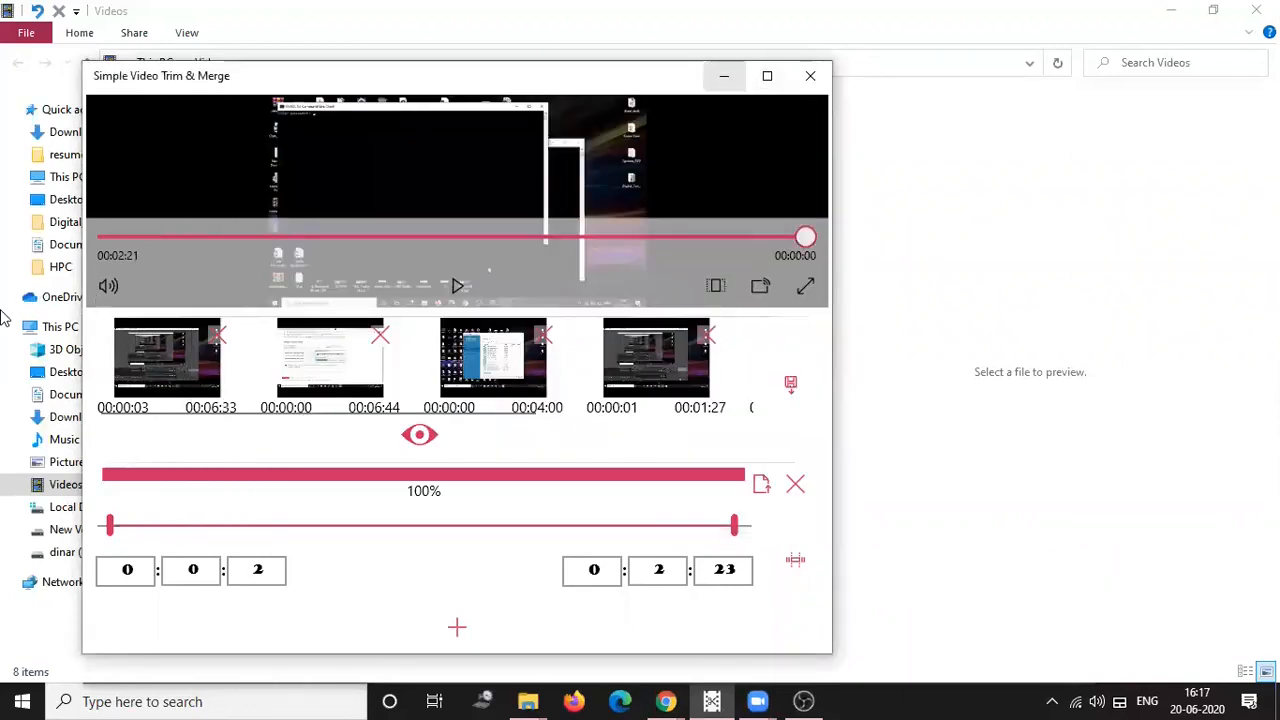
{"action": "left_click", "coordinate": [810, 75]}
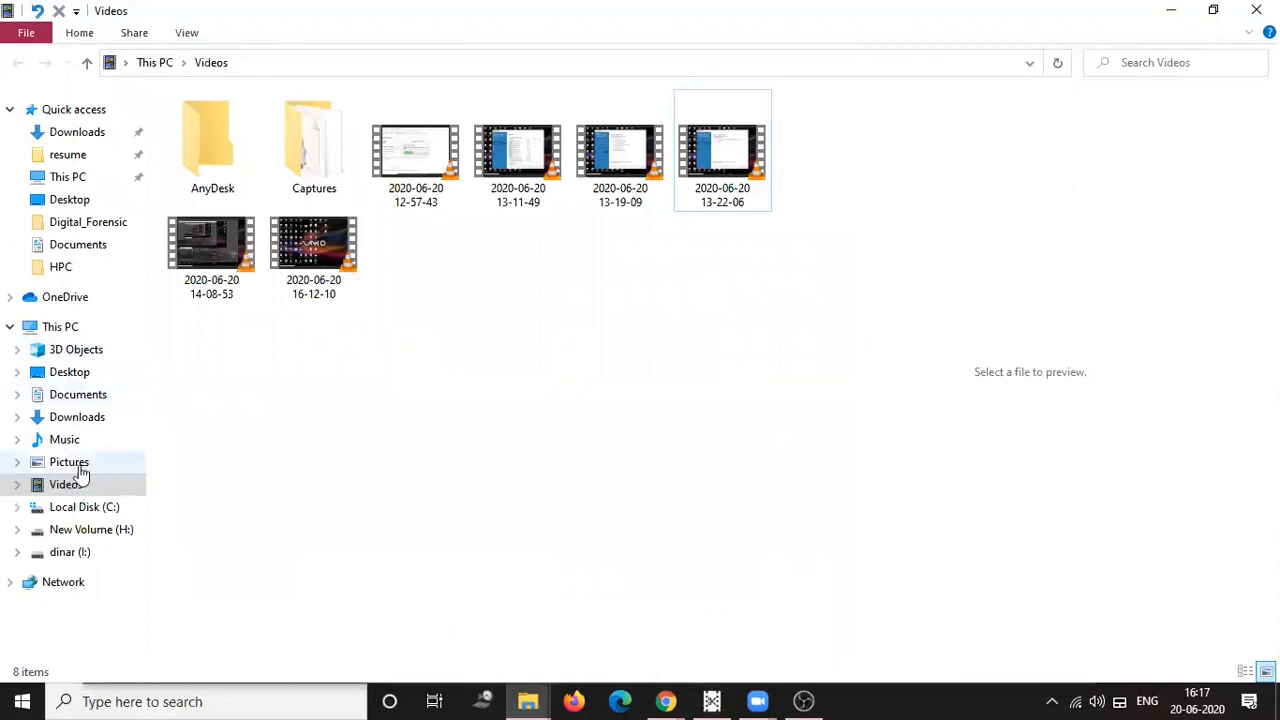
{"action": "mouse_move", "coordinate": [83, 440]}
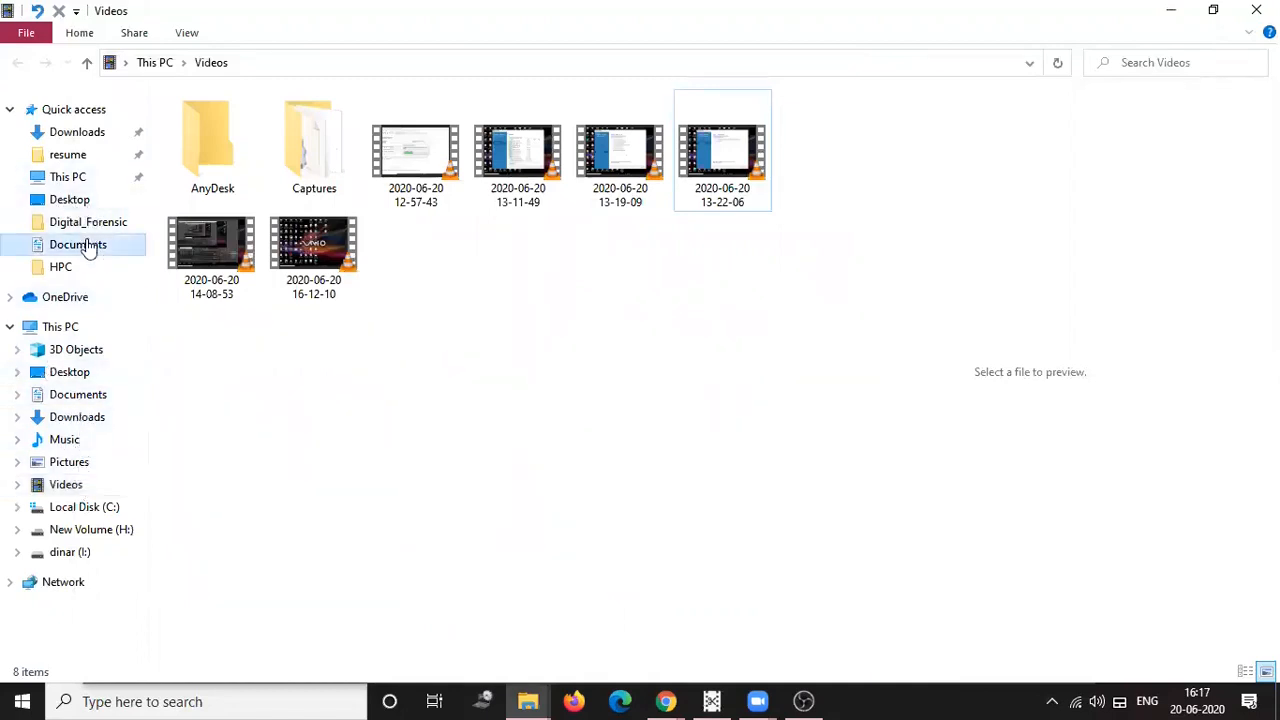
- Review and close the properties of the 386 MB 'MySQL Installation on Windows 10' MKV in Documents
{"action": "left_click", "coordinate": [78, 244]}
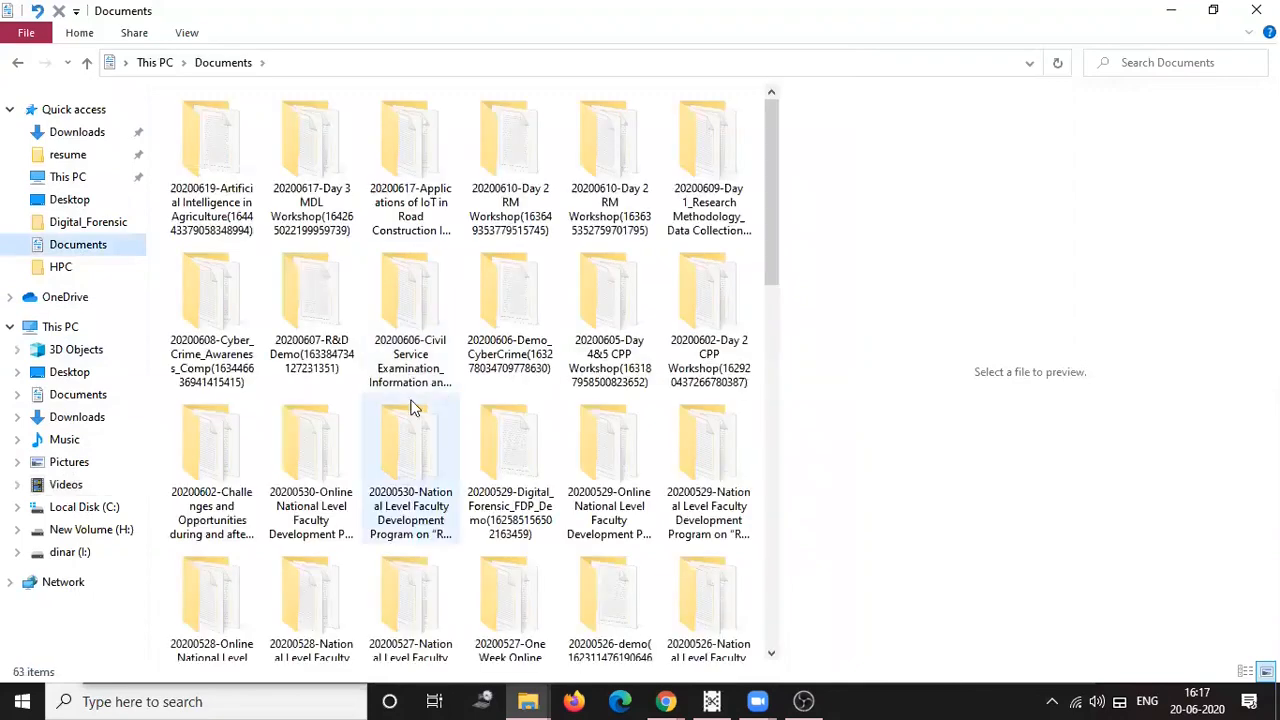
{"action": "scroll", "scroll_direction": "down", "scroll_amount": 3}
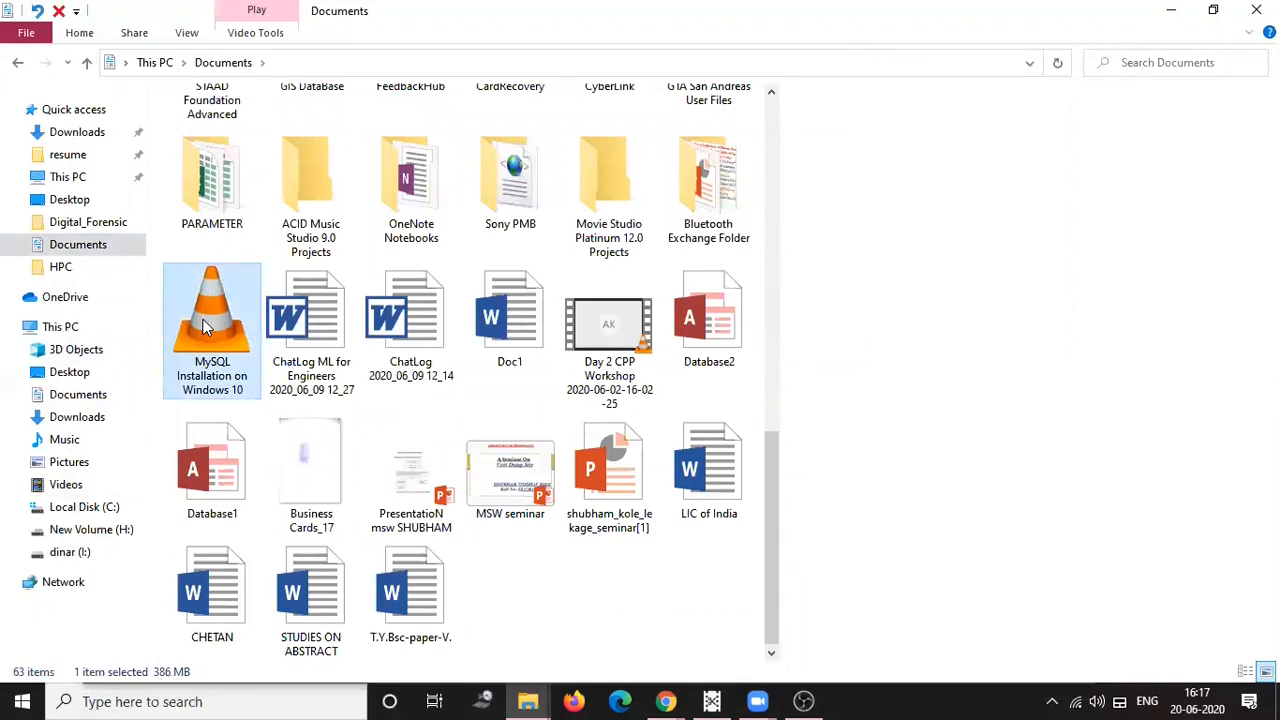
{"action": "mouse_move", "coordinate": [218, 332]}
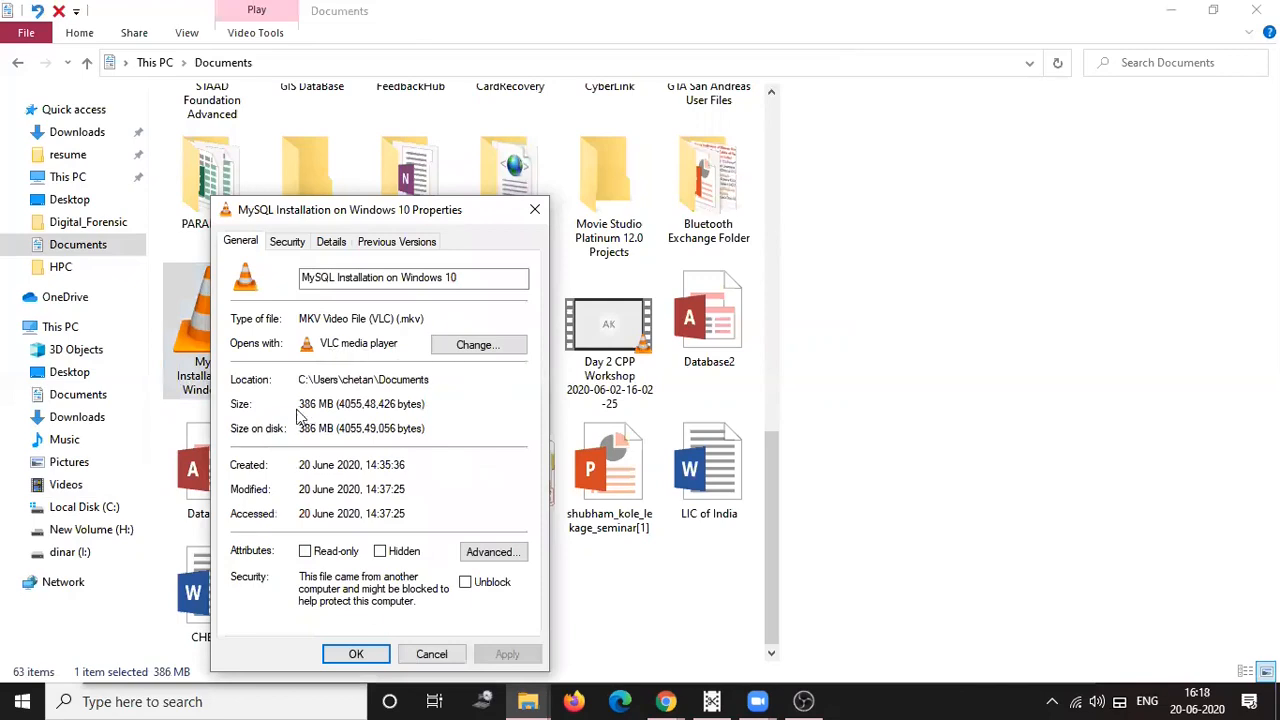
{"action": "mouse_move", "coordinate": [445, 358]}
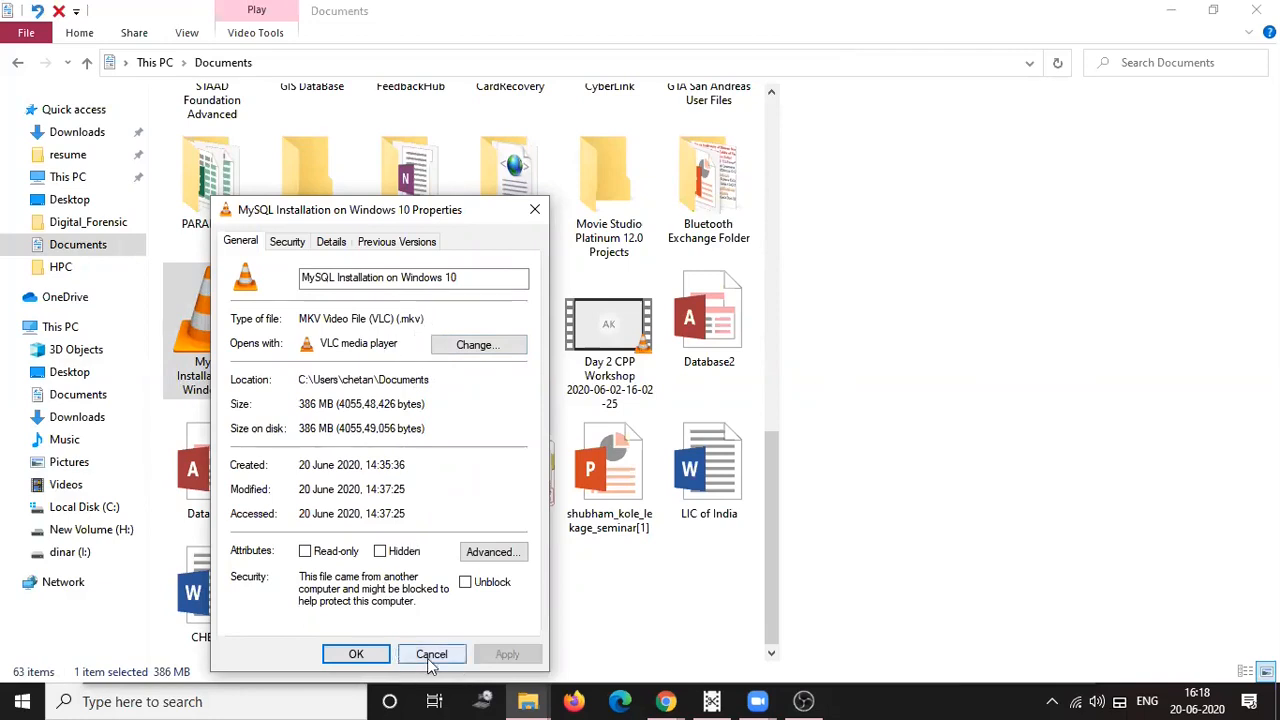
{"action": "left_click", "coordinate": [431, 654]}
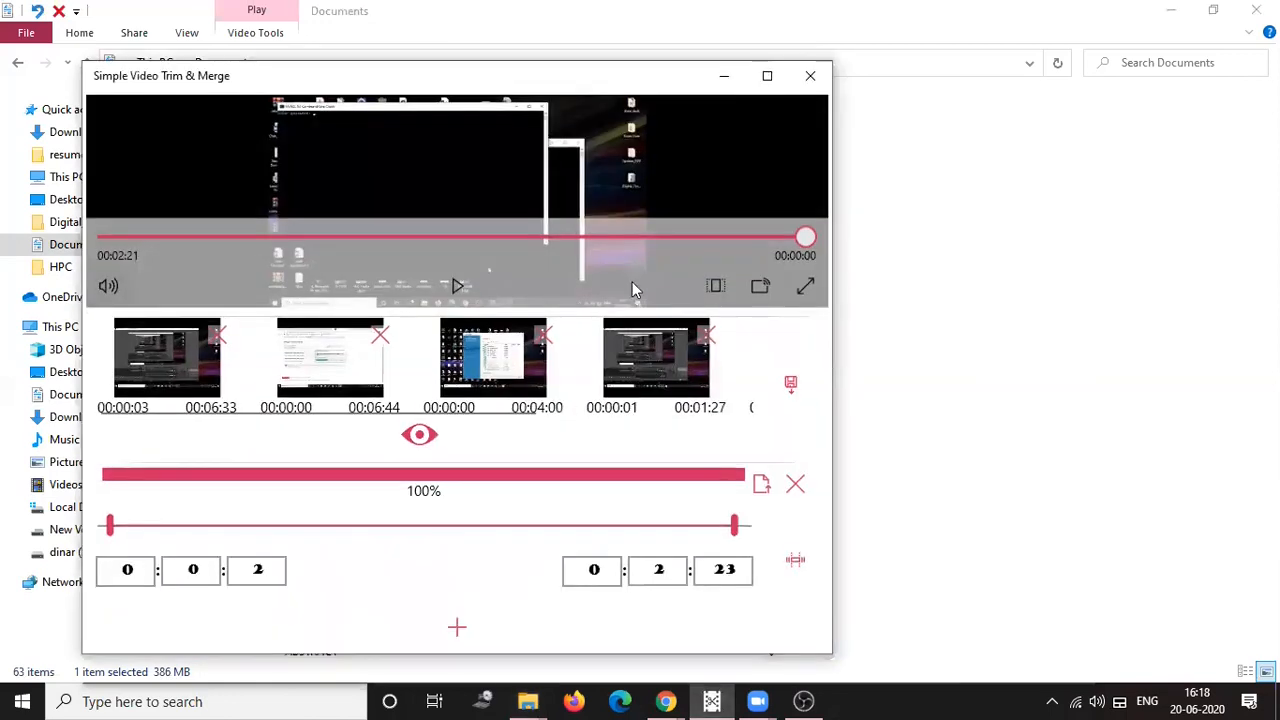
{"action": "left_click", "coordinate": [810, 75]}
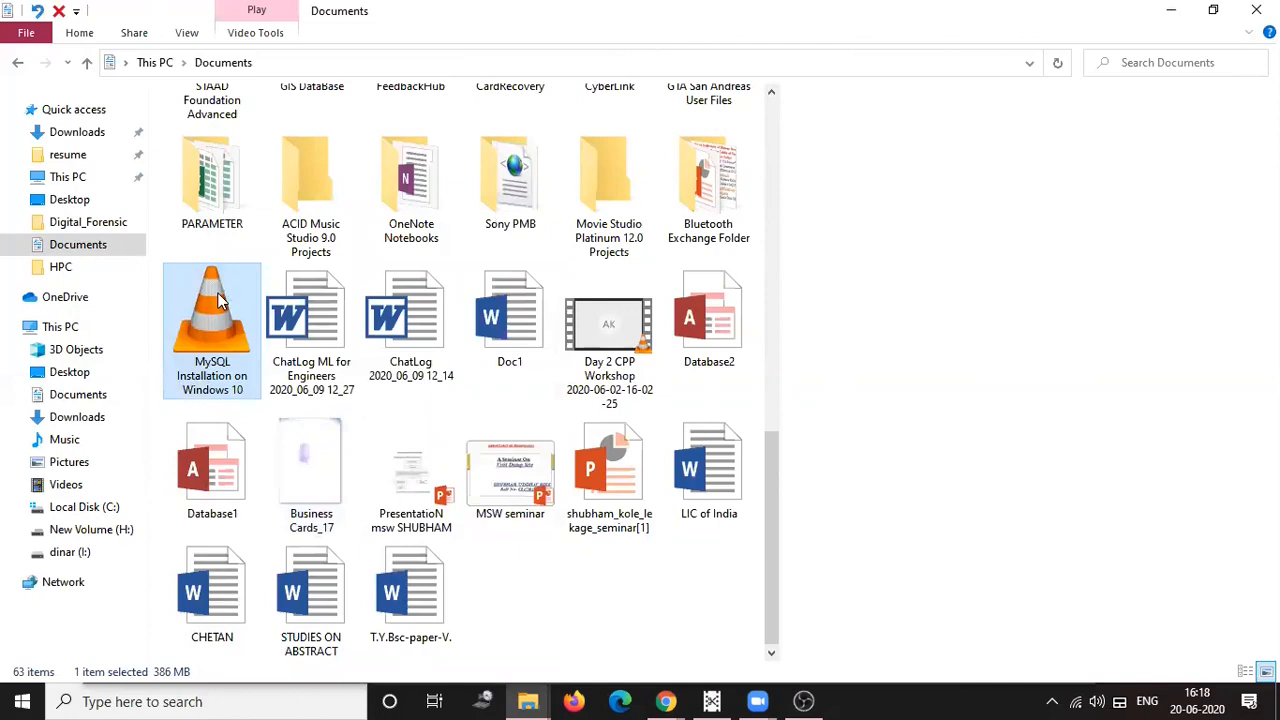
- Play 'MySQL Installation on Windows 10' in VLC, watching around 20:07 where databases are listed
{"action": "double_click", "coordinate": [211, 315]}
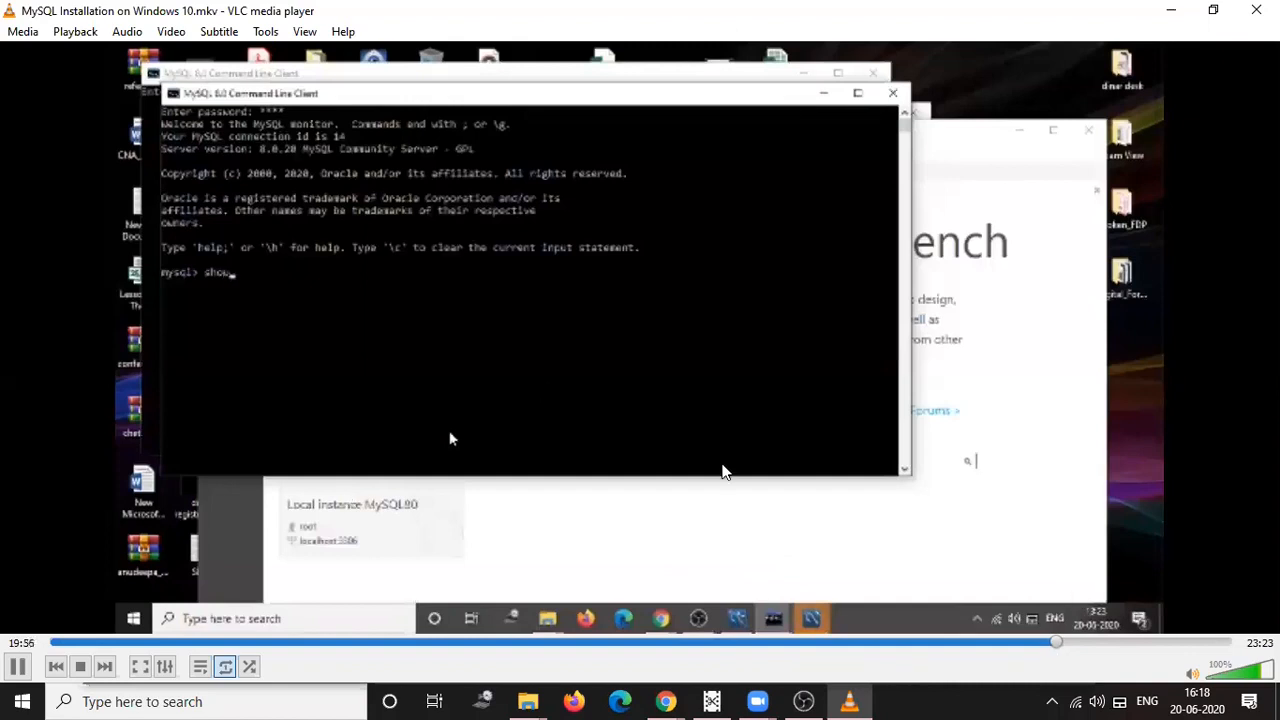
{"action": "type", "text": "databases;"}
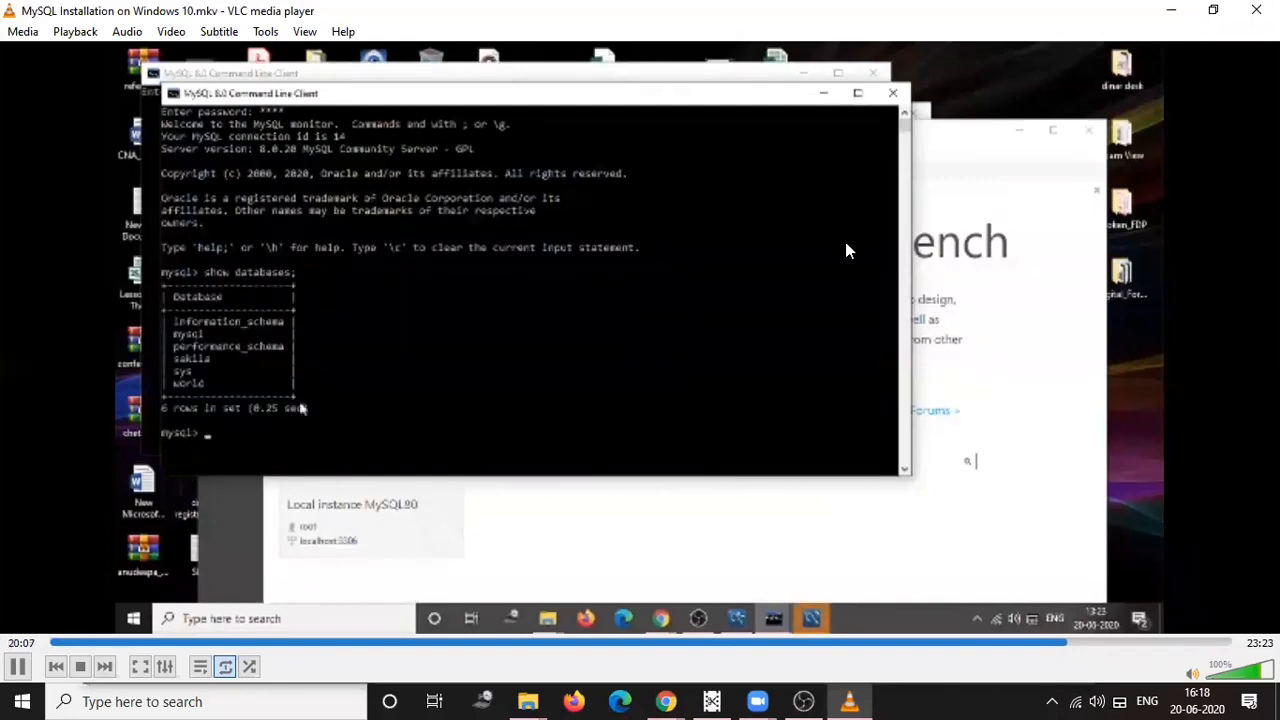
{"action": "mouse_move", "coordinate": [265, 390]}
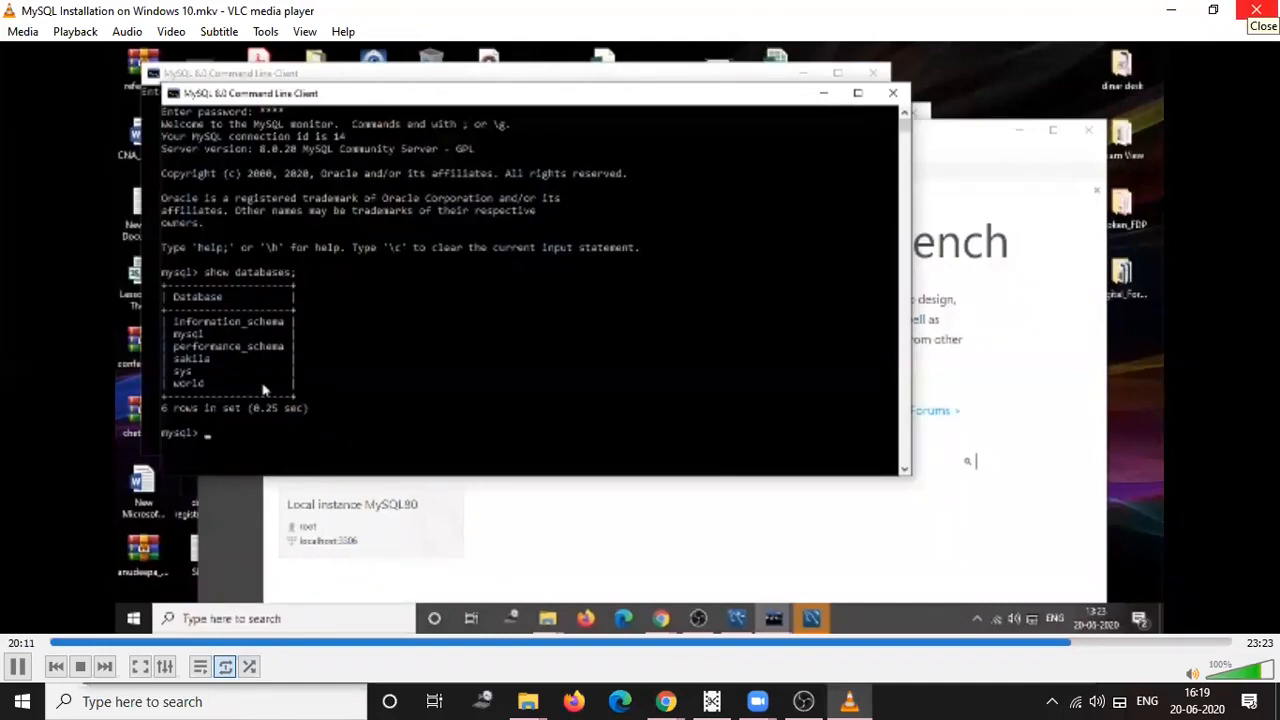
{"action": "mouse_move", "coordinate": [538, 436]}
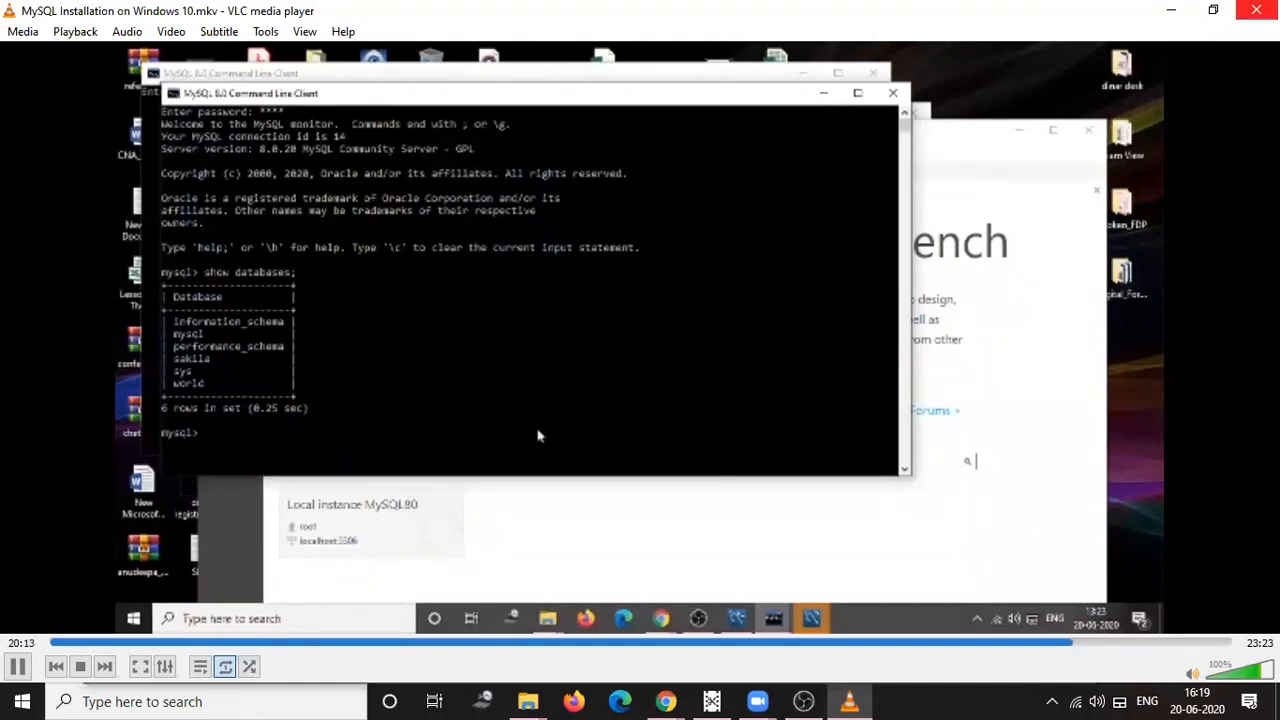
{"action": "mouse_move", "coordinate": [567, 421]}
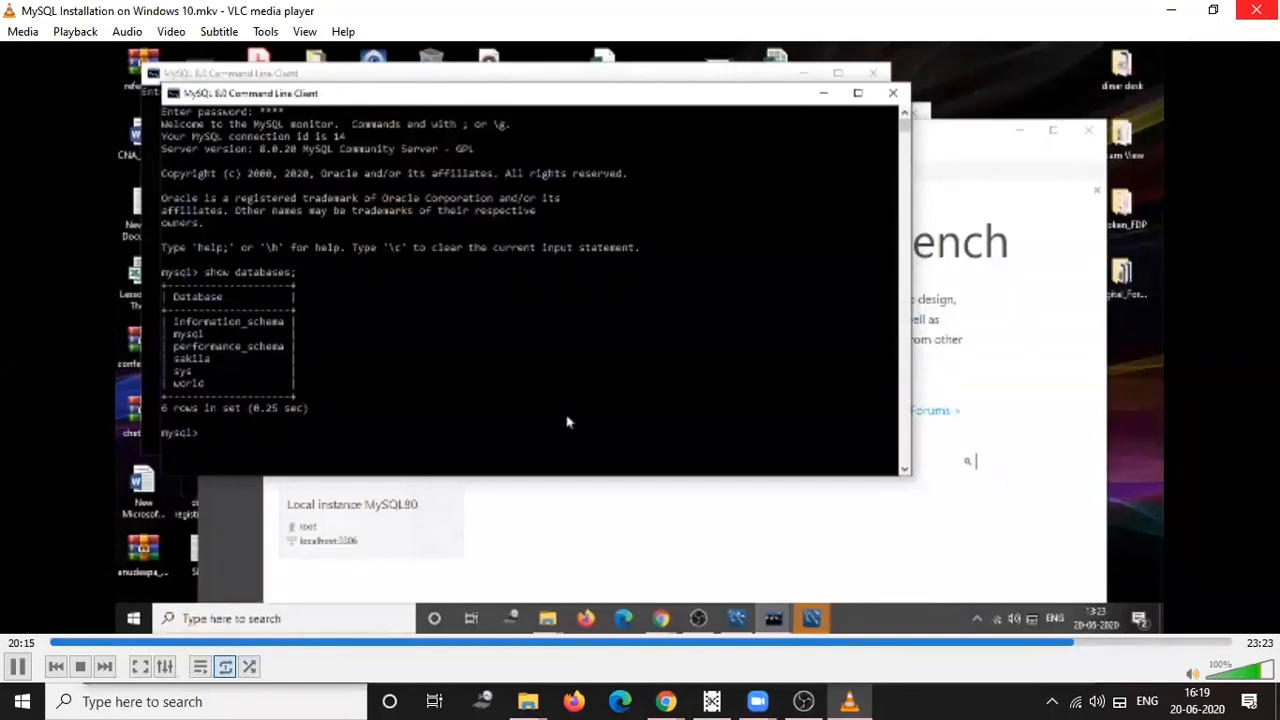
{"action": "mouse_move", "coordinate": [708, 373]}
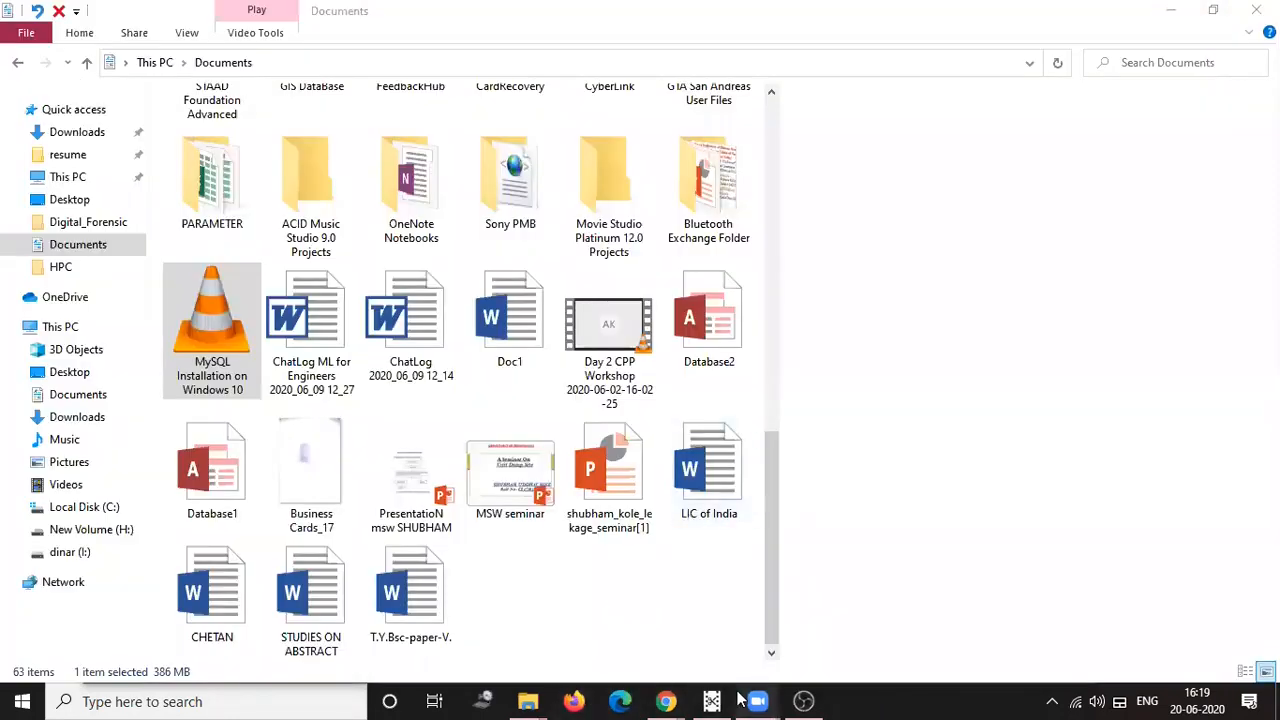
{"action": "mouse_move", "coordinate": [757, 701]}
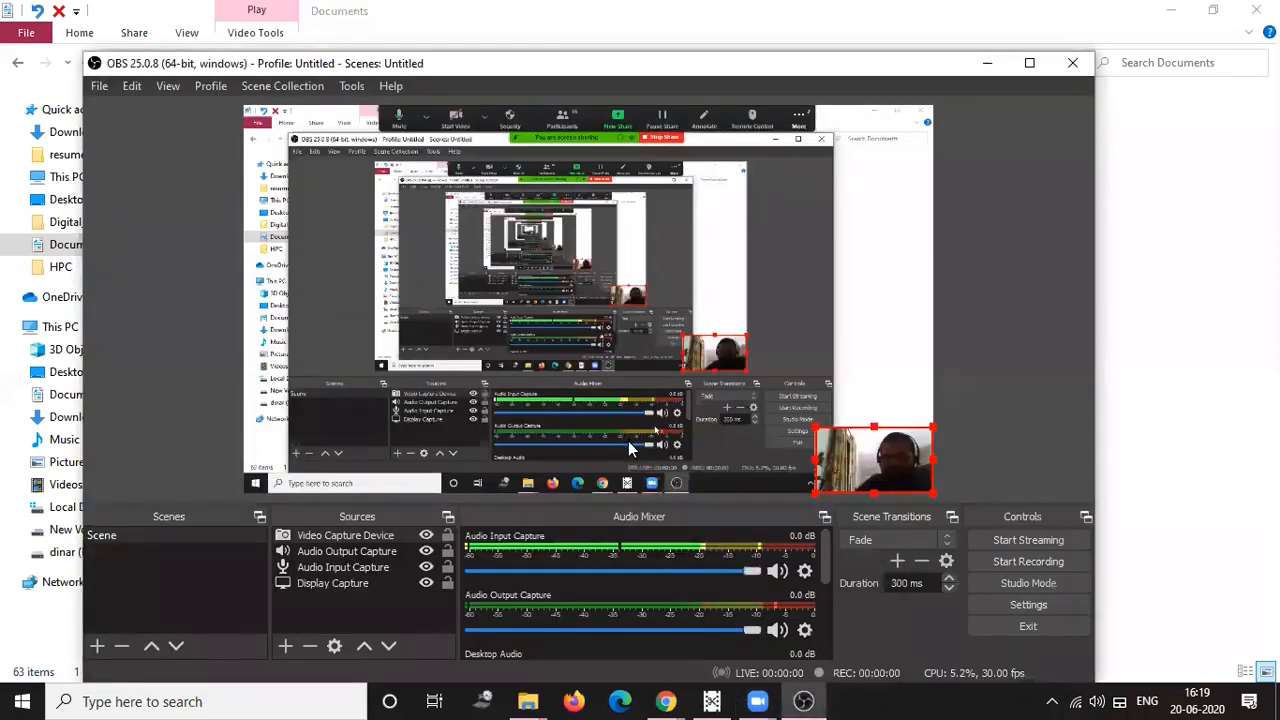
- Return to OBS Studio and select the Video Capture Device source
{"action": "left_click", "coordinate": [332, 583]}
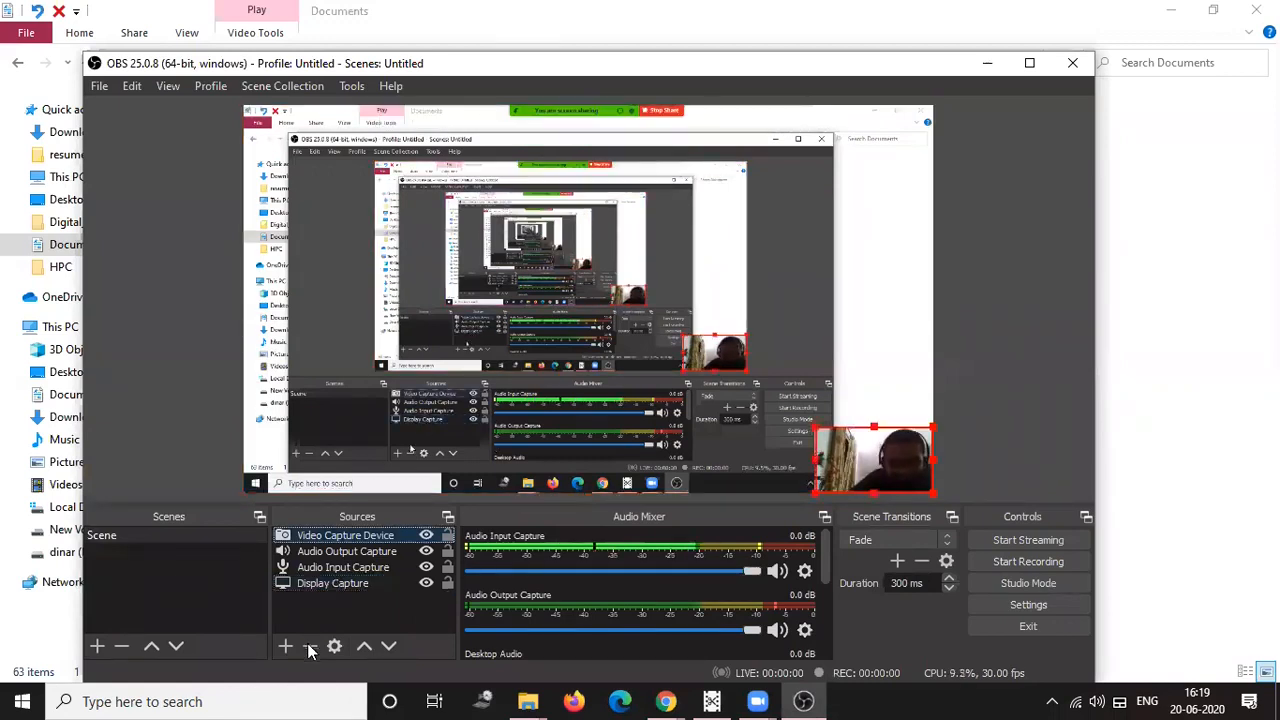
{"action": "mouse_move", "coordinate": [310, 647]}
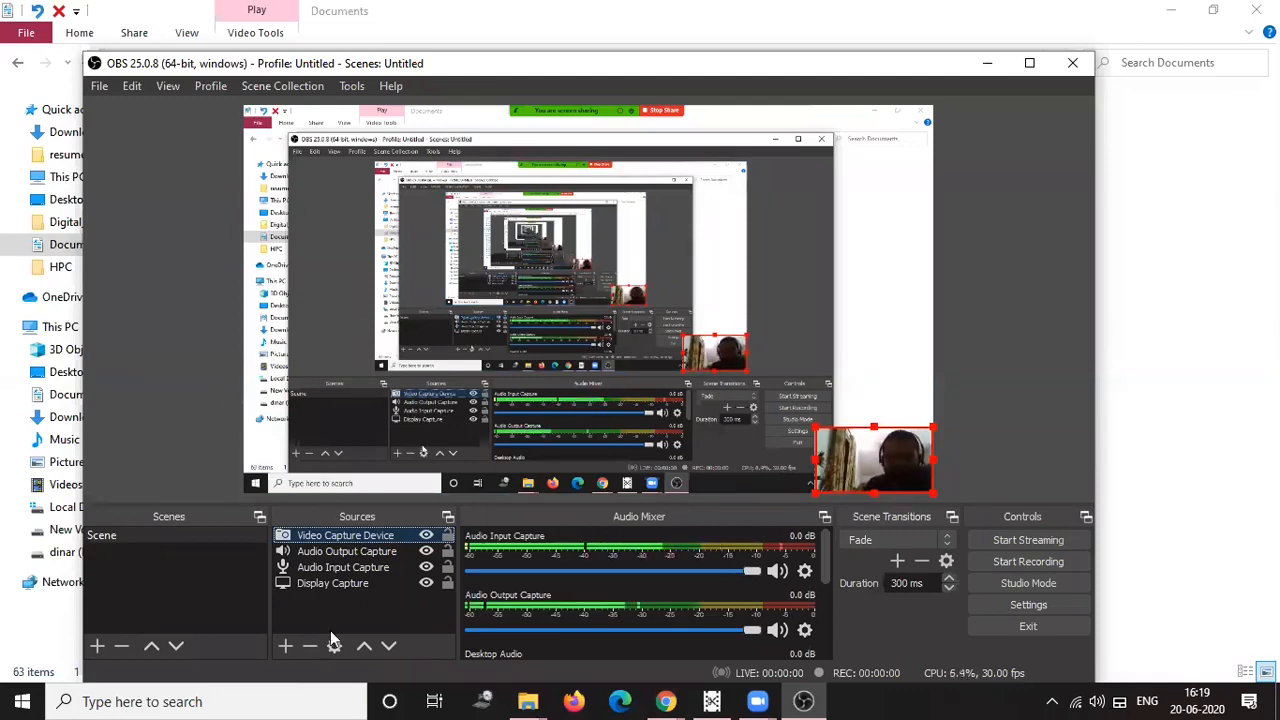
{"action": "mouse_move", "coordinate": [310, 646]}
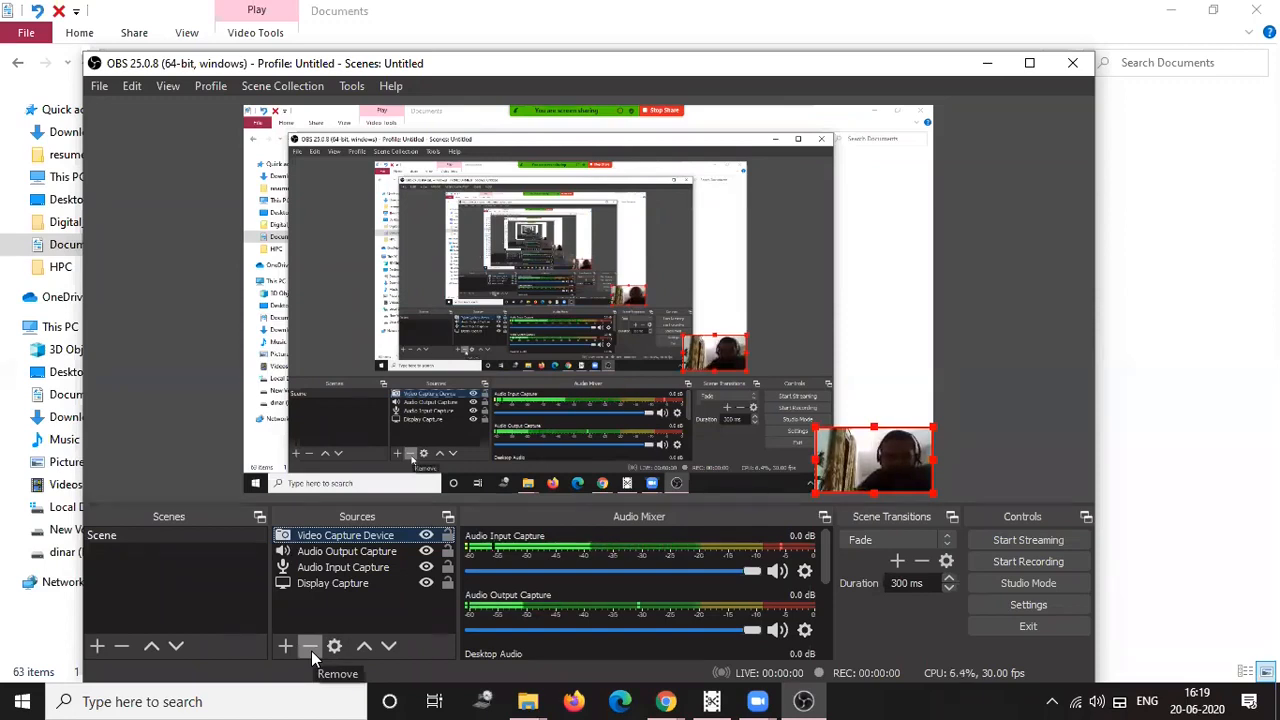